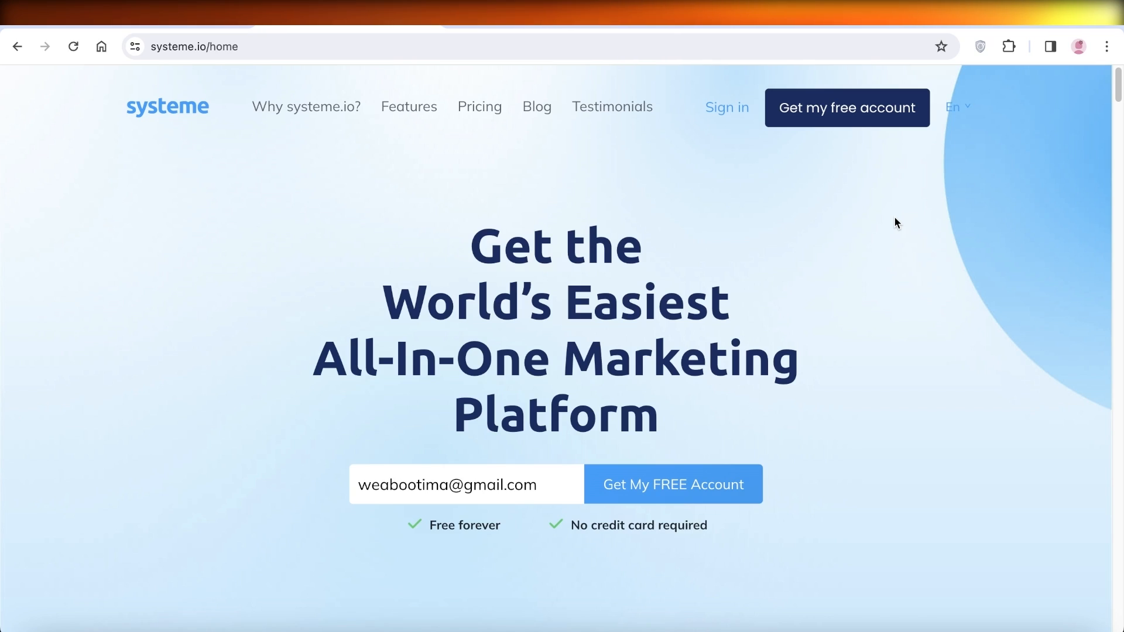
pyautogui.moveTo(901, 220)
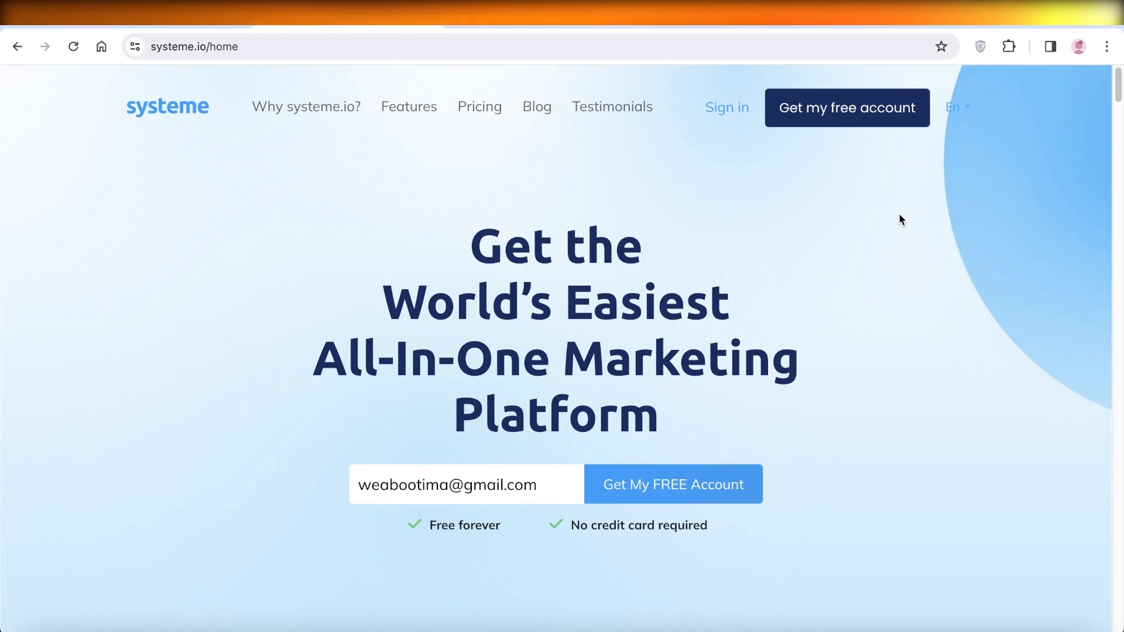
# Step: Scroll through the page and open the account dashboard
pyautogui.scroll(-3)
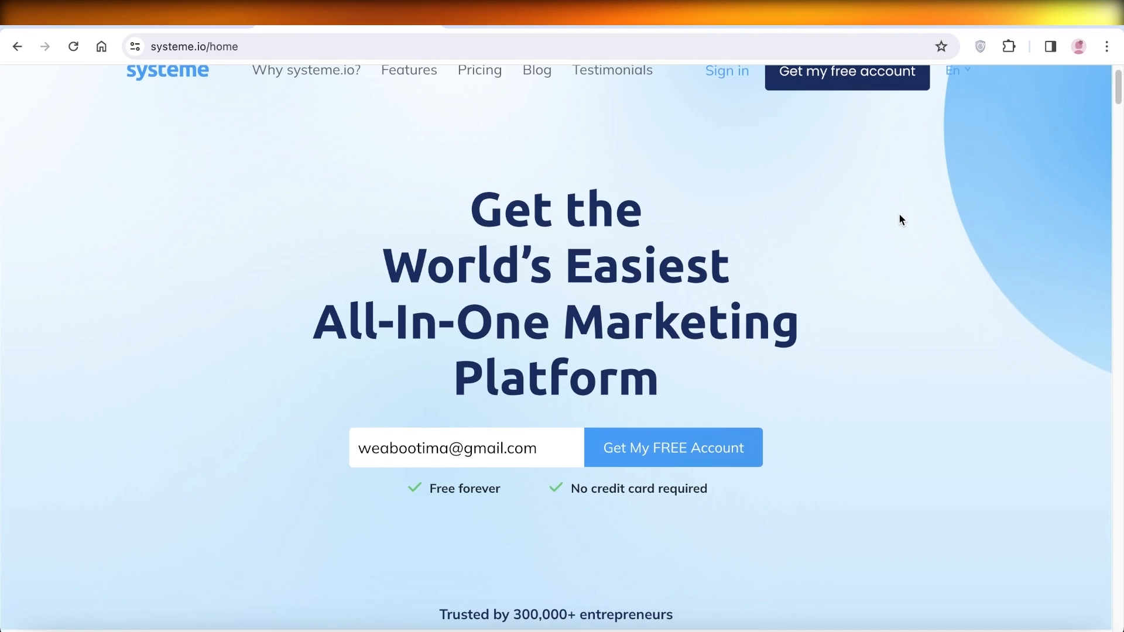
pyautogui.moveTo(904, 221)
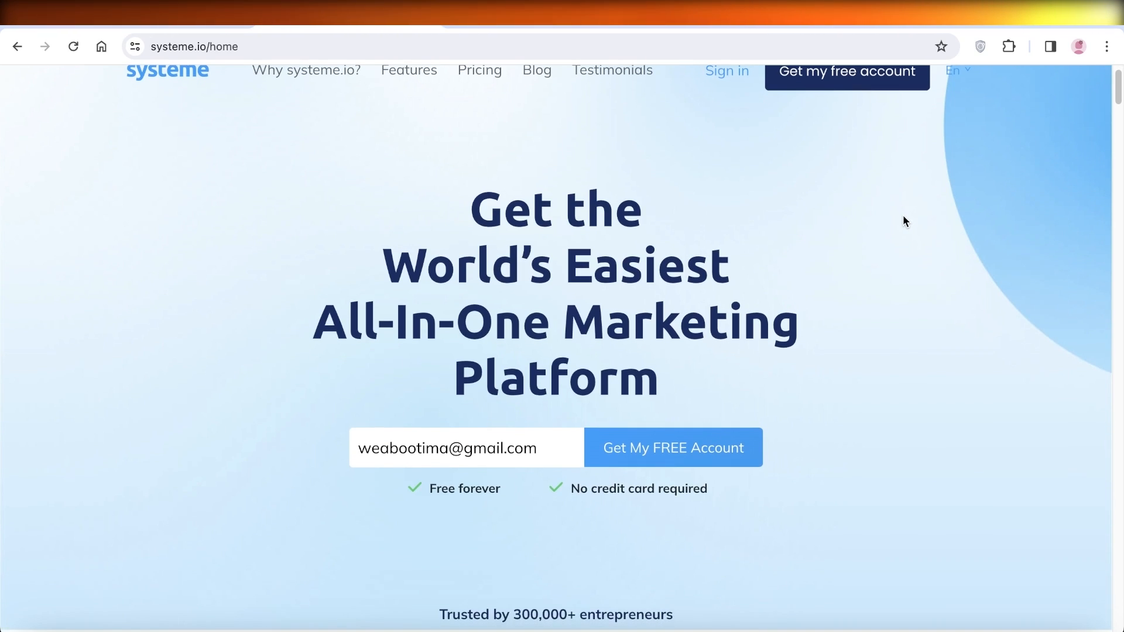
pyautogui.scroll(-3)
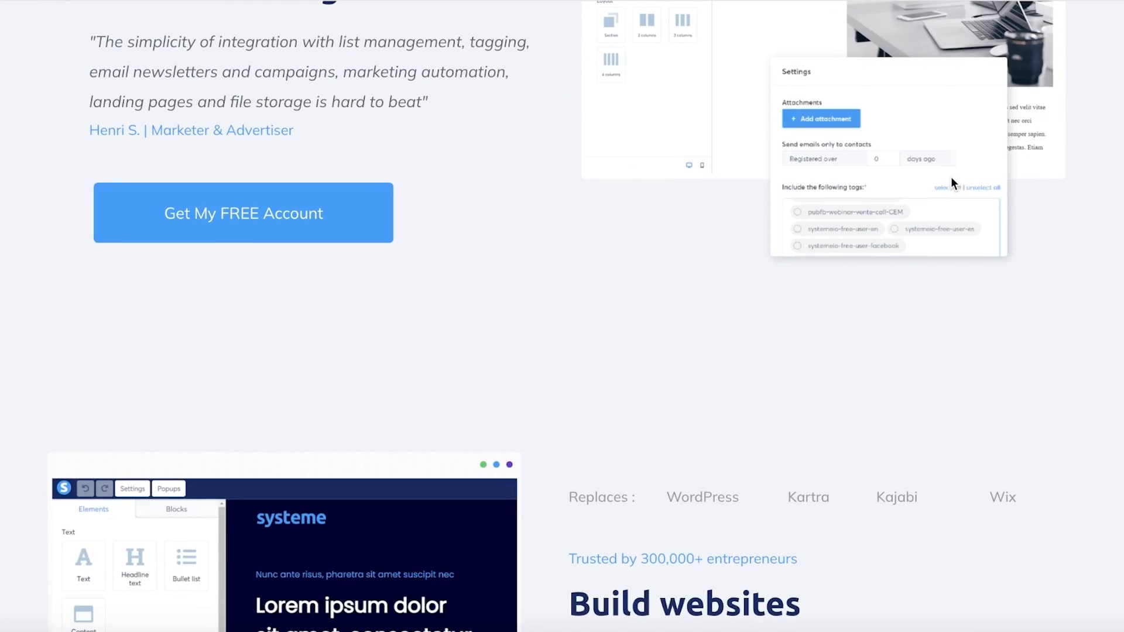
pyautogui.scroll(-3)
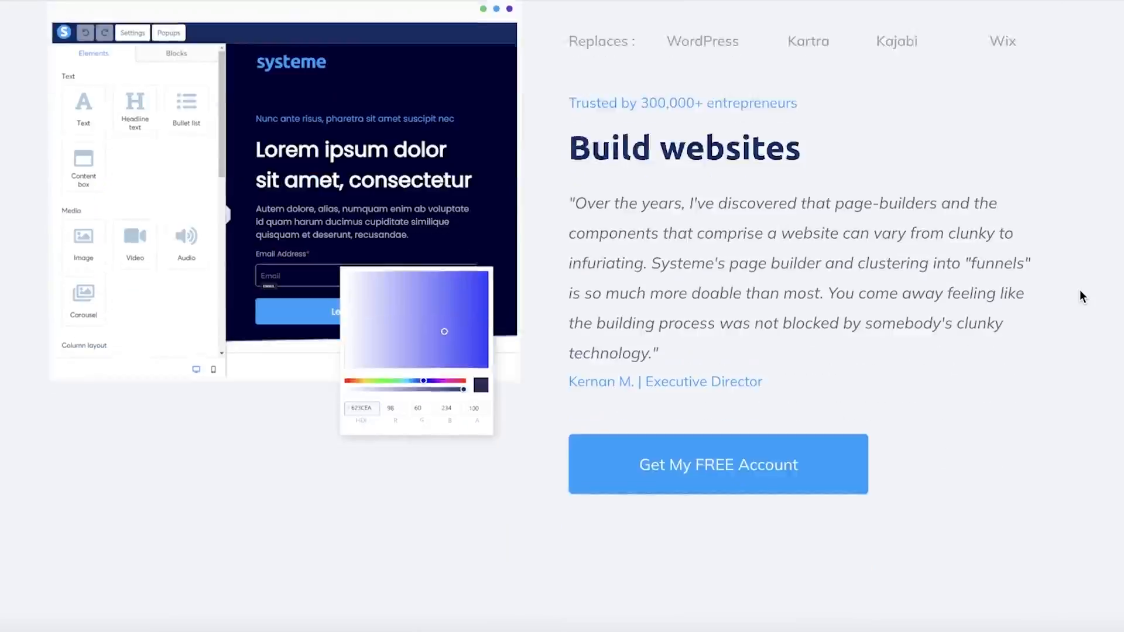
pyautogui.scroll(-3)
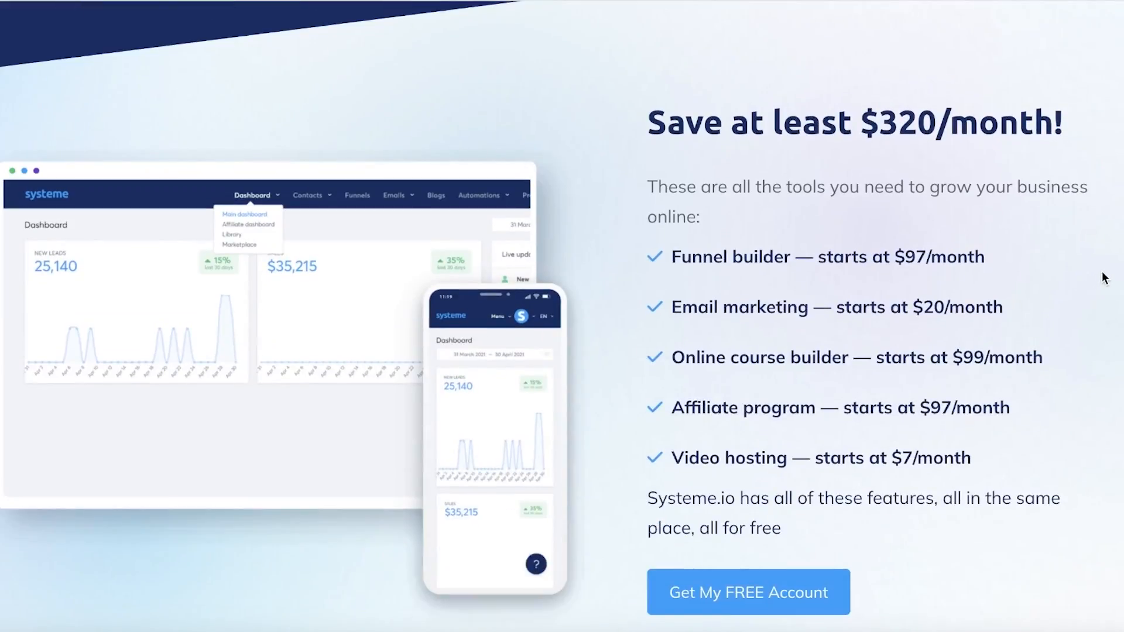
pyautogui.scroll(-3)
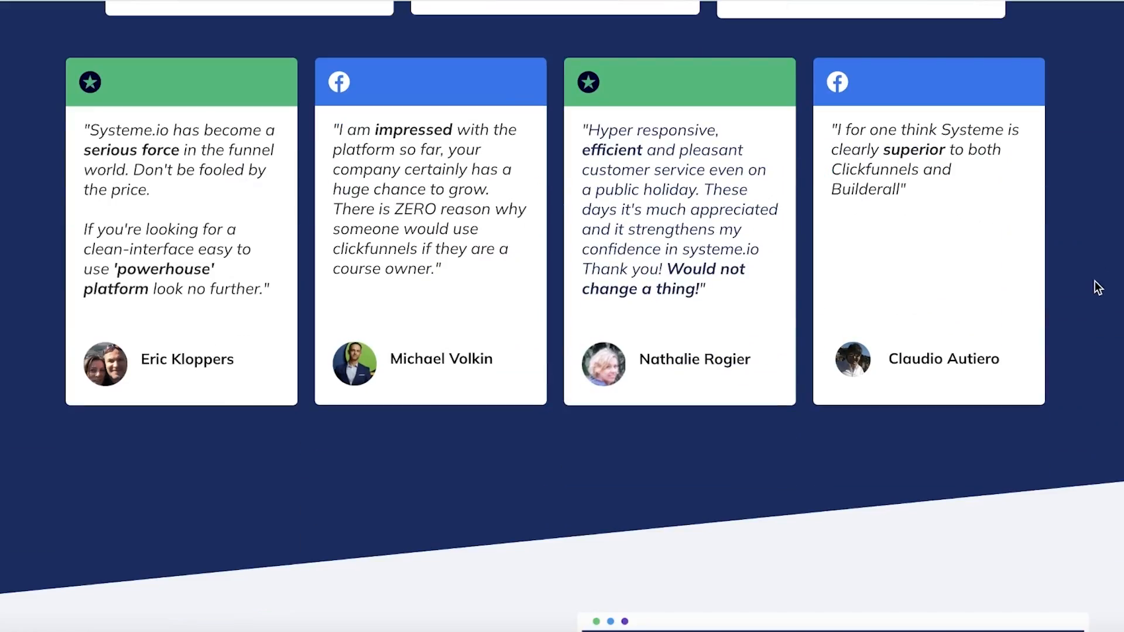
pyautogui.scroll(-3)
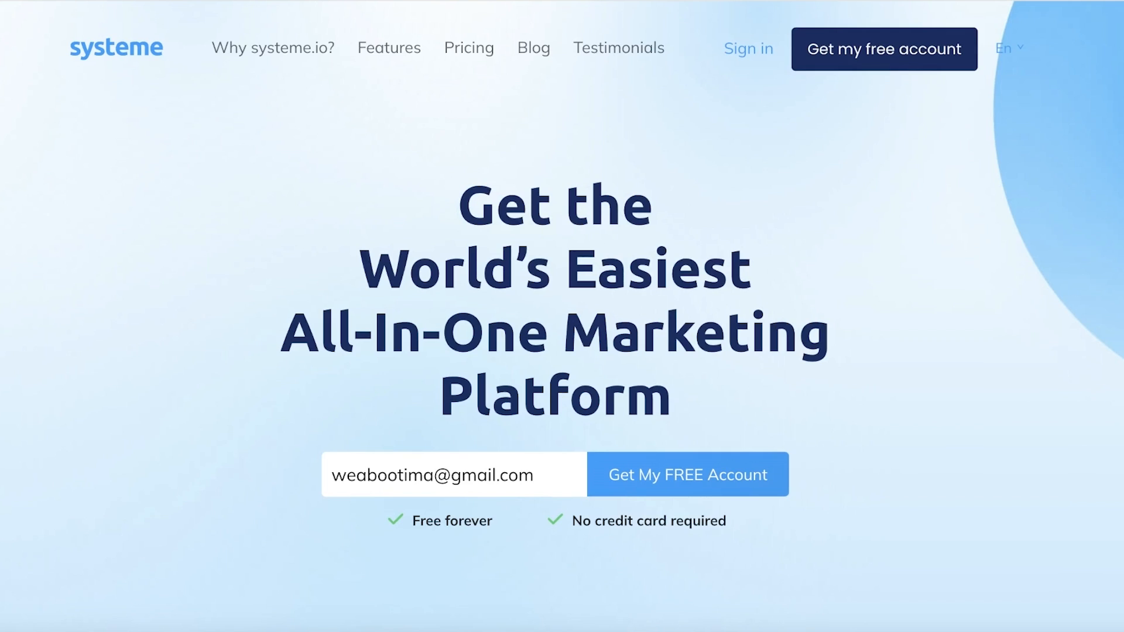
pyautogui.click(686, 473)
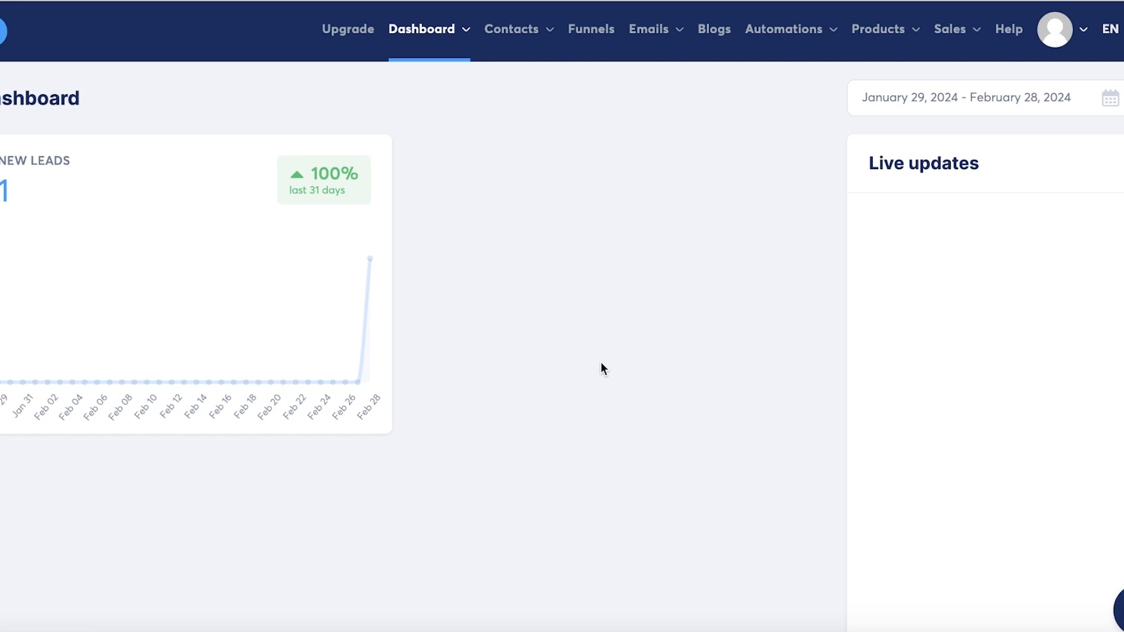
pyautogui.moveTo(585, 395)
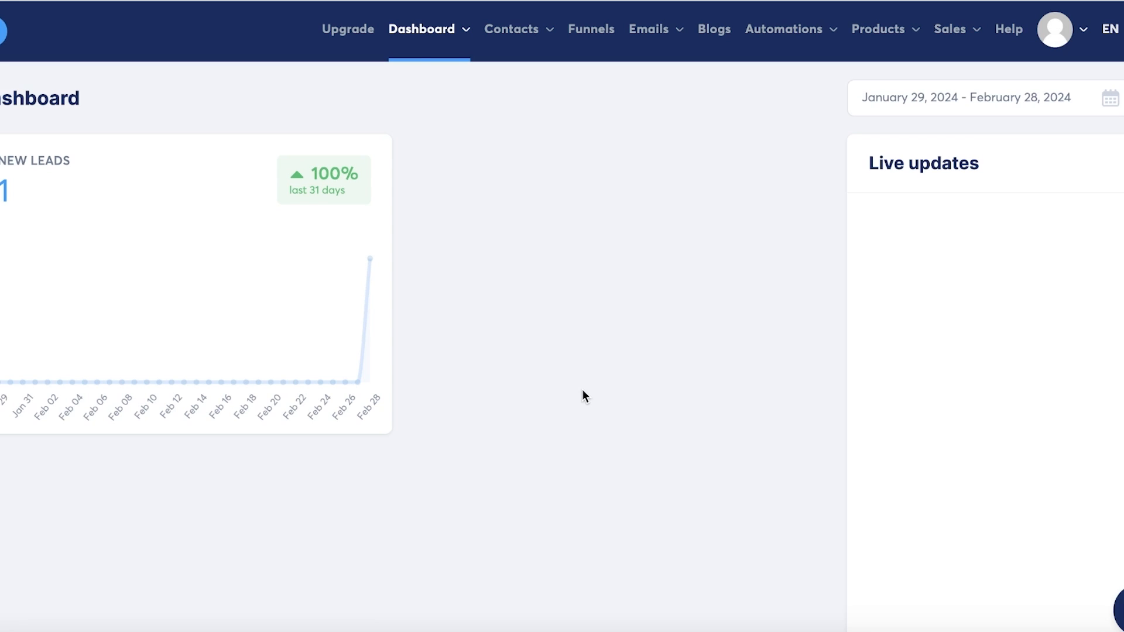
pyautogui.moveTo(932, 66)
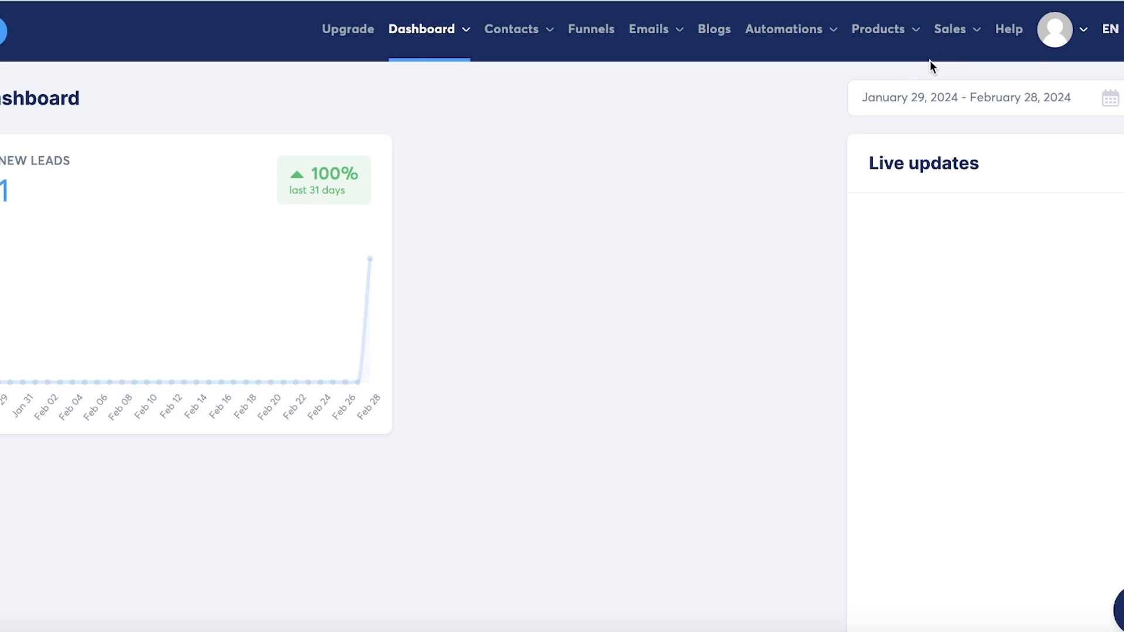
# Step: Browse Physical products and Orders, landing on the empty Courses list
pyautogui.click(878, 29)
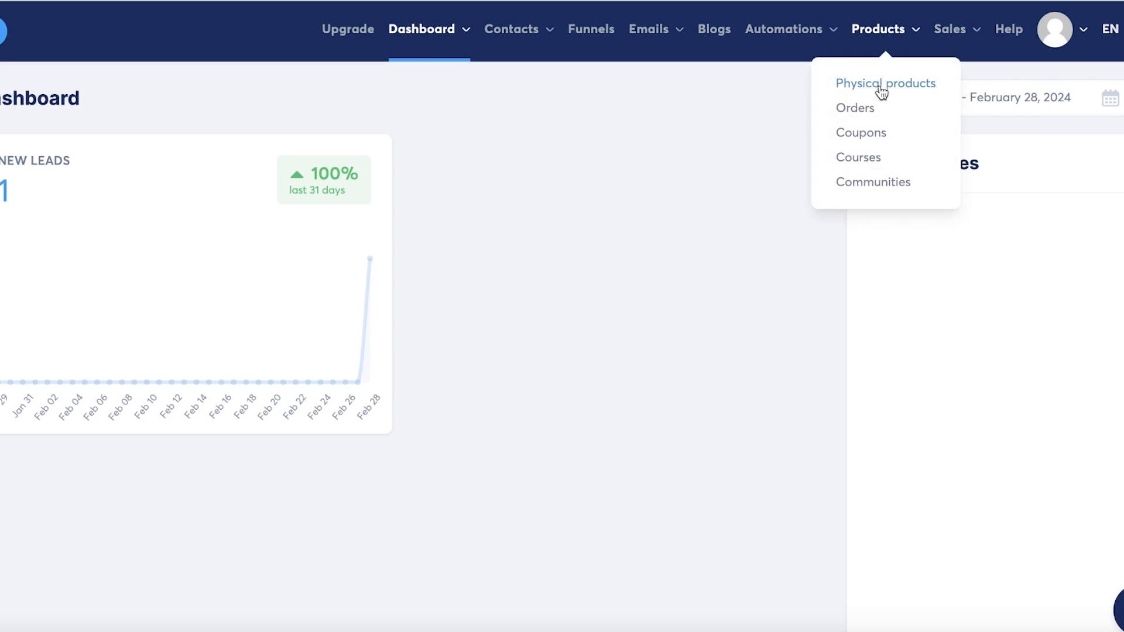
pyautogui.click(885, 82)
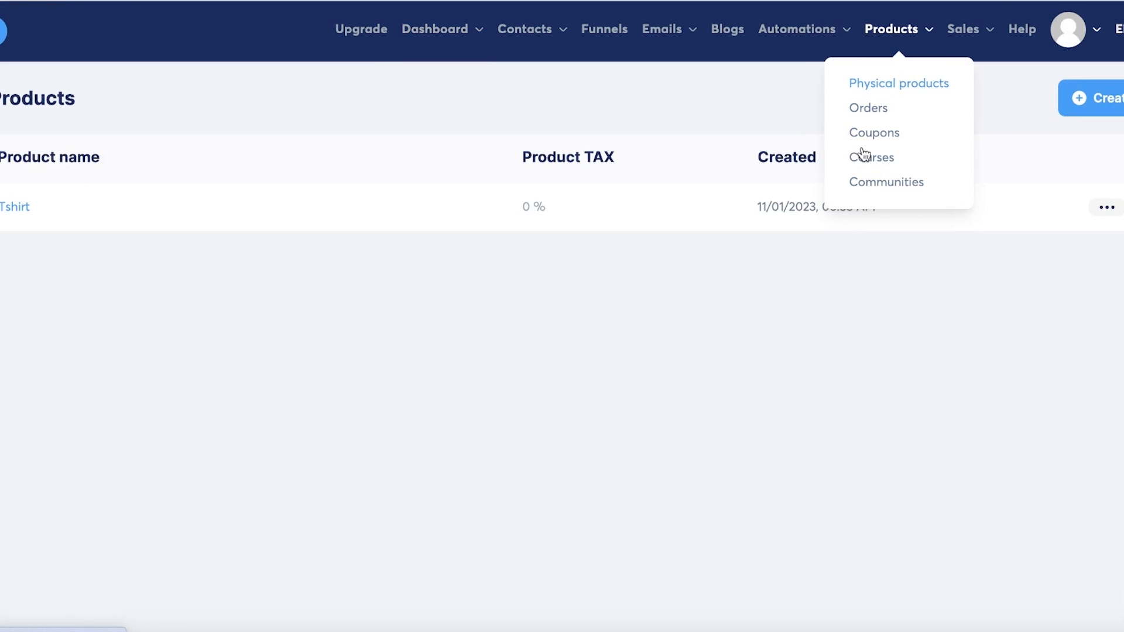
pyautogui.click(868, 108)
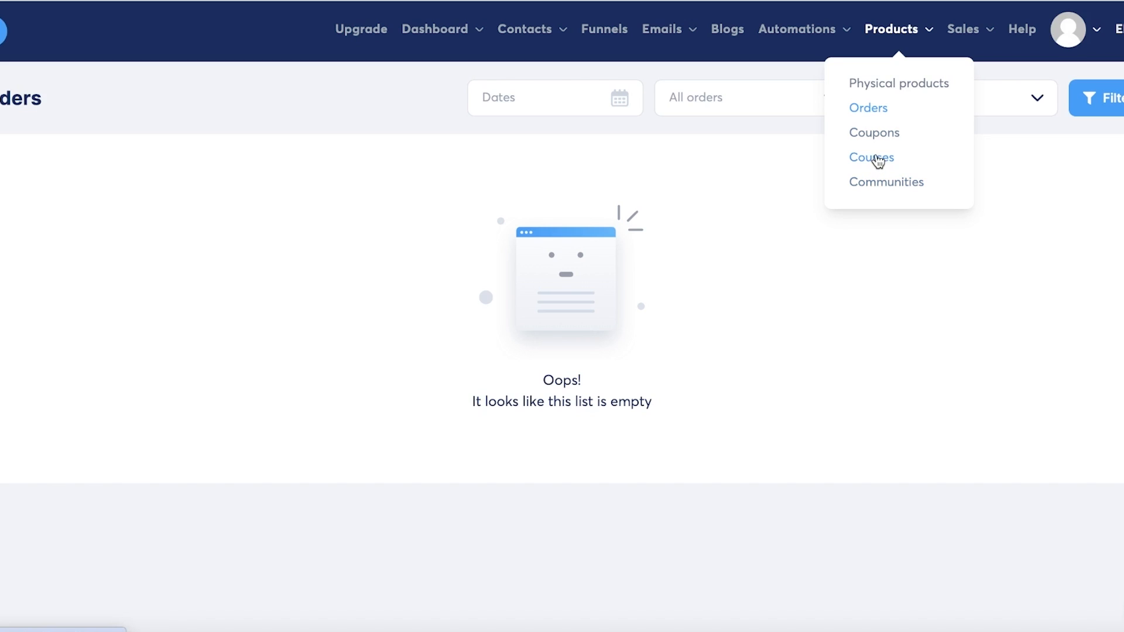
pyautogui.click(872, 157)
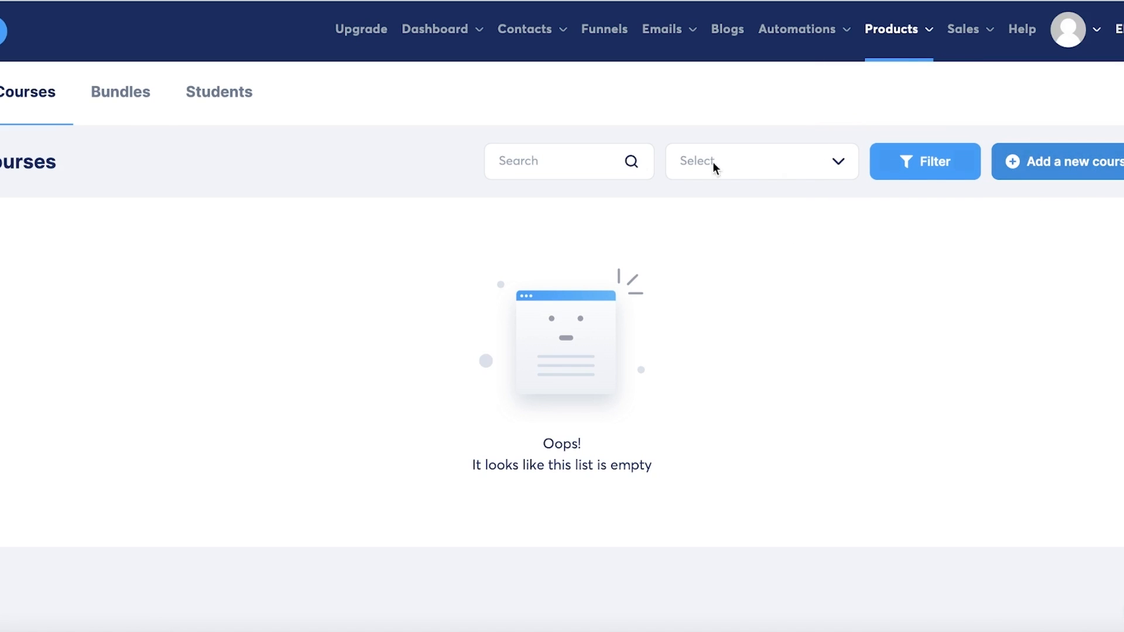
# Step: Start a new course titled Writing 101
pyautogui.click(1068, 161)
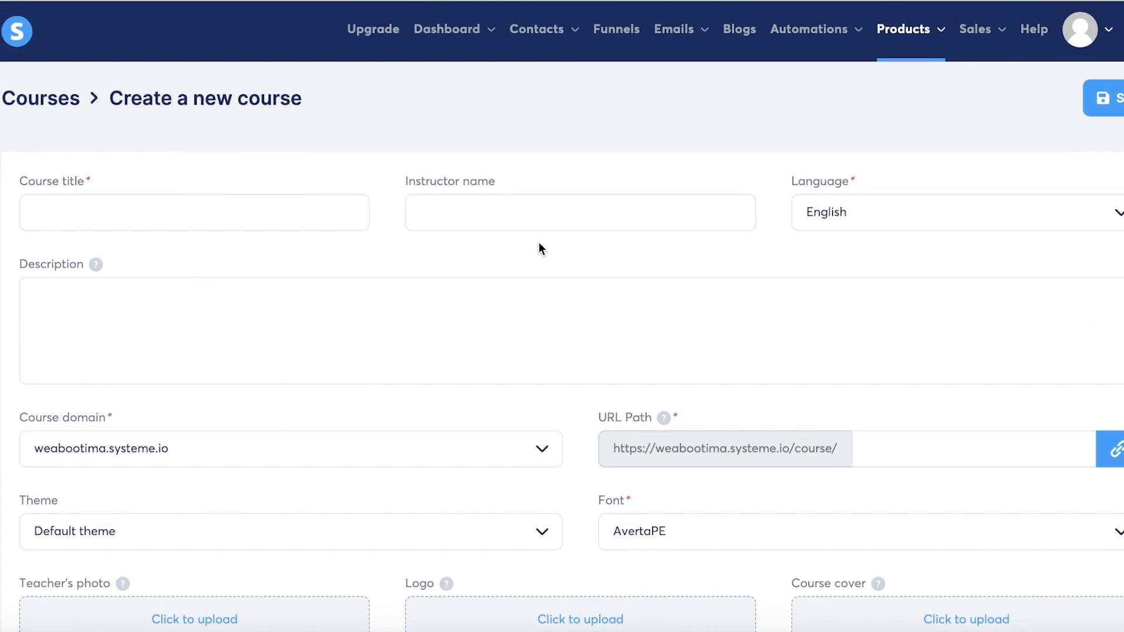
pyautogui.click(194, 212)
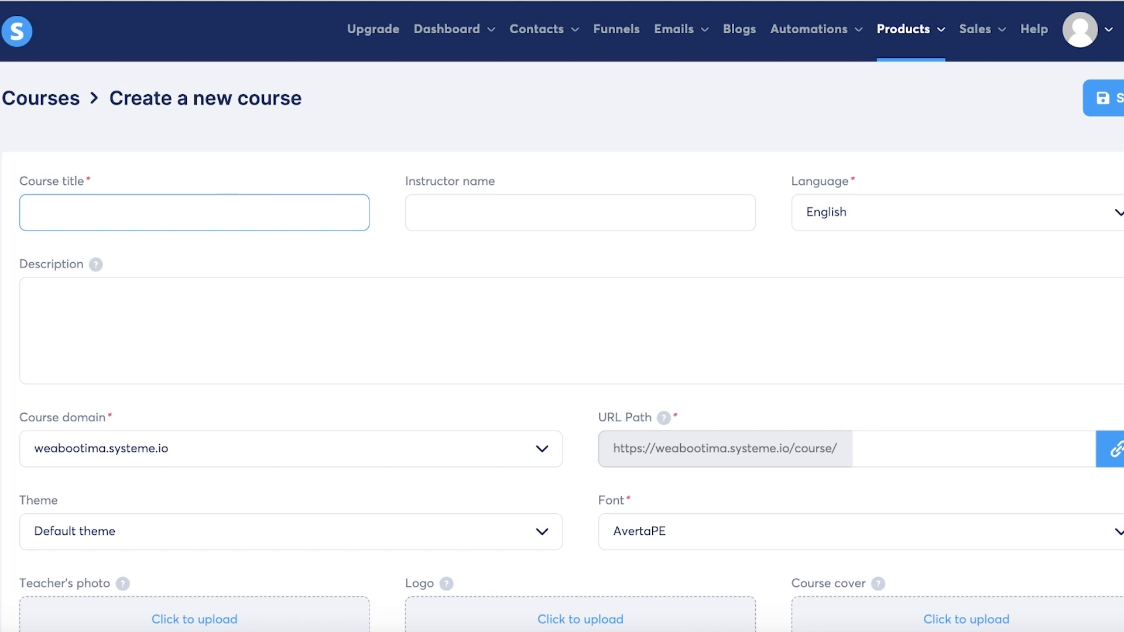
pyautogui.write('How to')
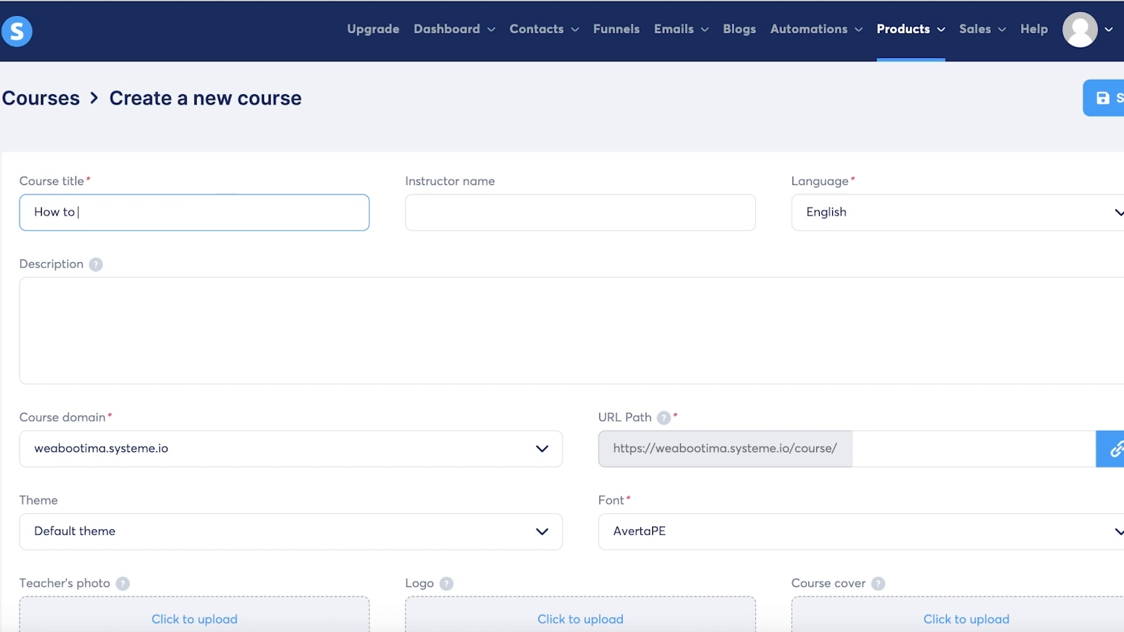
pyautogui.write('write be')
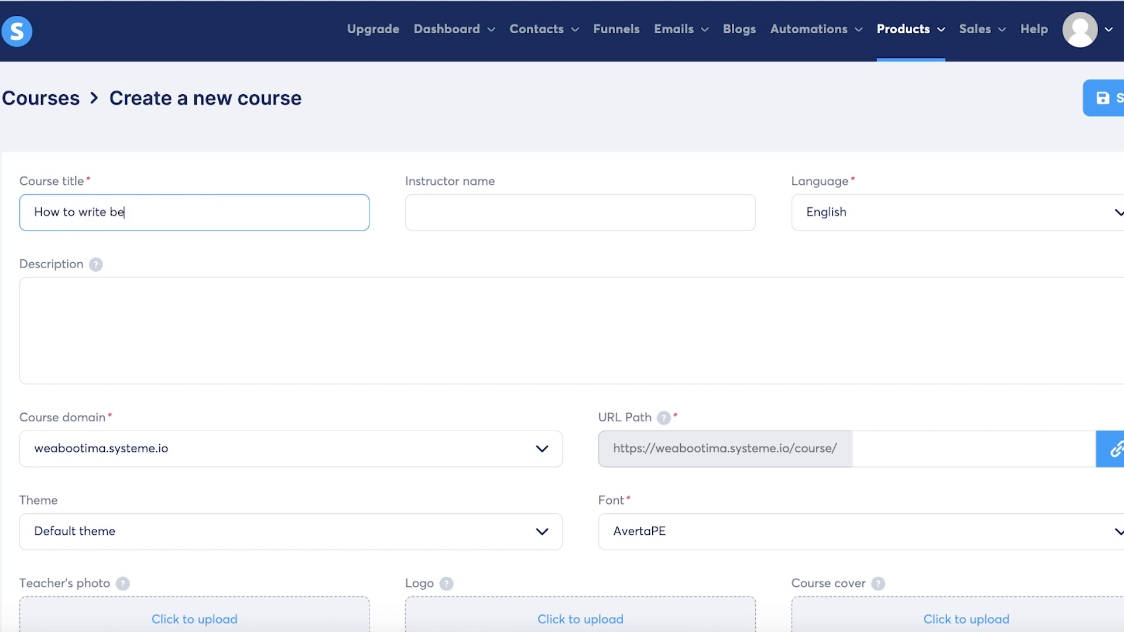
pyautogui.write('Writing 101')
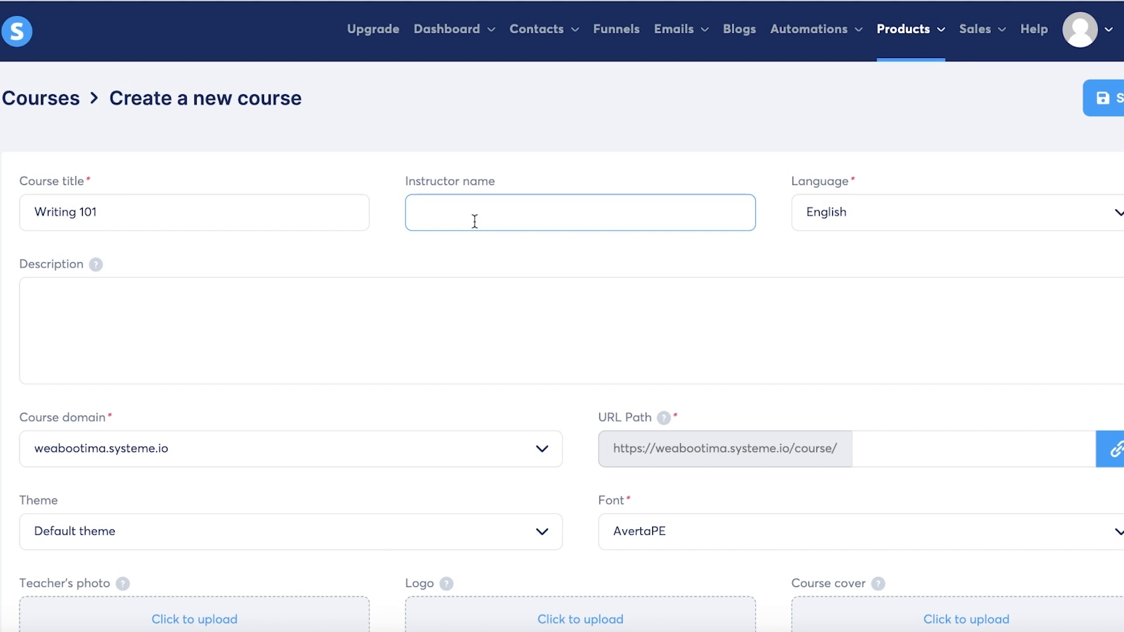
# Step: Enter instructor Jane Doe and a beginner's fantasy-writing guide description
pyautogui.write('Jane Doe')
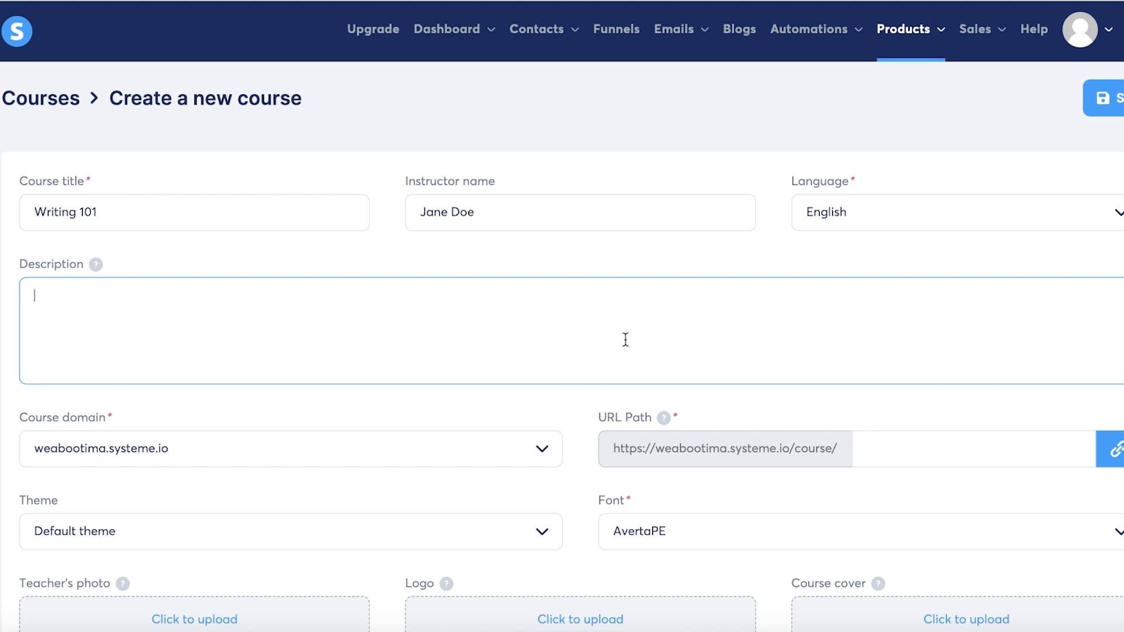
pyautogui.write('-')
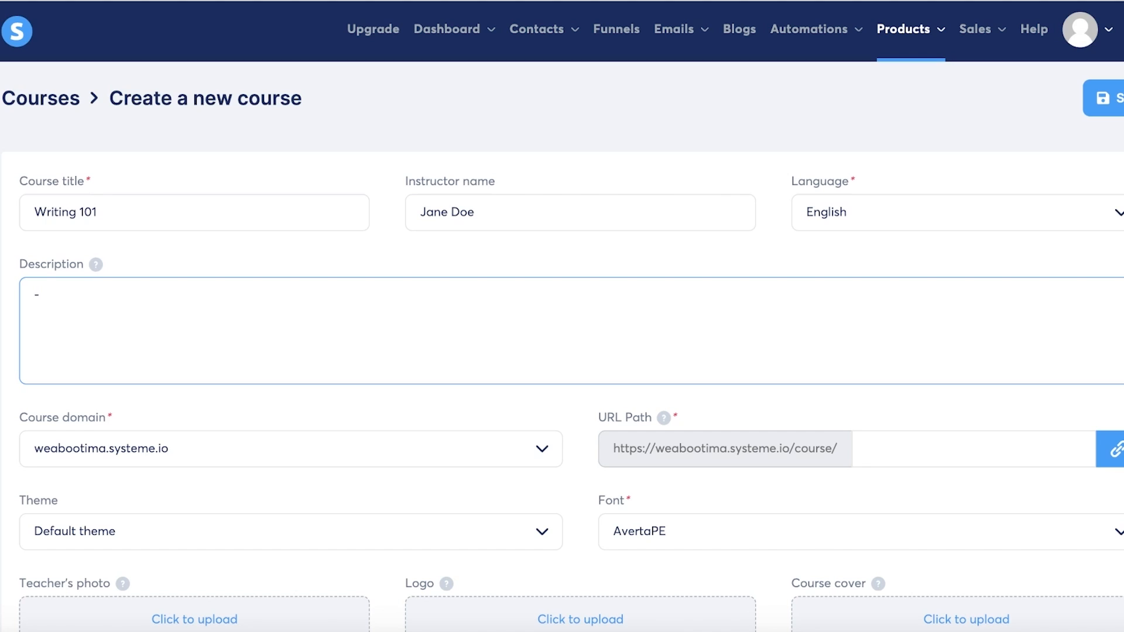
pyautogui.write('Pri')
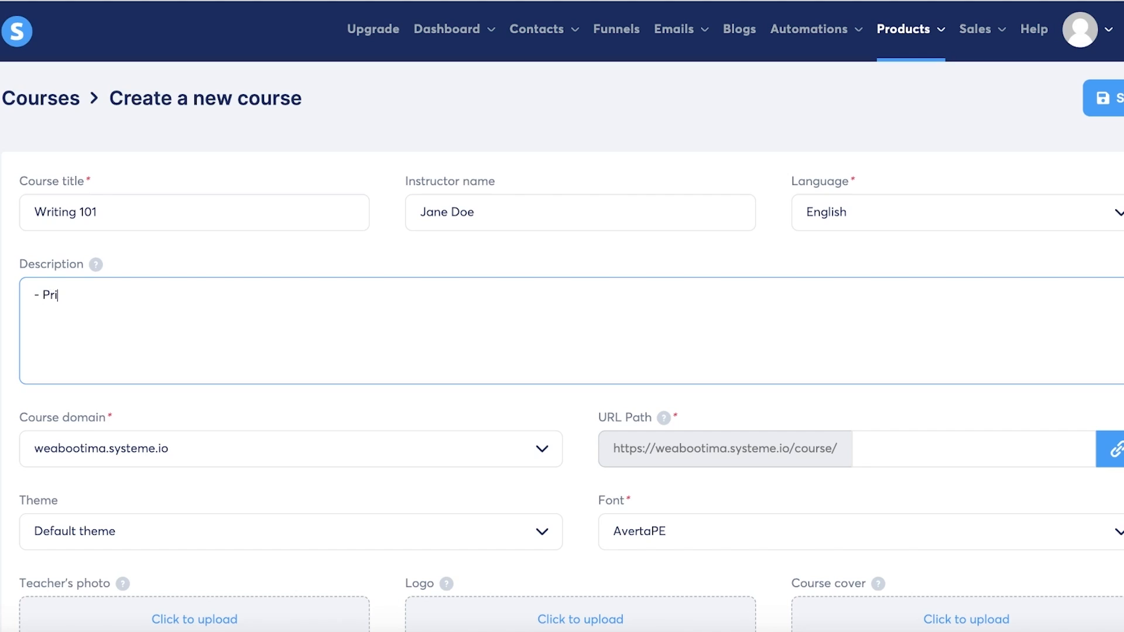
pyautogui.press('Backspace')
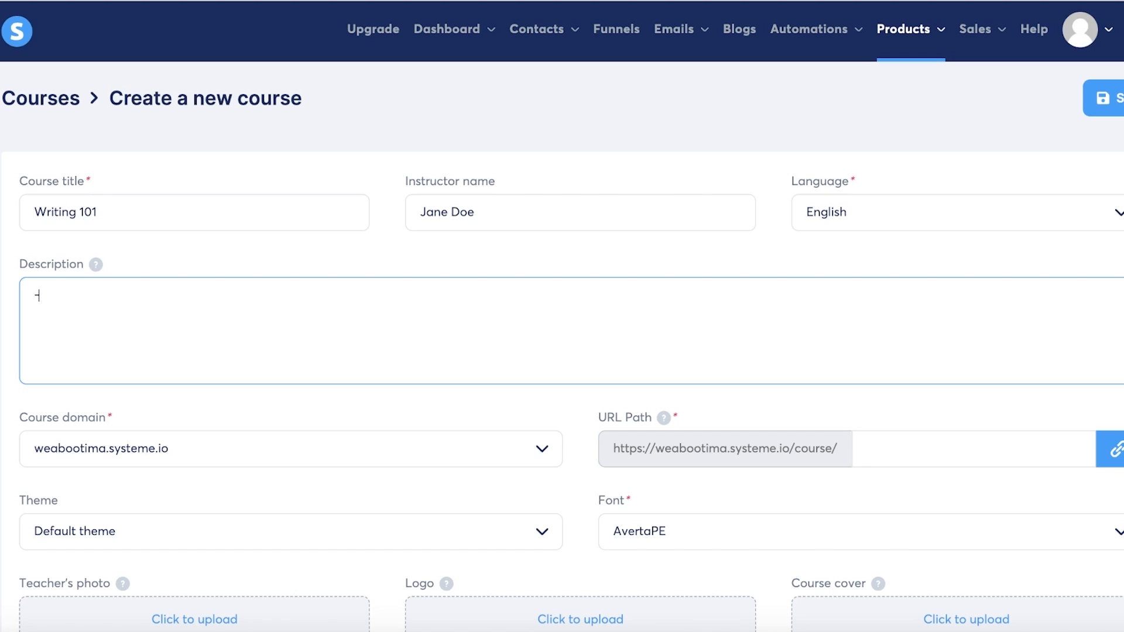
pyautogui.write('-')
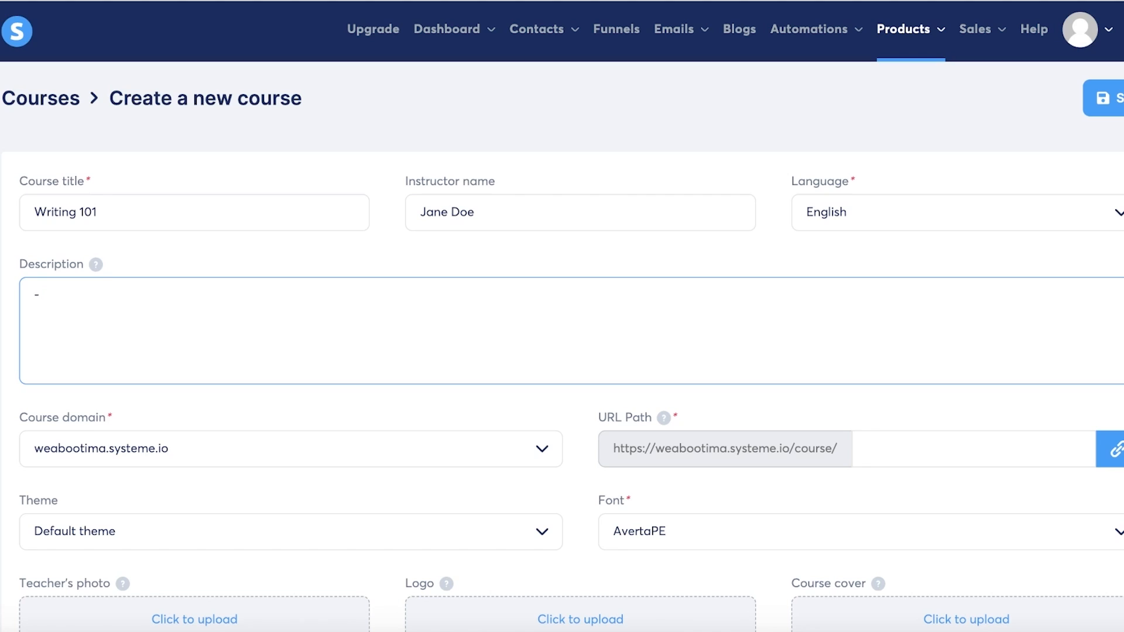
pyautogui.write('beginners guide to writing in fantasy tones and mu')
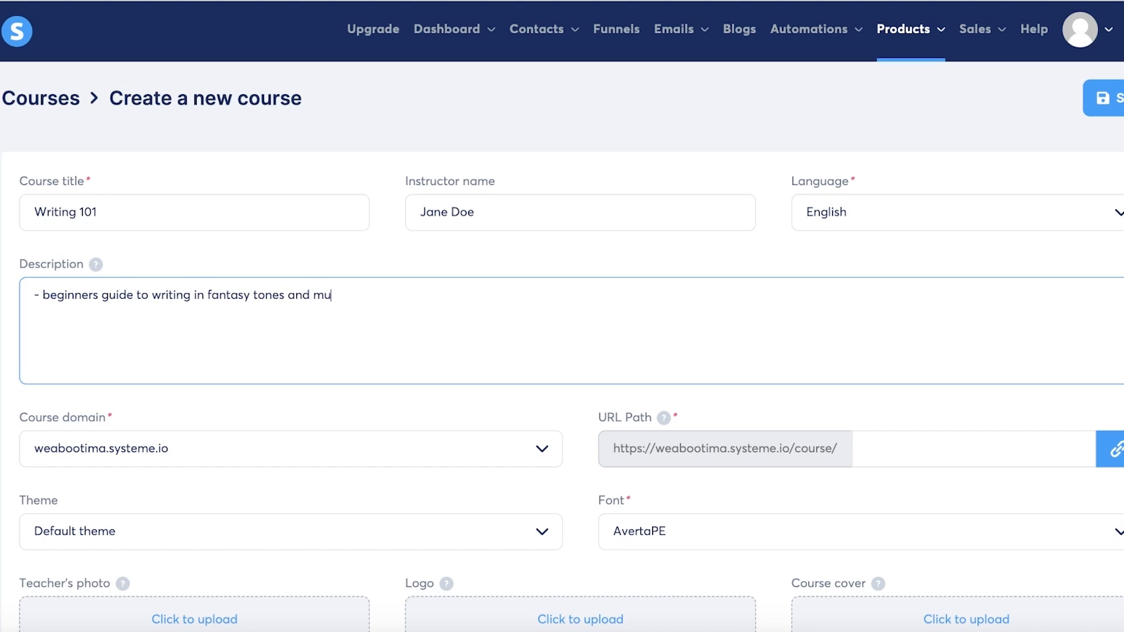
pyautogui.write('ch more...')
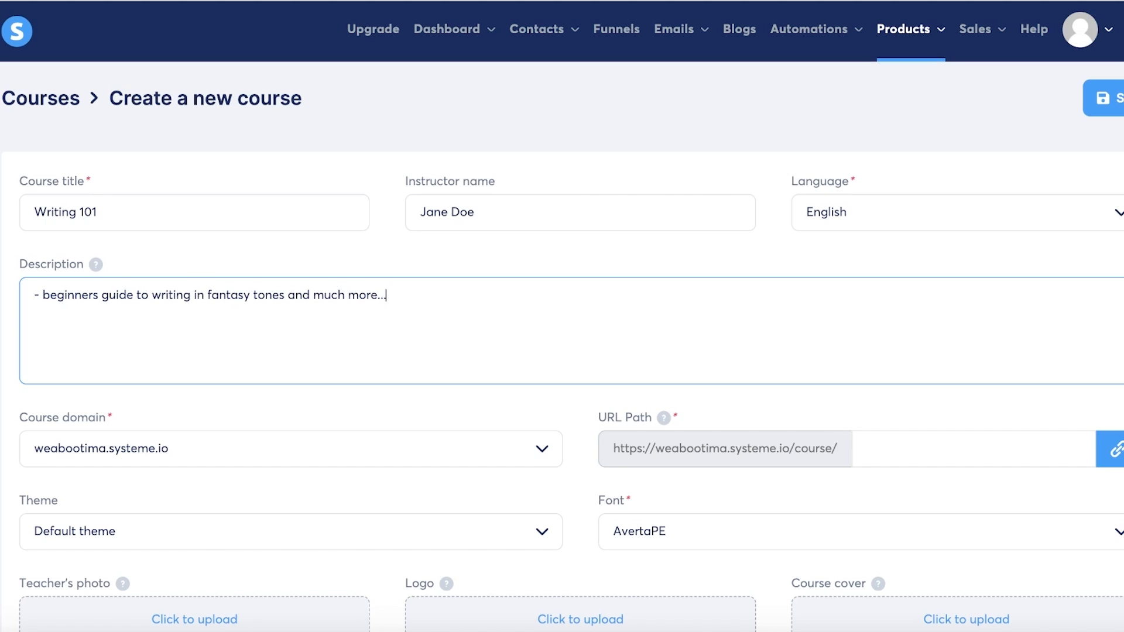
# Step: Enter 'janedoe' as the course URL path after the course URL prefix
pyautogui.scroll(-3)
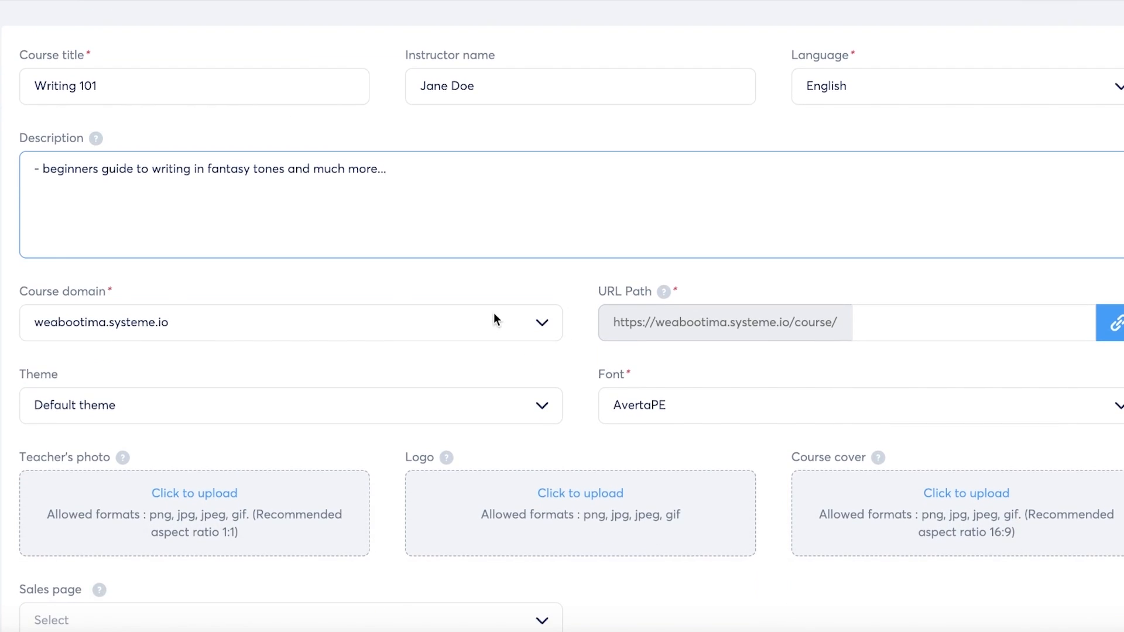
pyautogui.click(286, 322)
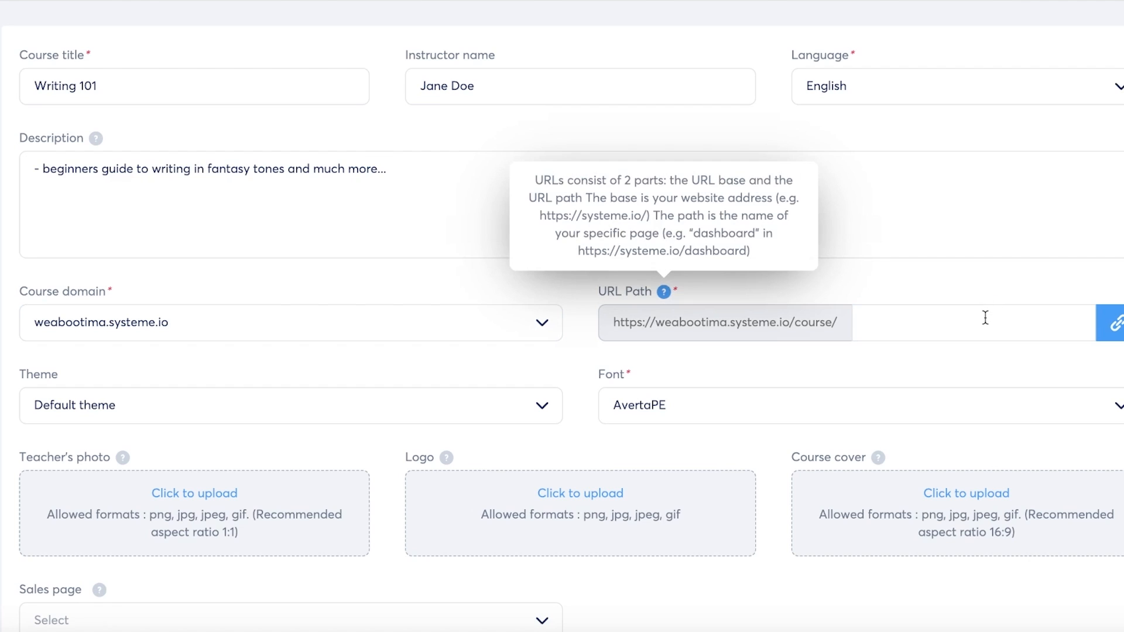
pyautogui.write('jd')
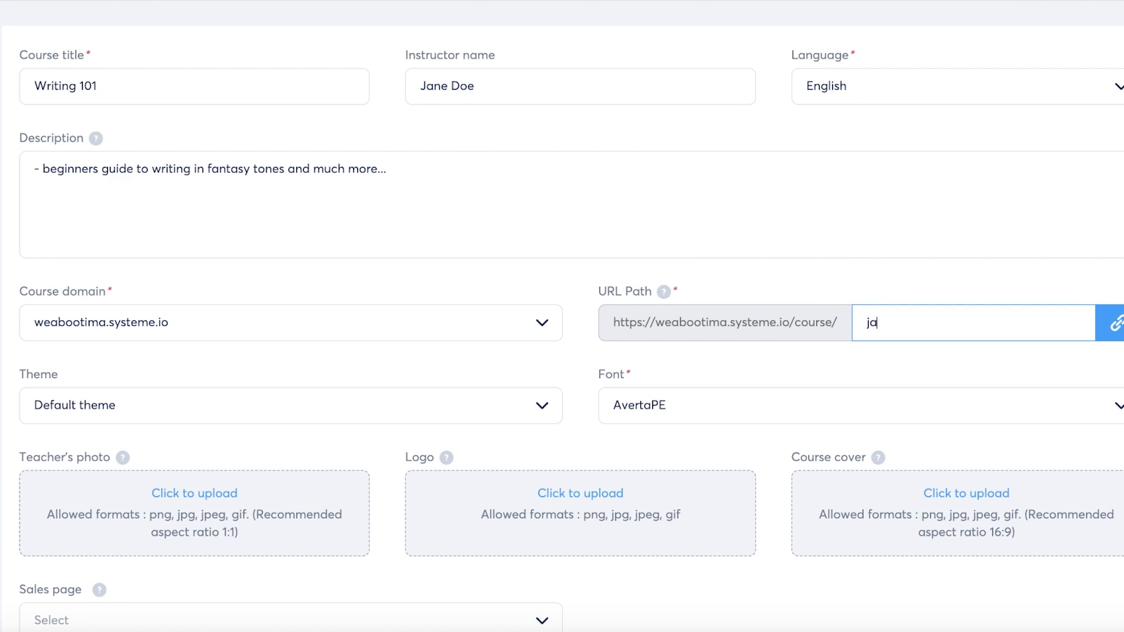
pyautogui.write('anedoe')
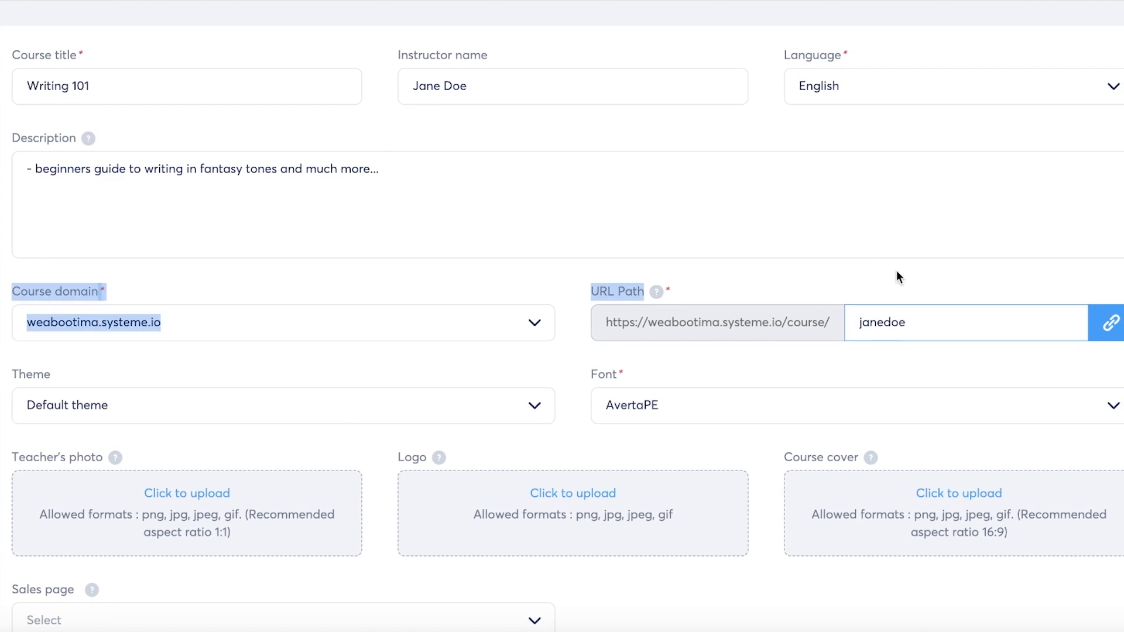
pyautogui.click(272, 405)
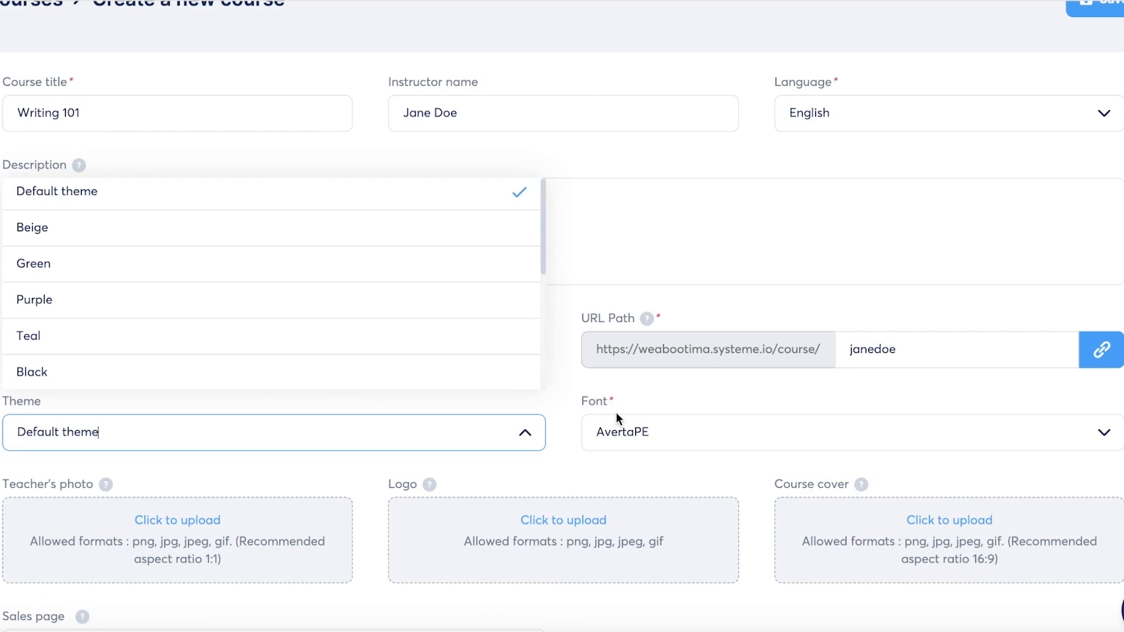
pyautogui.moveTo(215, 435)
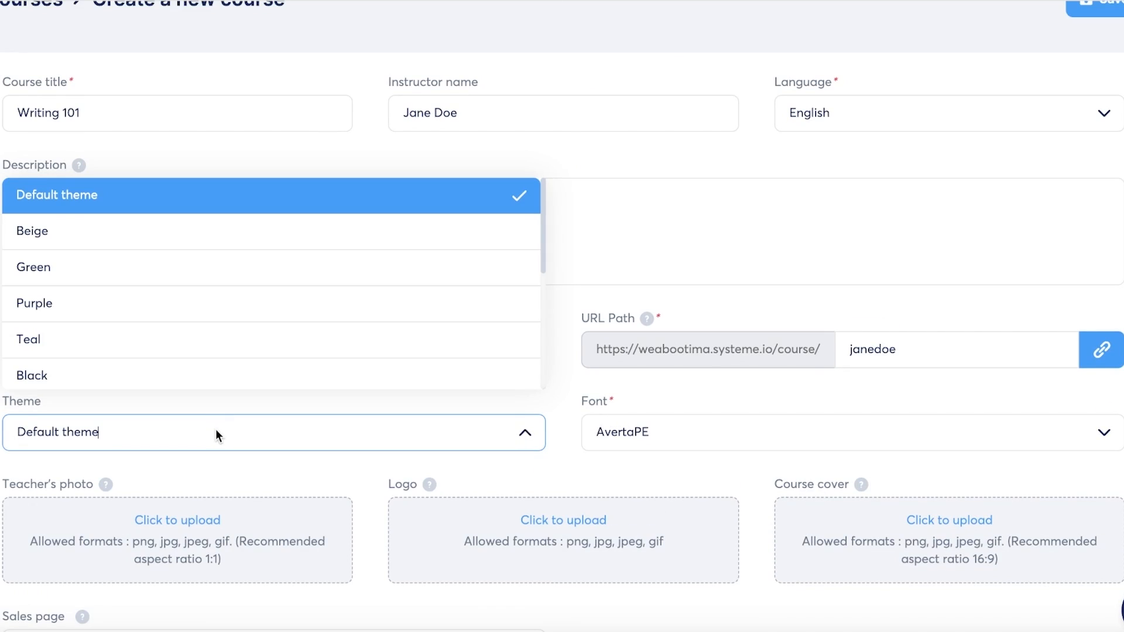
# Step: Switch the course theme from Default to Pink and the font to Cagliostro
pyautogui.scroll(-3)
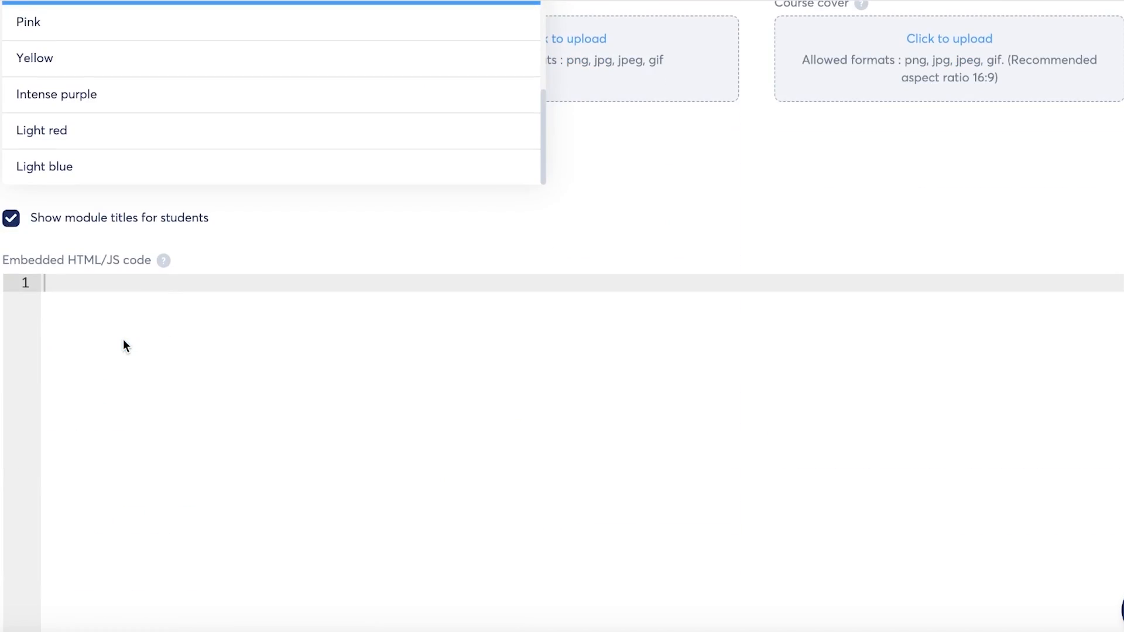
pyautogui.click(28, 22)
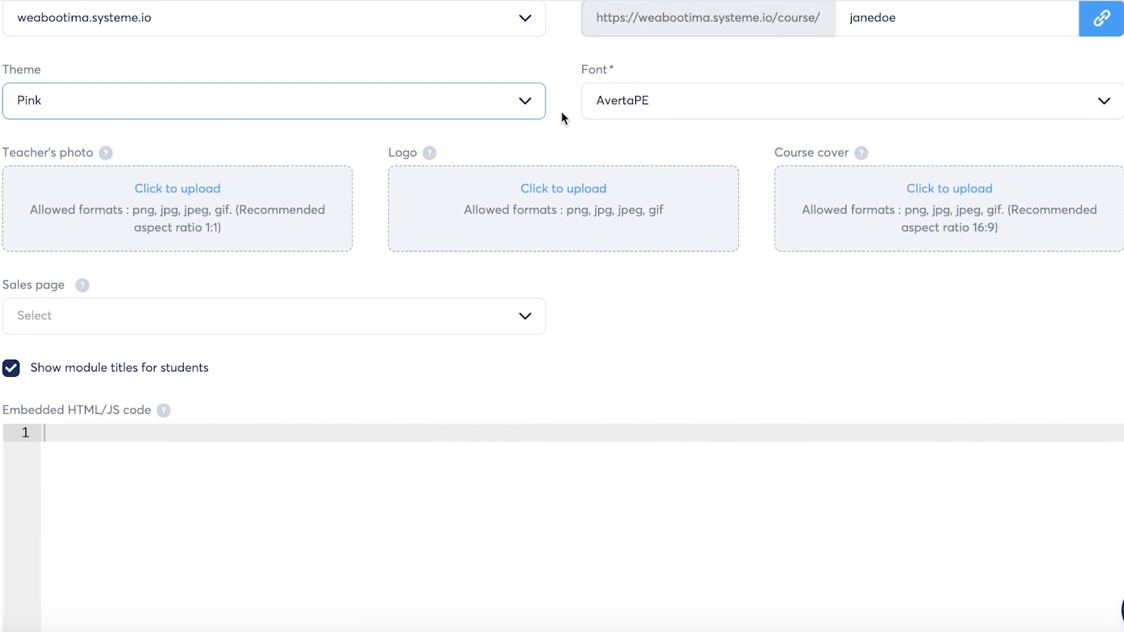
pyautogui.click(272, 101)
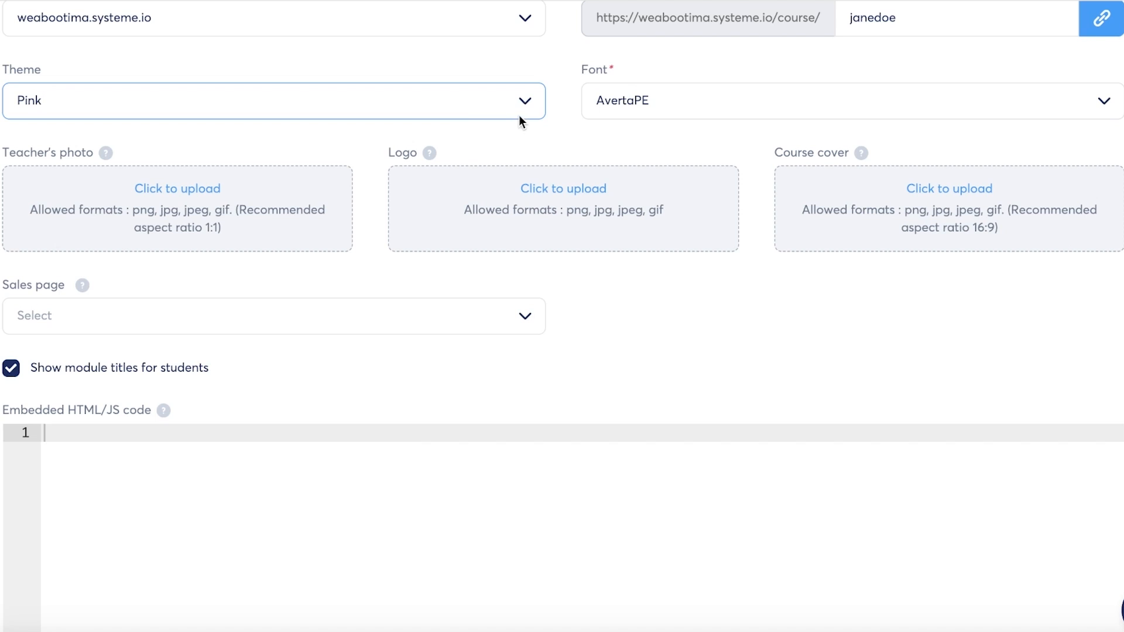
pyautogui.click(846, 100)
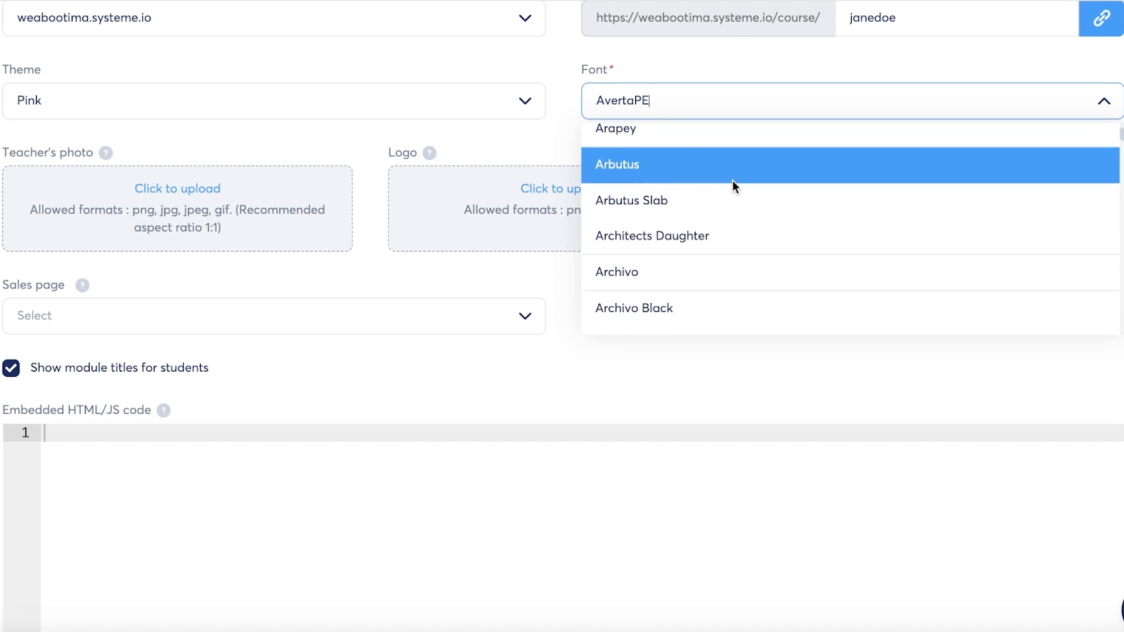
pyautogui.scroll(-3)
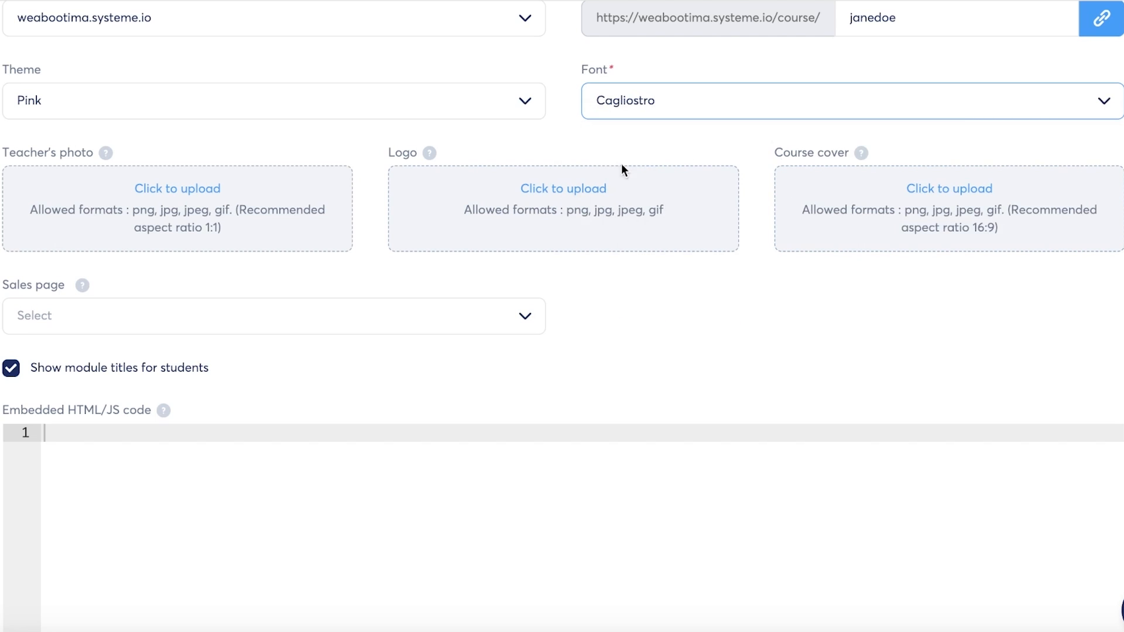
pyautogui.moveTo(117, 179)
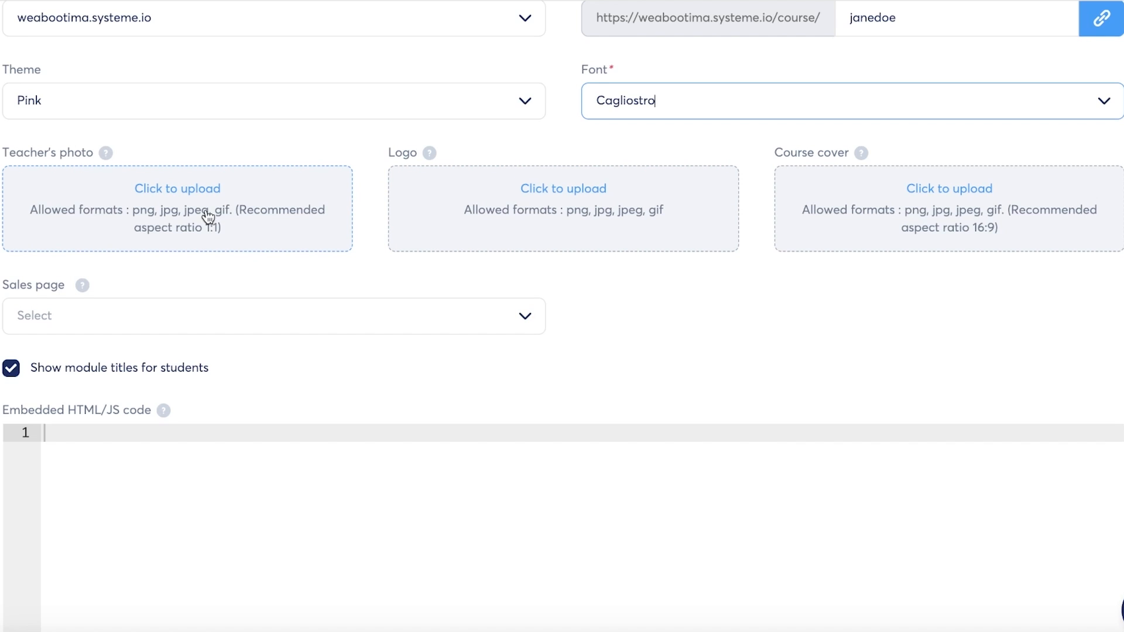
pyautogui.moveTo(204, 211)
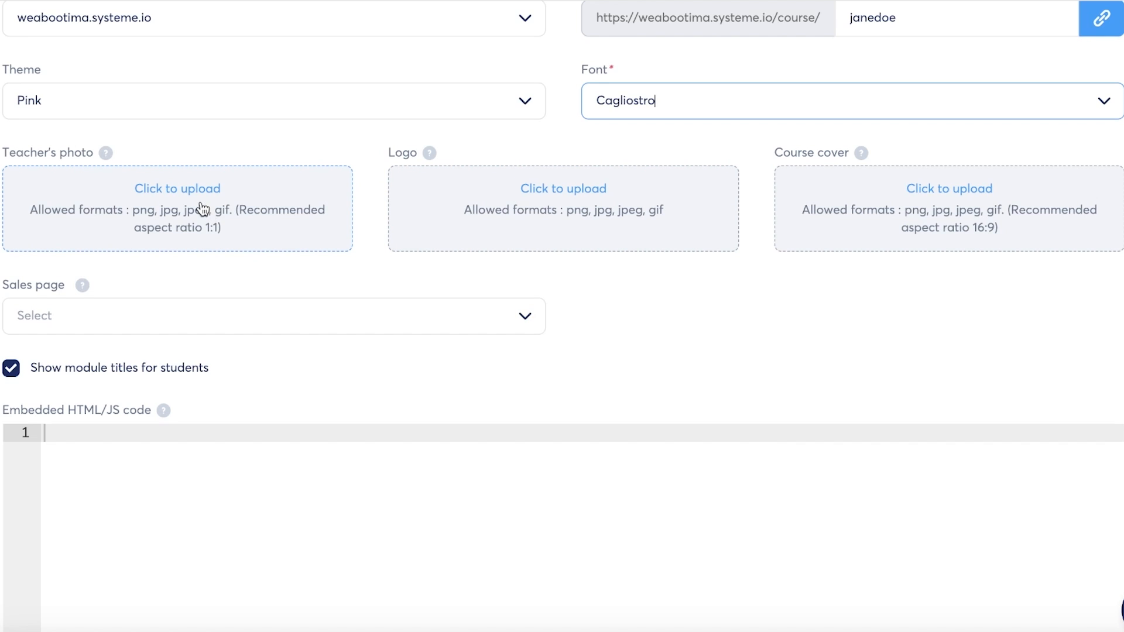
pyautogui.moveTo(1046, 191)
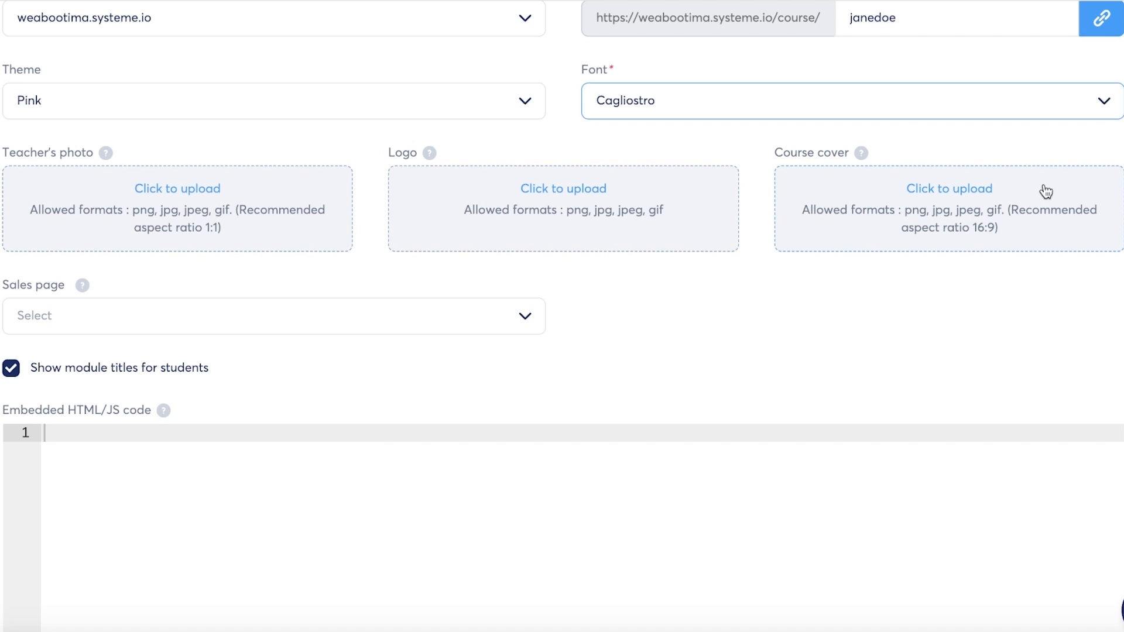
pyautogui.moveTo(280, 158)
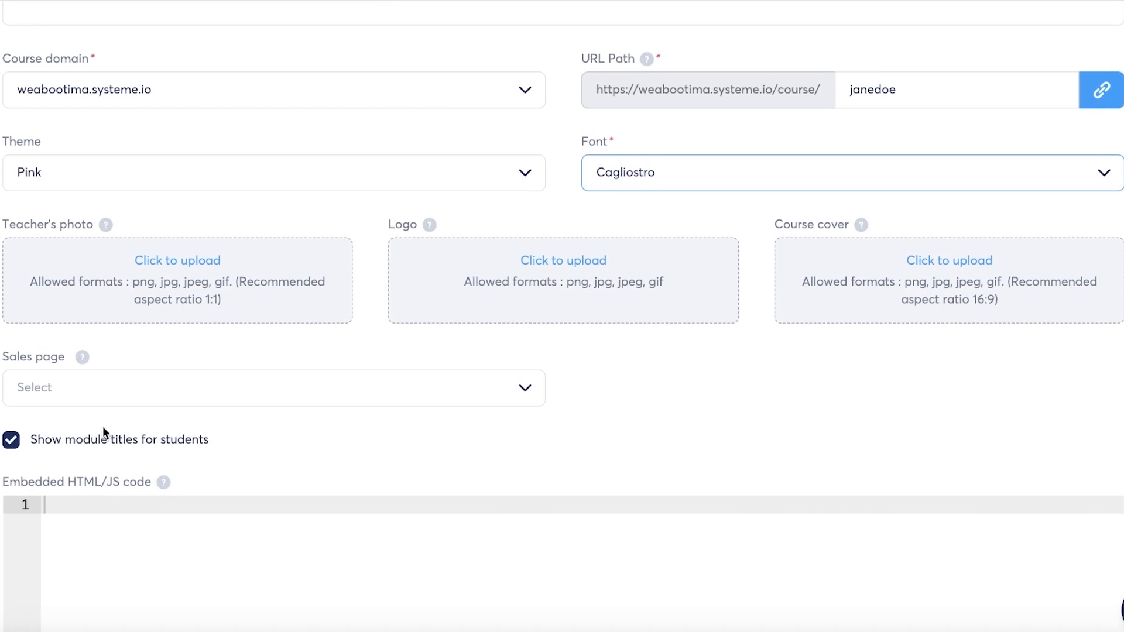
# Step: Upload a teacher's photo from the Downloads folder
pyautogui.click(11, 441)
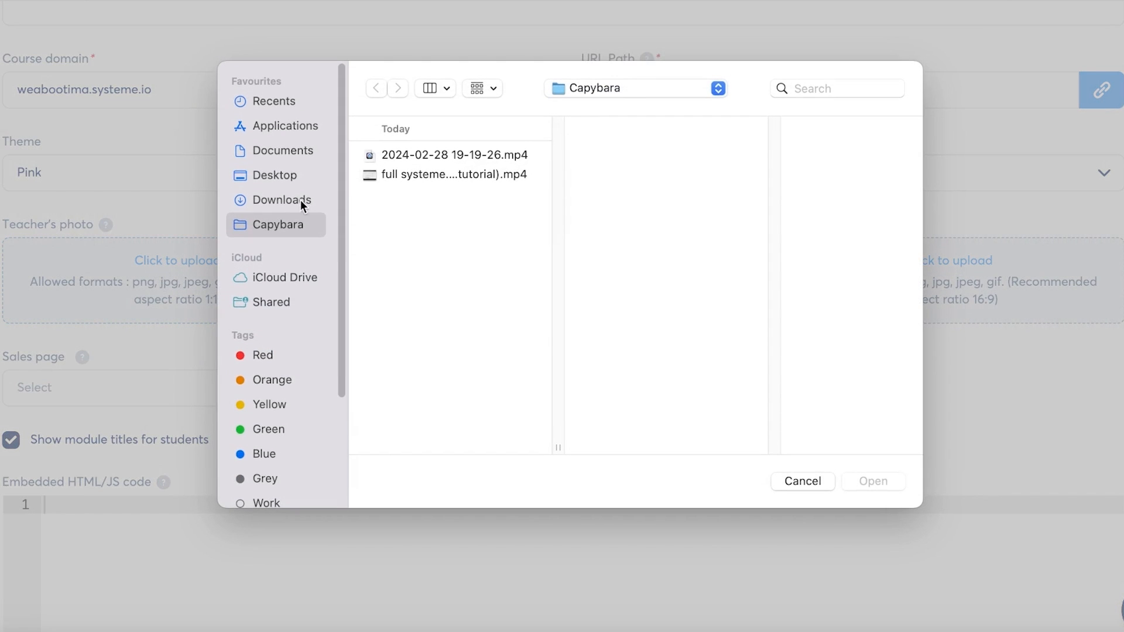
pyautogui.click(278, 199)
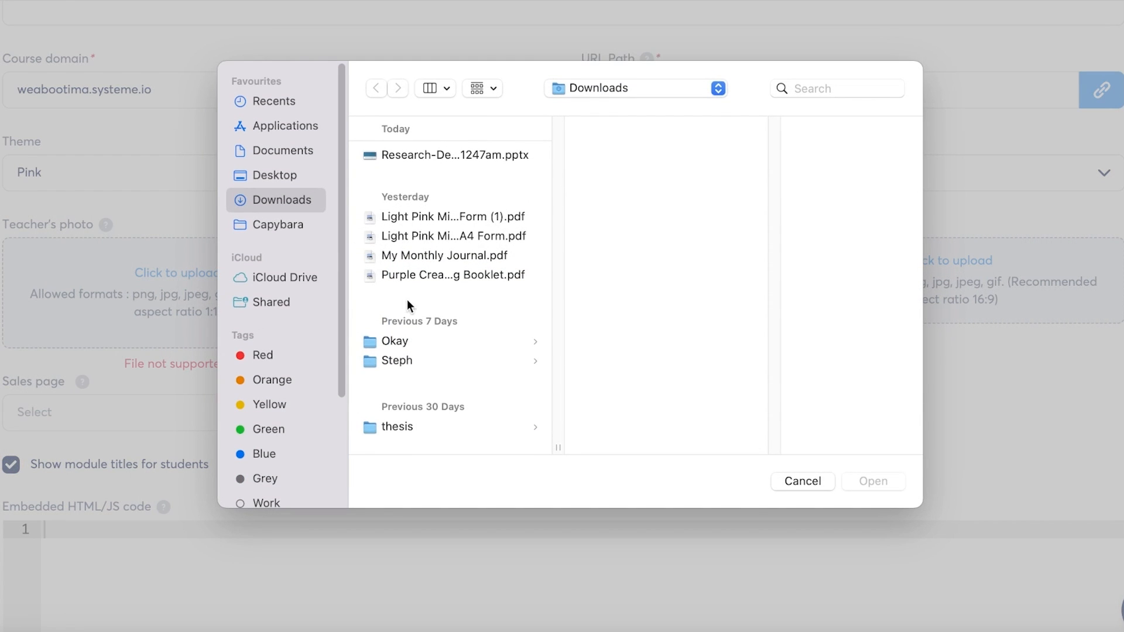
pyautogui.click(275, 175)
pyautogui.write('lo')
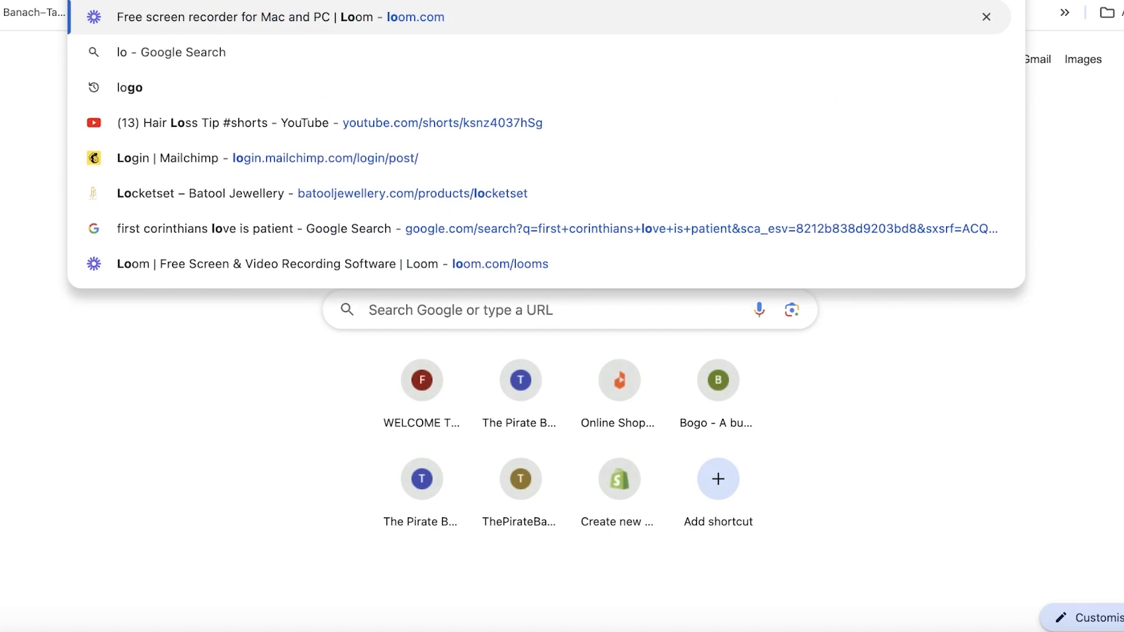
pyautogui.click(130, 86)
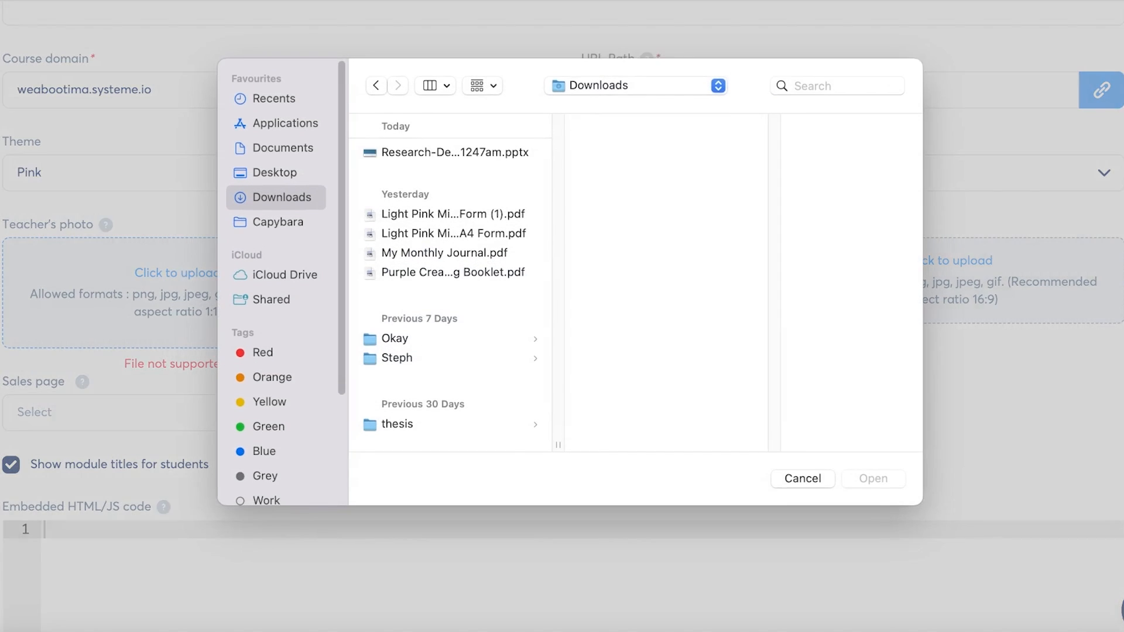
# Step: Upload the cropped Lion King logo and a portrait photo as course cover
pyautogui.click(275, 176)
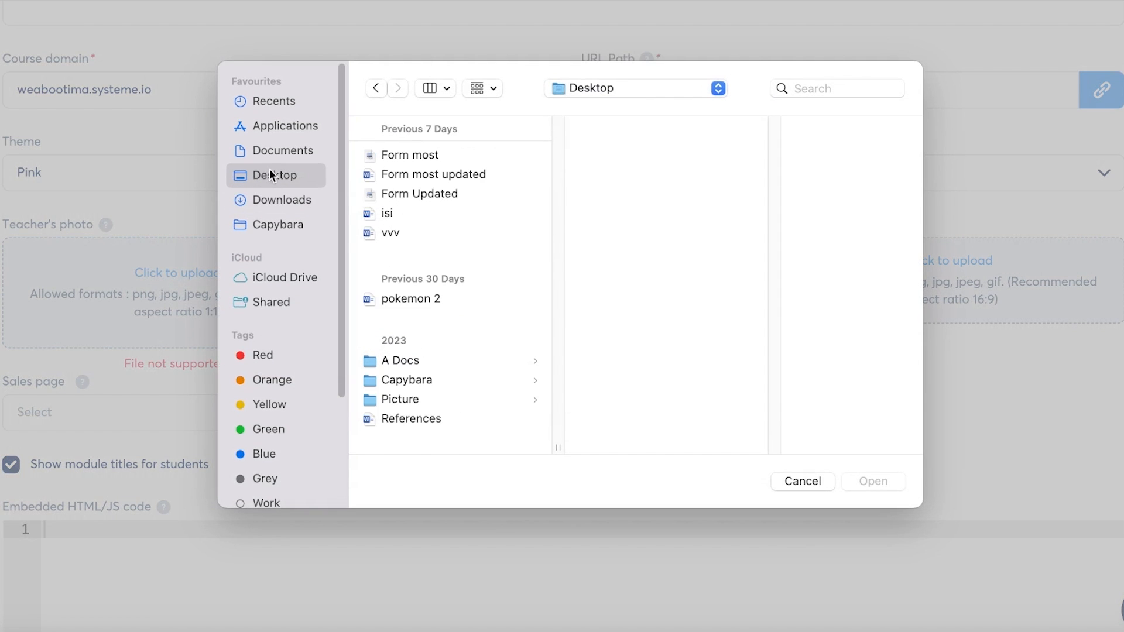
pyautogui.click(280, 199)
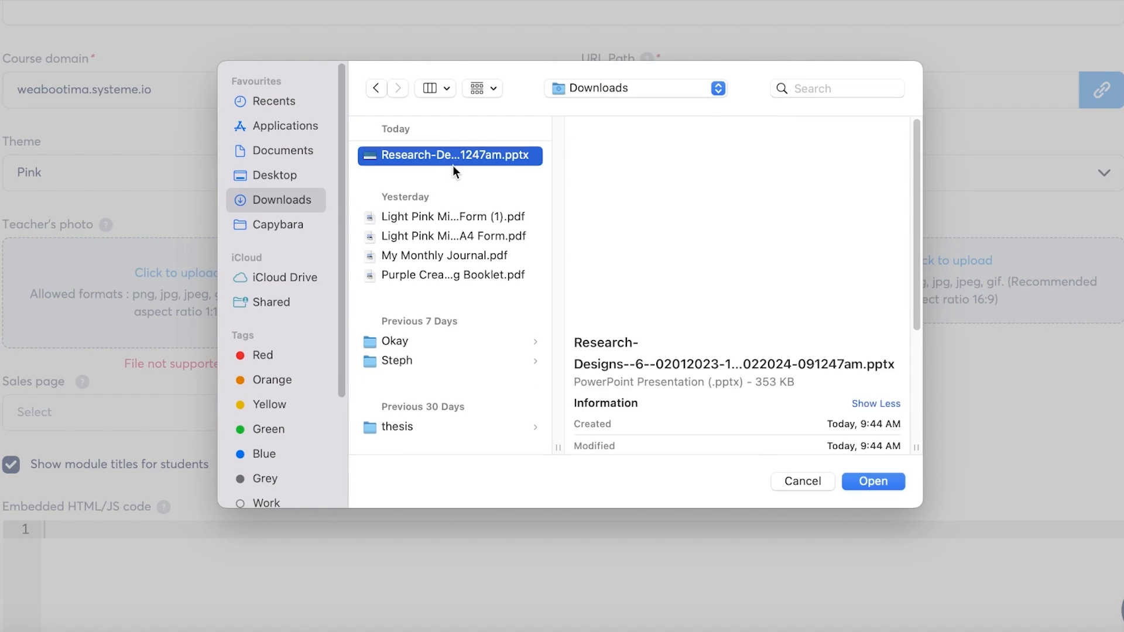
pyautogui.click(872, 482)
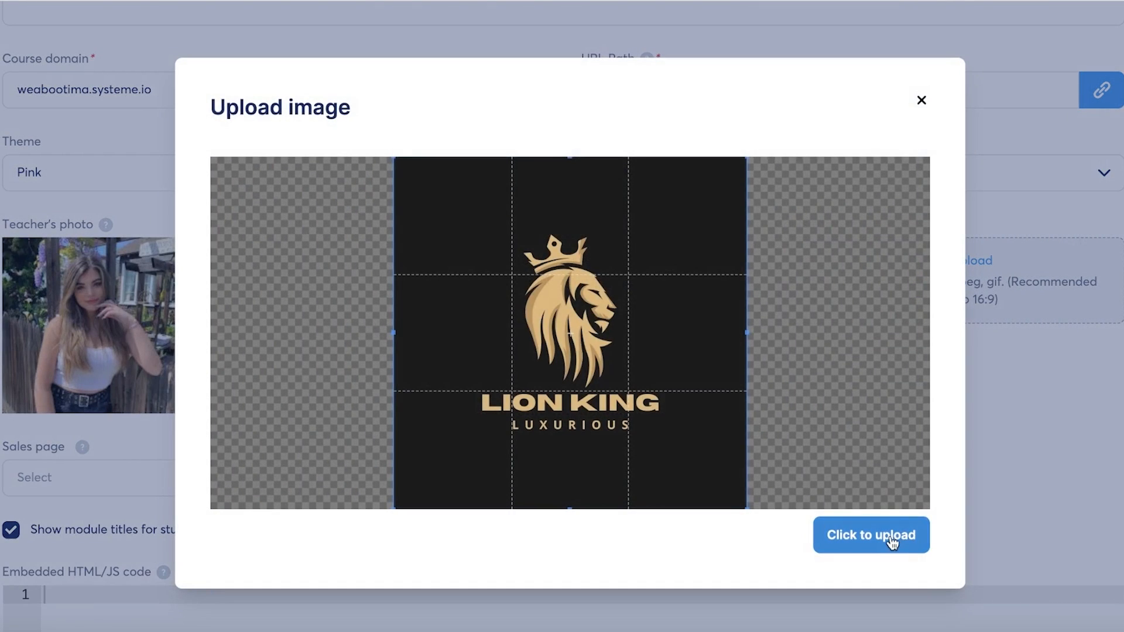
pyautogui.click(870, 535)
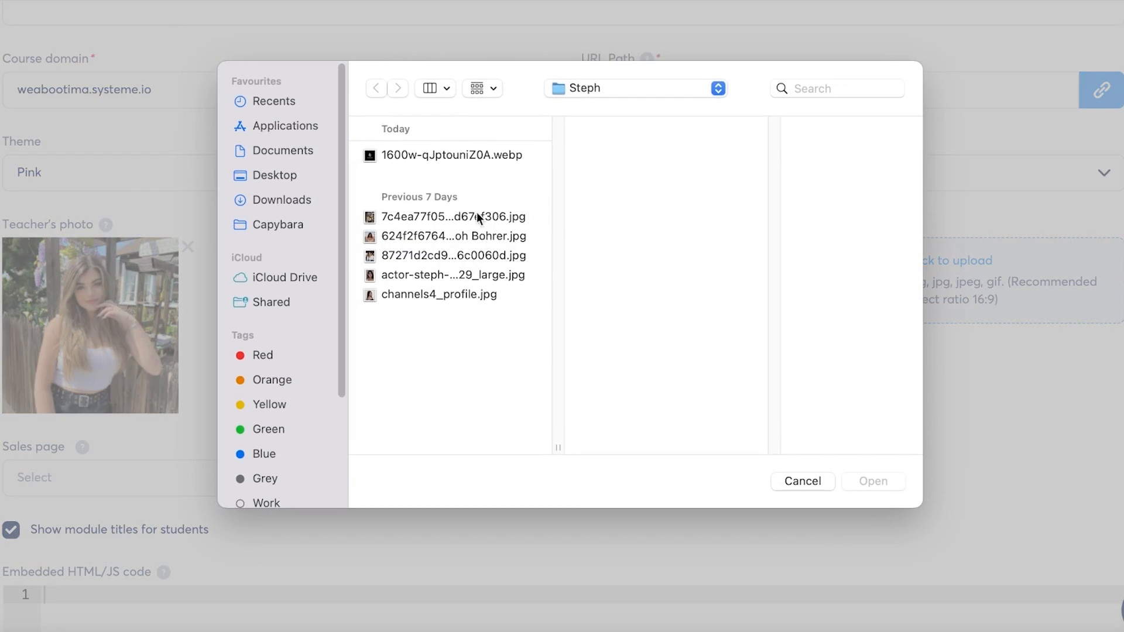
pyautogui.click(453, 274)
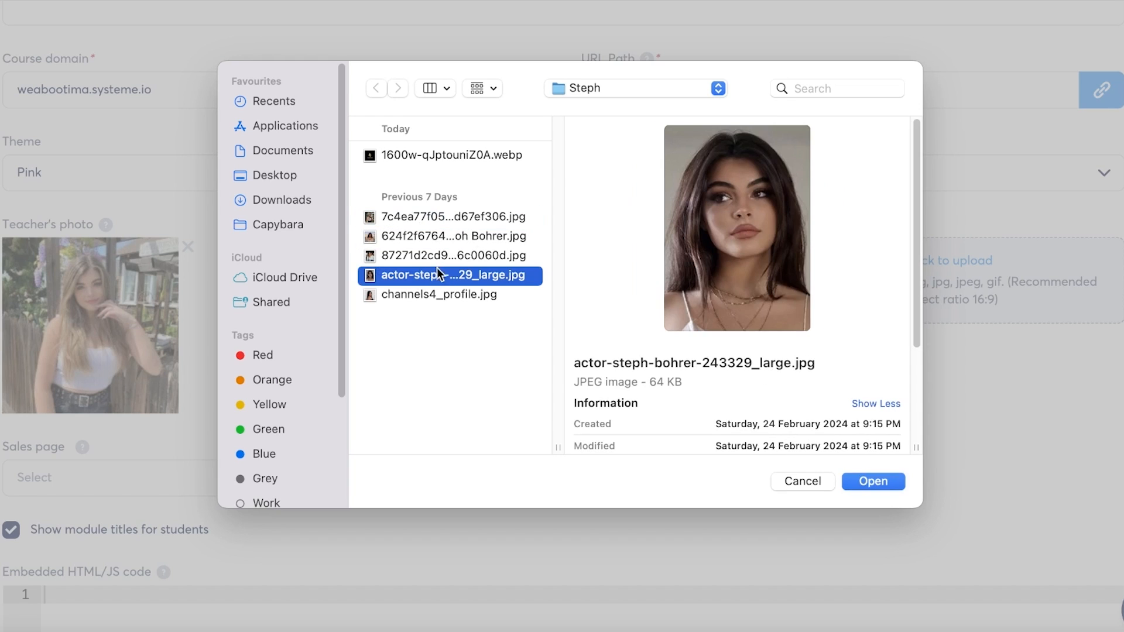
pyautogui.click(871, 481)
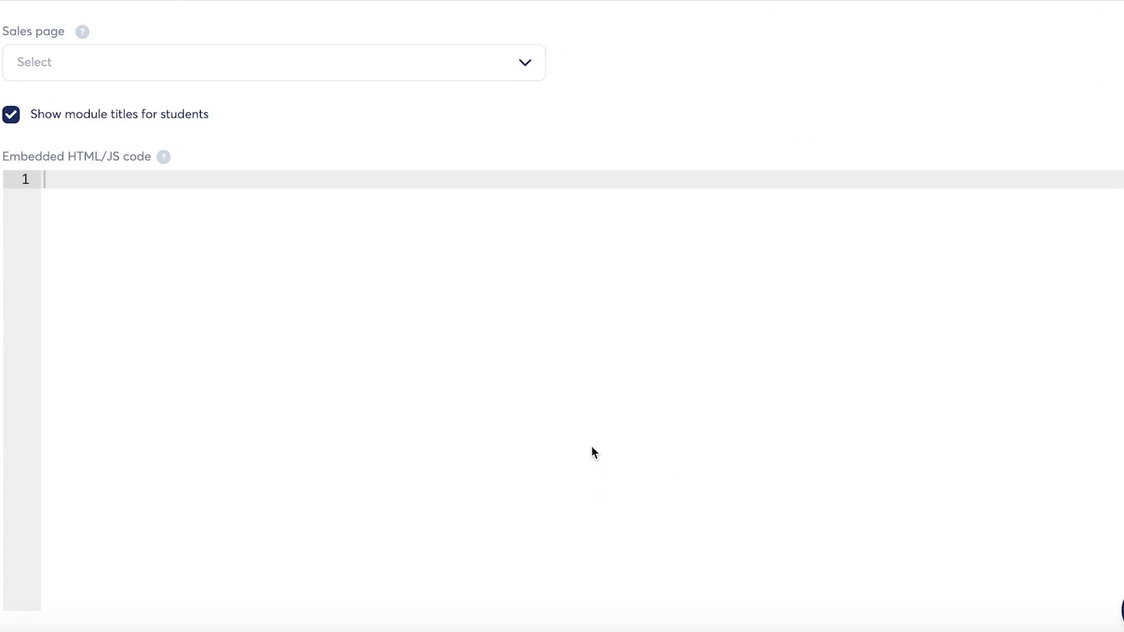
# Step: Select Leads as the course's sales page
pyautogui.click(273, 61)
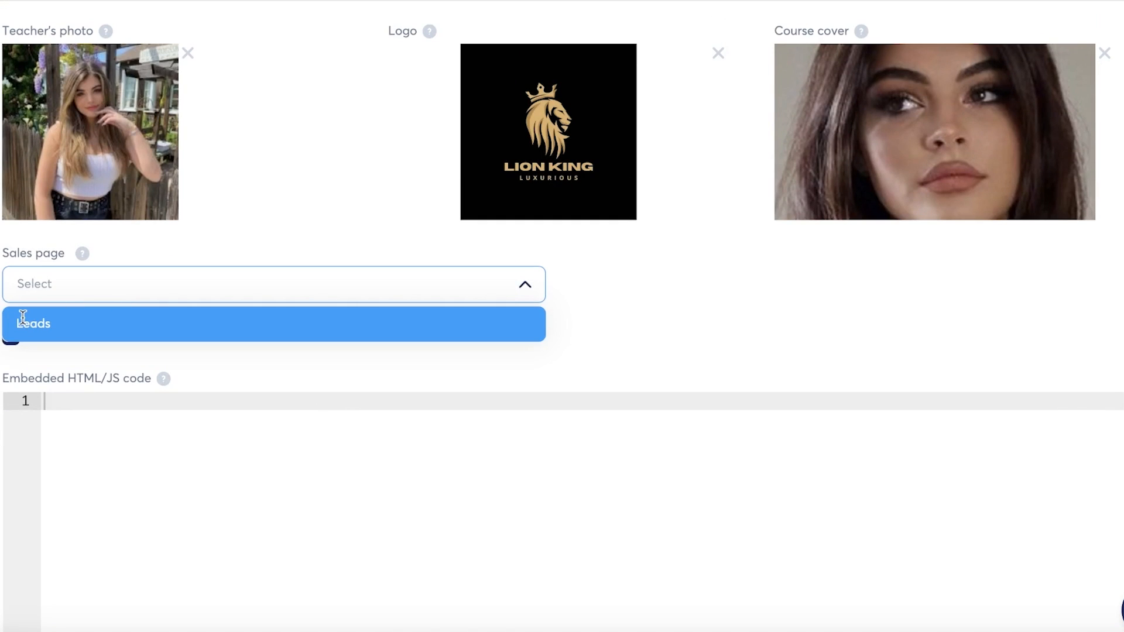
pyautogui.click(32, 323)
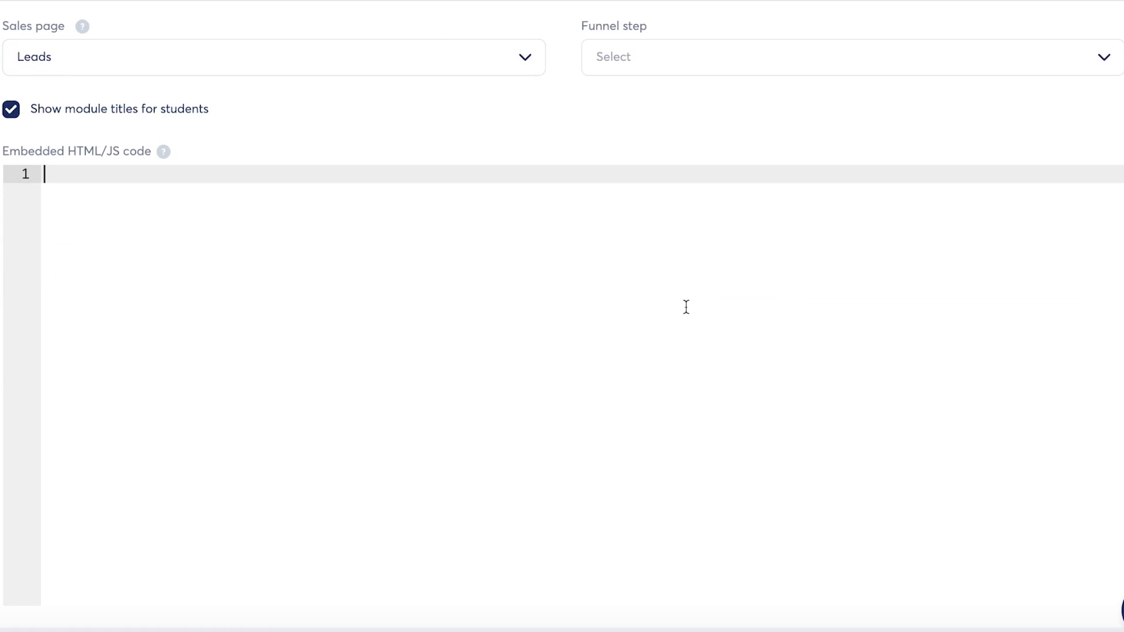
pyautogui.press('enter')
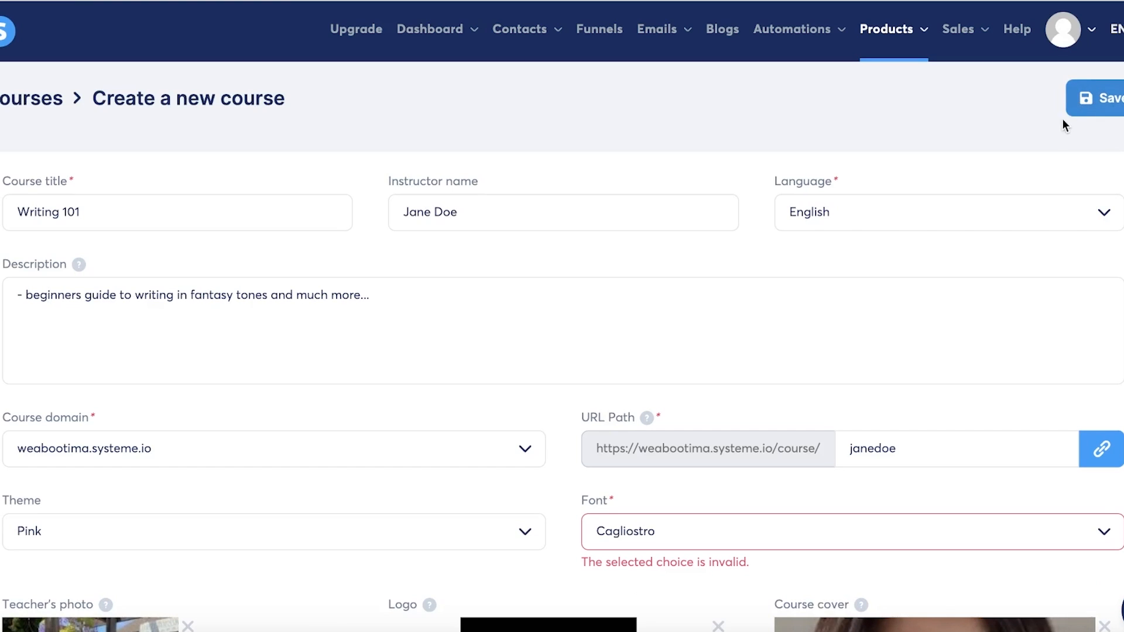
# Step: Replace the invalid font with ABeeZee and save Writing 101
pyautogui.click(845, 531)
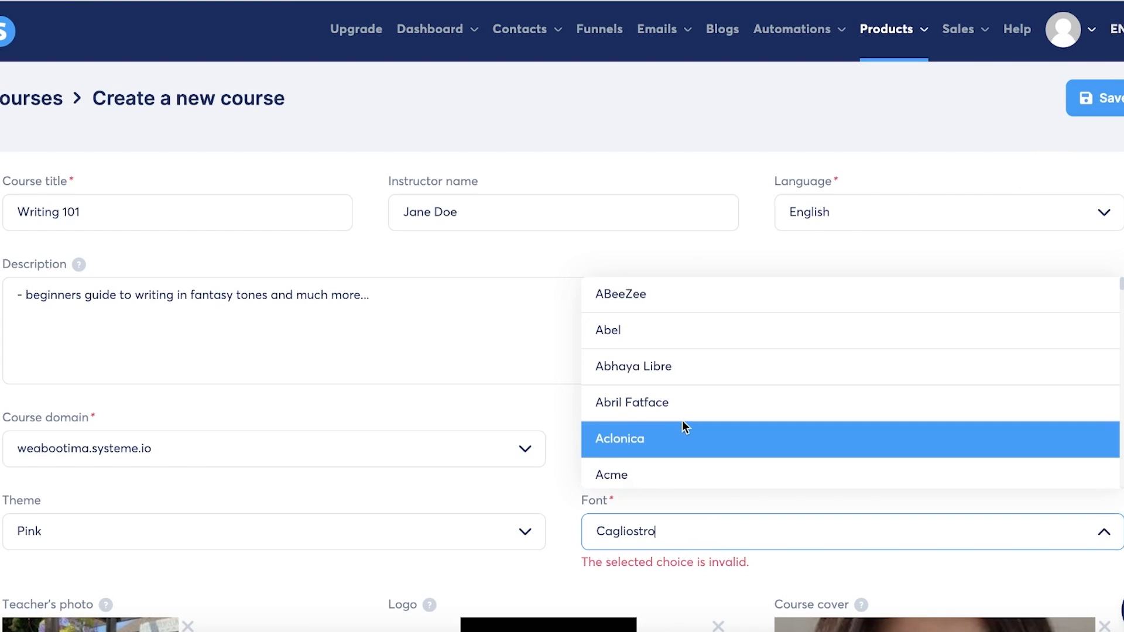
pyautogui.click(620, 293)
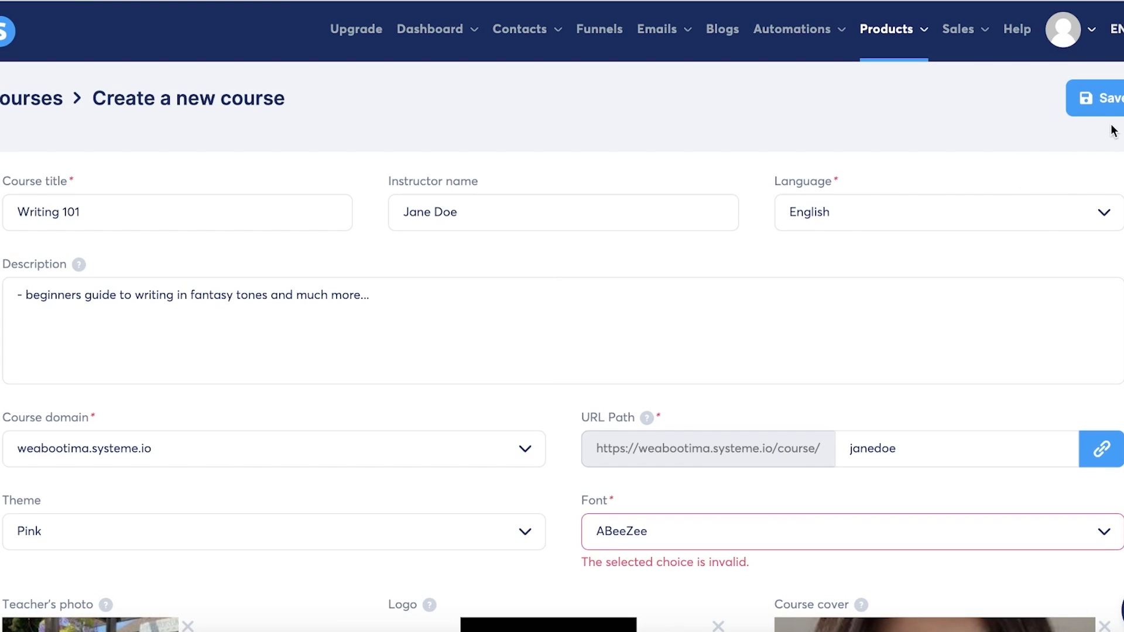
pyautogui.click(1105, 99)
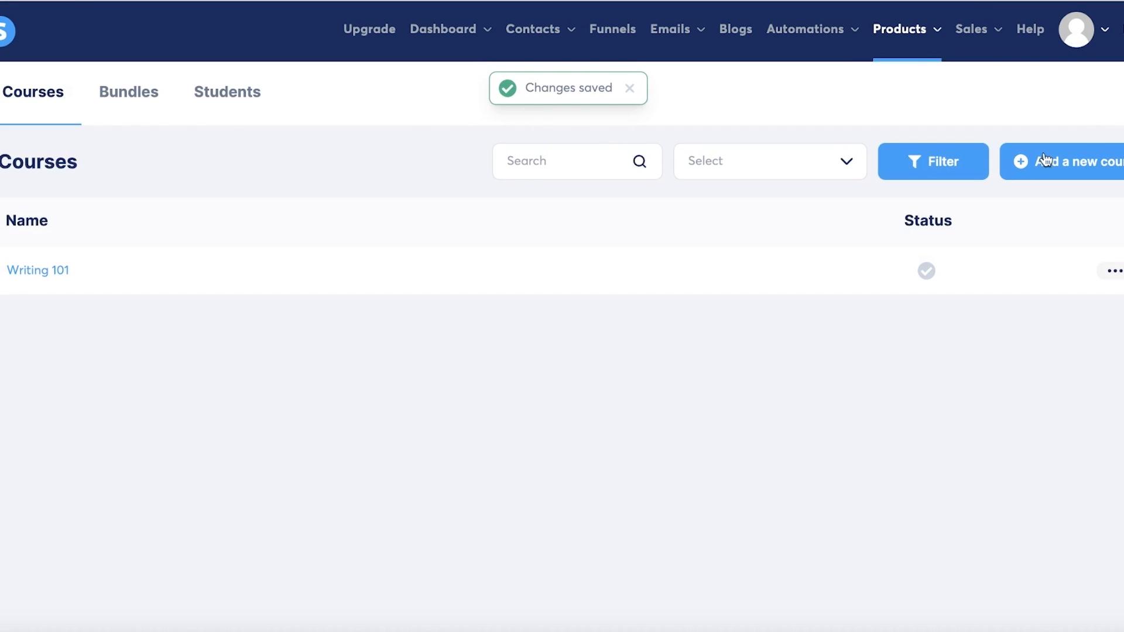
# Step: Open the Writing 101 course curriculum from its actions menu
pyautogui.click(1113, 271)
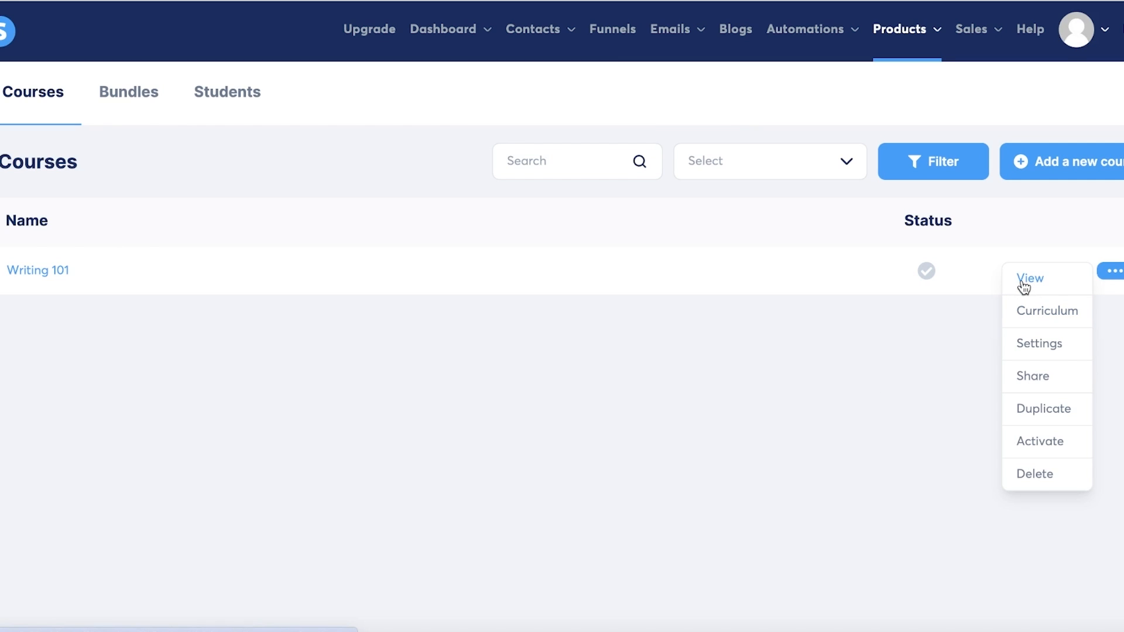
pyautogui.click(1029, 278)
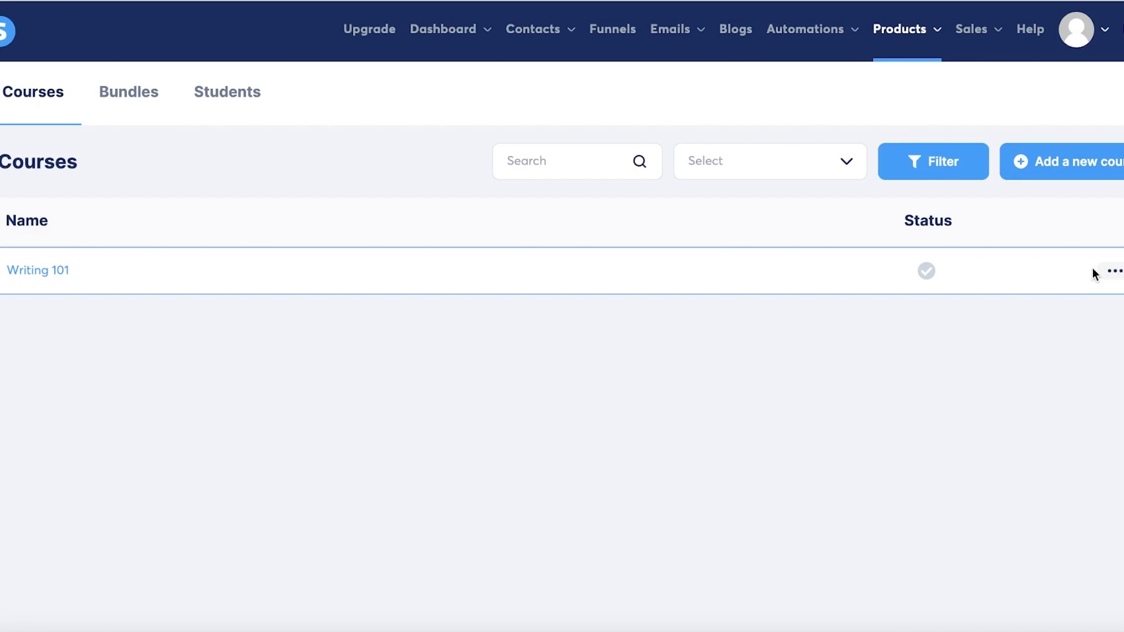
pyautogui.click(38, 271)
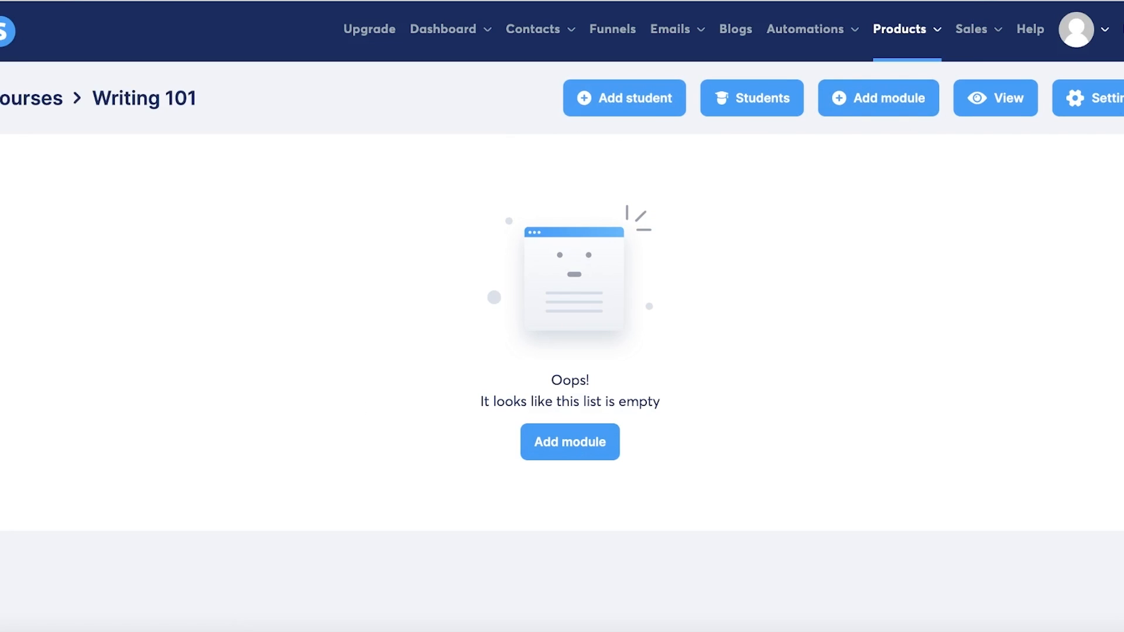
pyautogui.moveTo(596, 322)
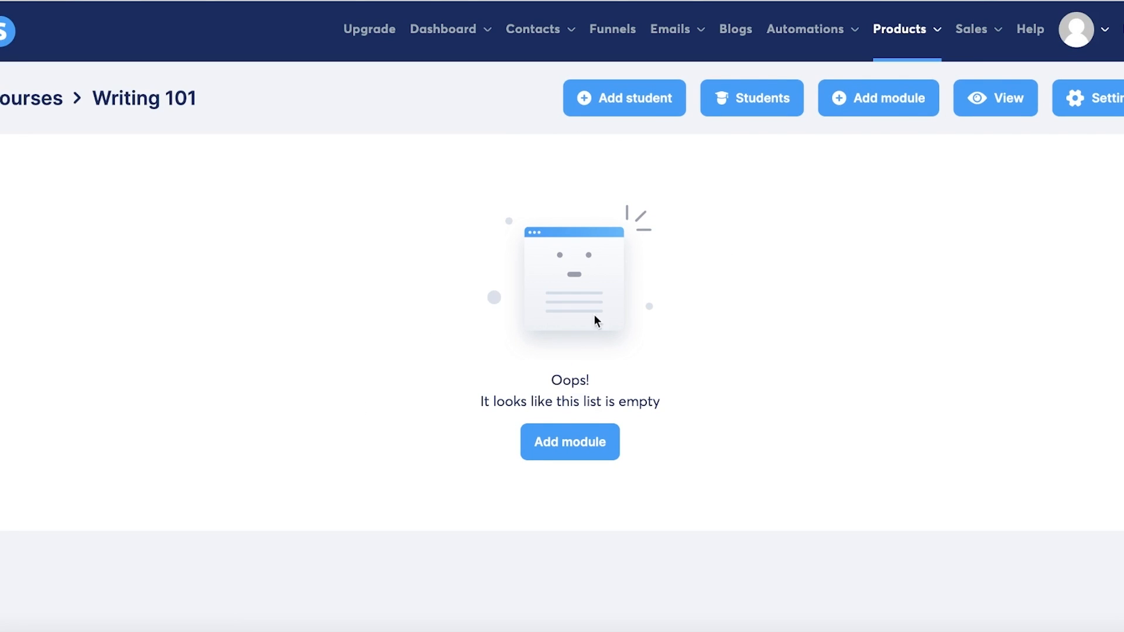
pyautogui.click(569, 441)
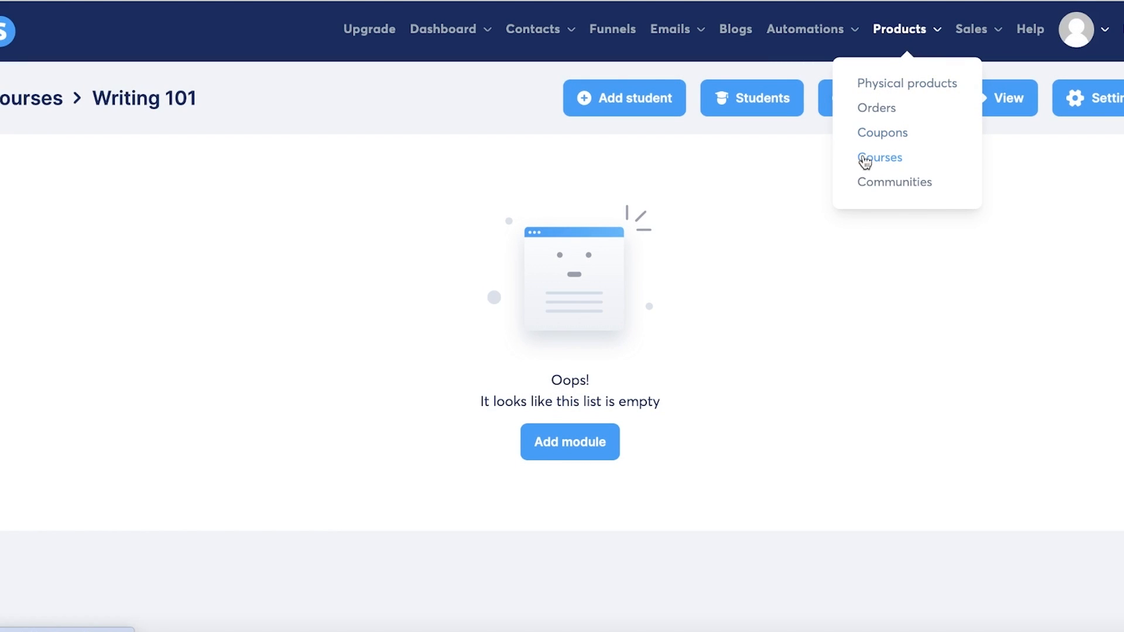
# Step: Back in Courses, activate Writing 101 and save its course settings
pyautogui.click(879, 157)
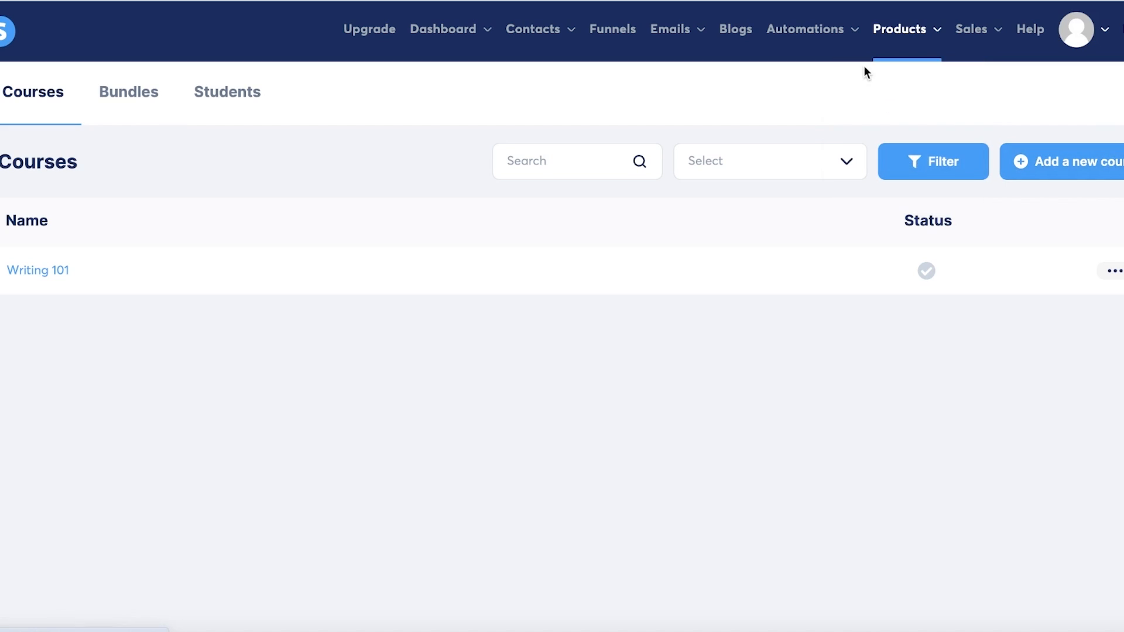
pyautogui.click(905, 29)
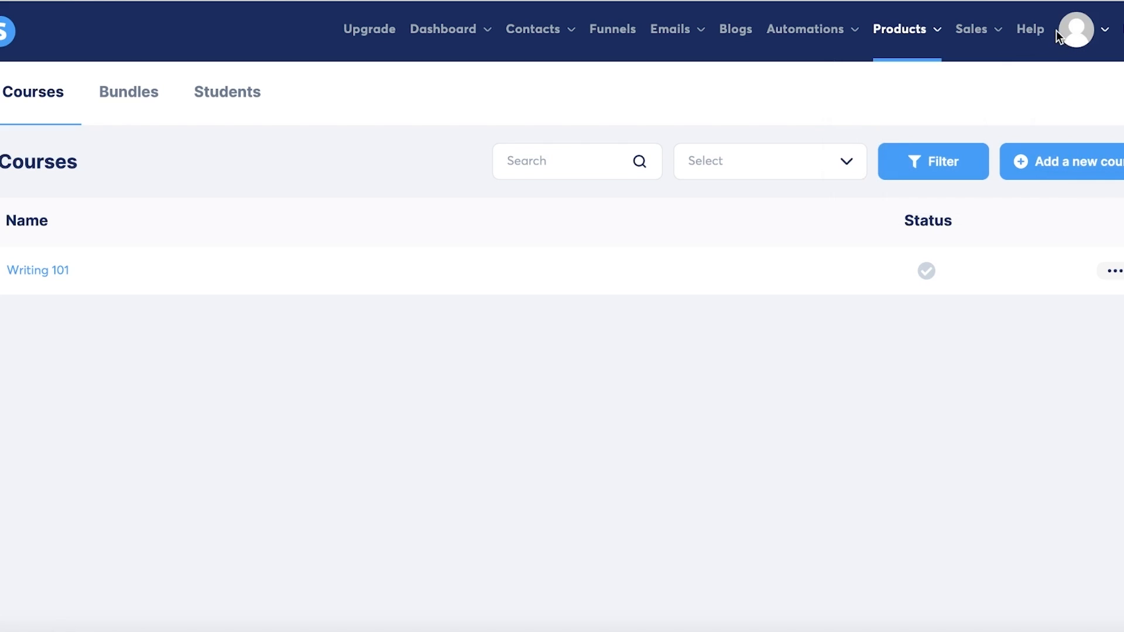
pyautogui.click(1116, 270)
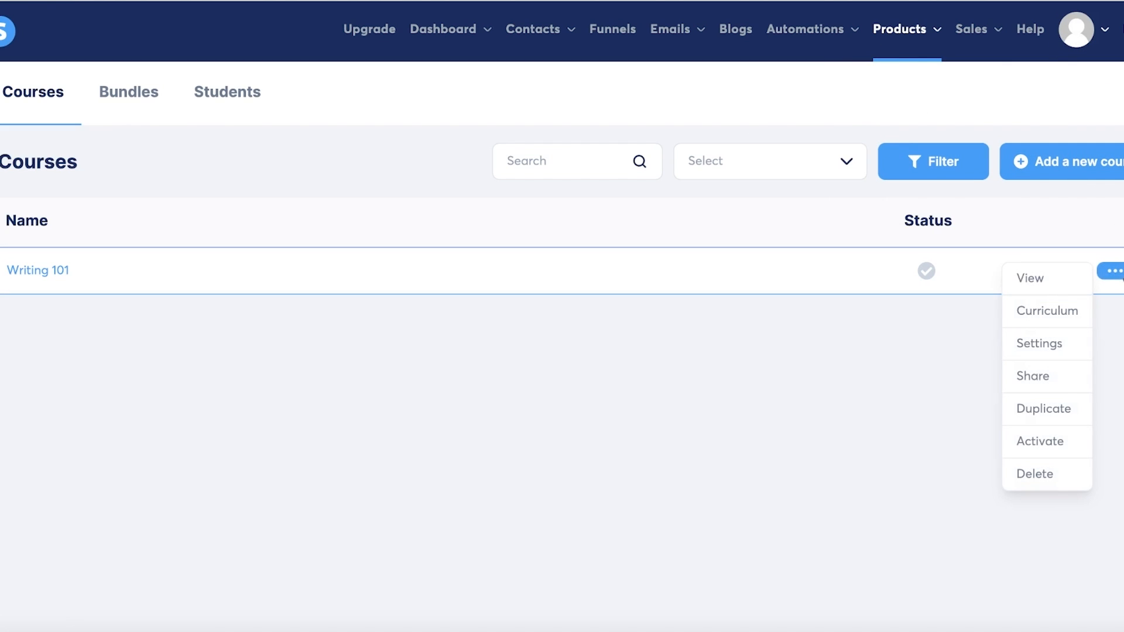
pyautogui.moveTo(1041, 440)
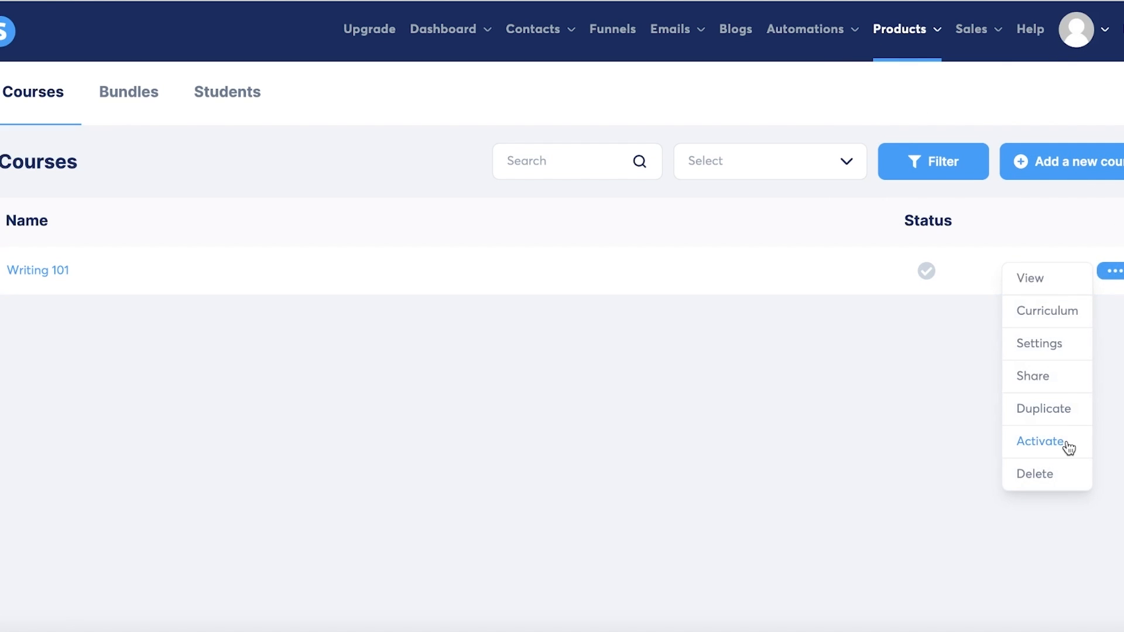
pyautogui.click(1040, 440)
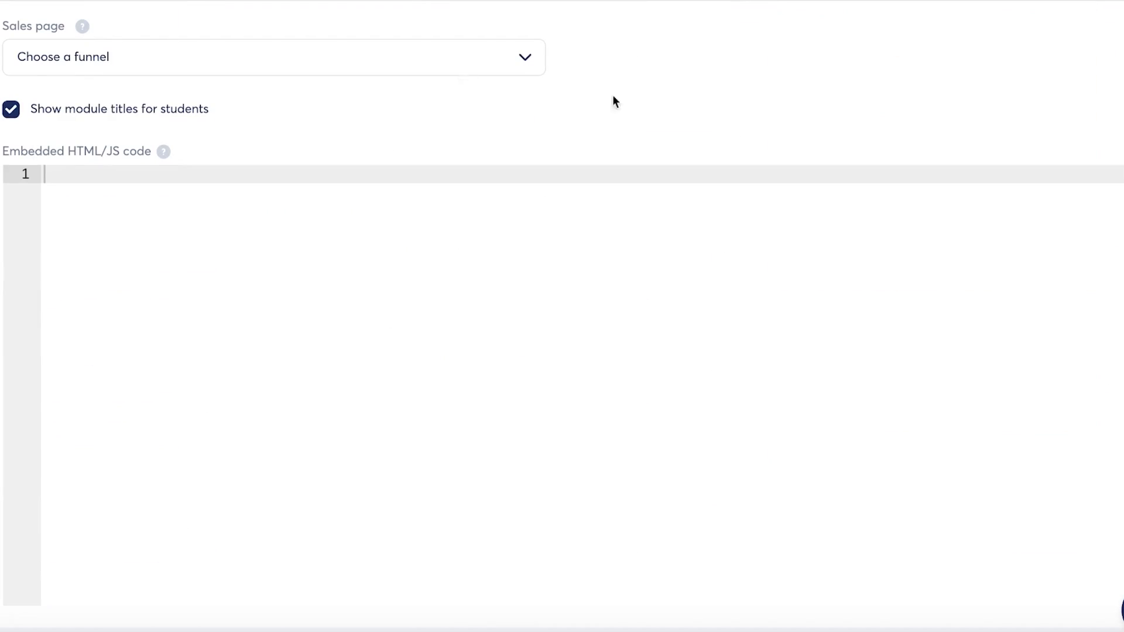
pyautogui.click(1108, 99)
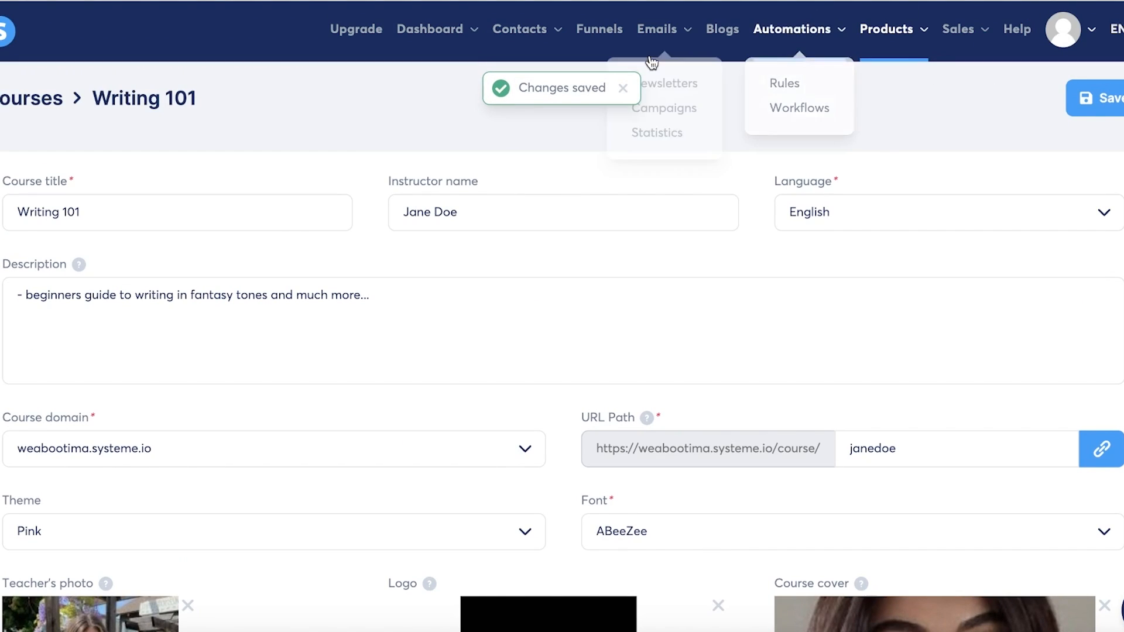
# Step: Visit Payment gateways and Payment pages settings, then open PayPal's connection form
pyautogui.click(1117, 29)
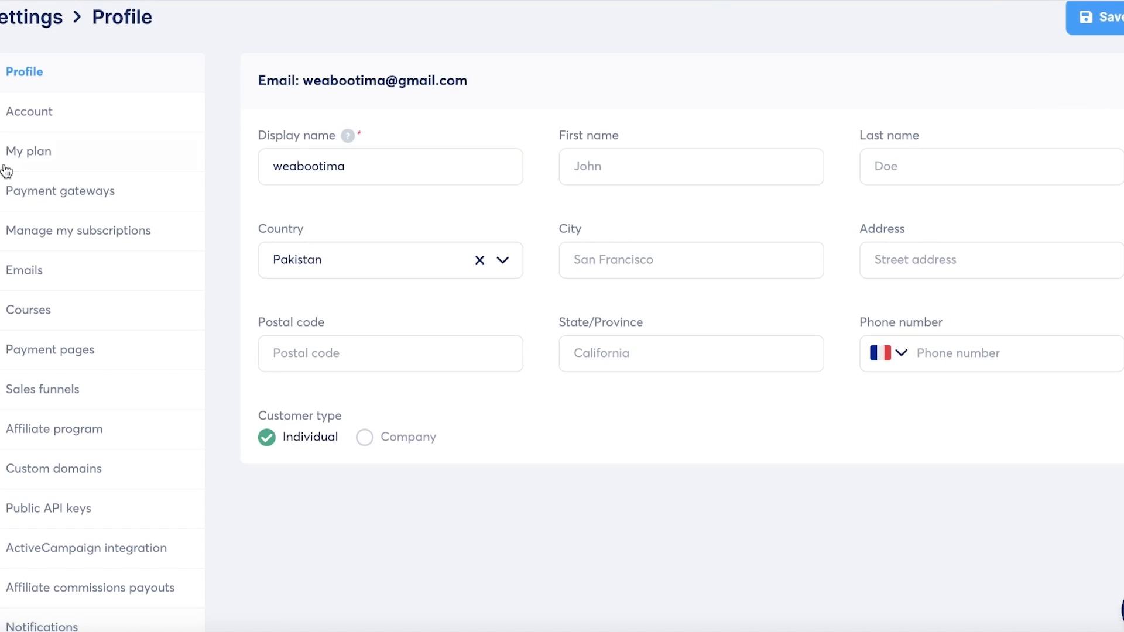
pyautogui.click(60, 191)
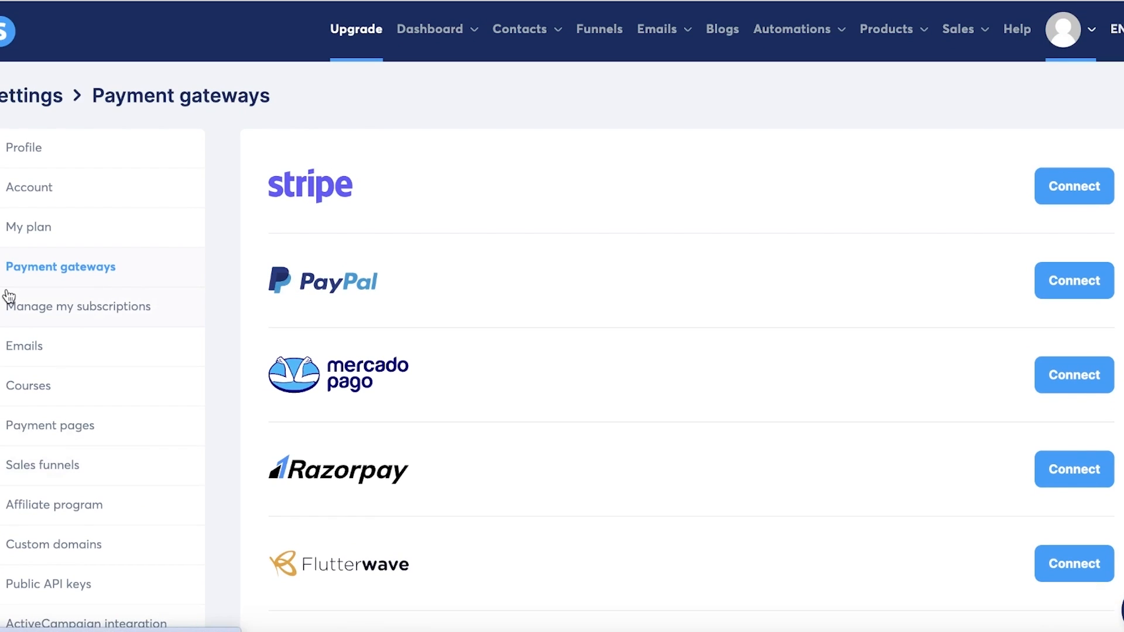
pyautogui.click(28, 386)
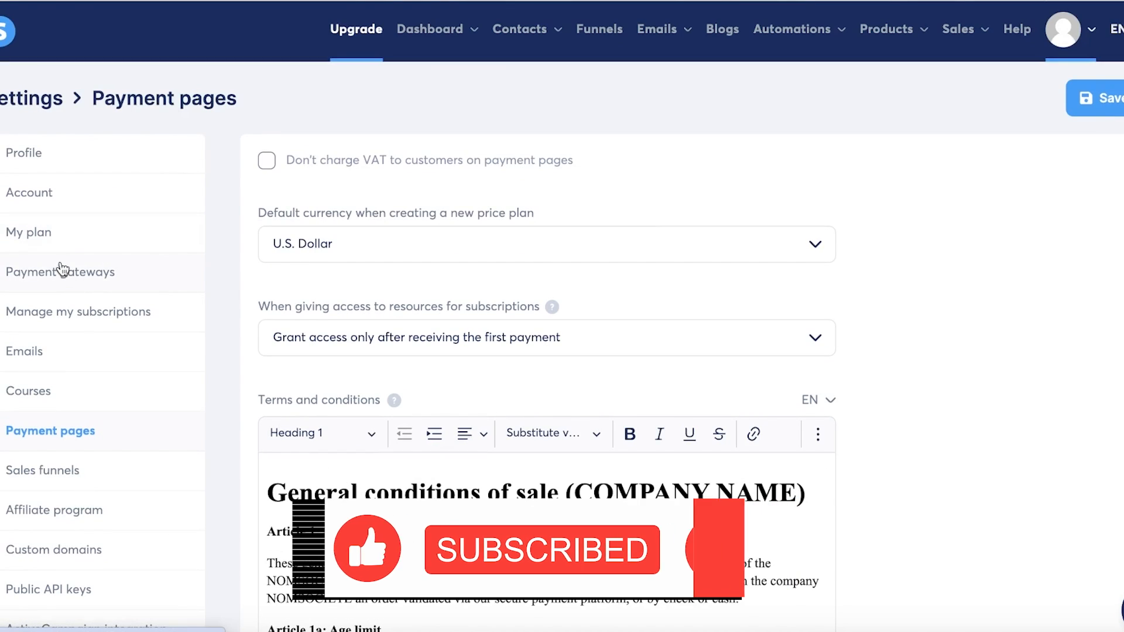
pyautogui.click(61, 271)
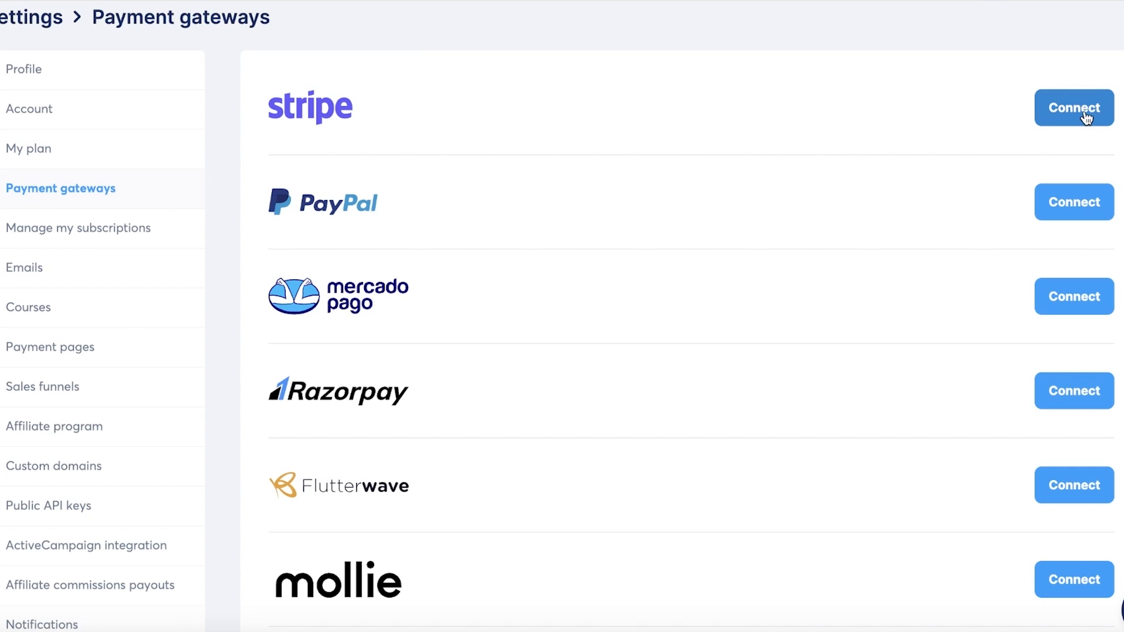
pyautogui.scroll(-3)
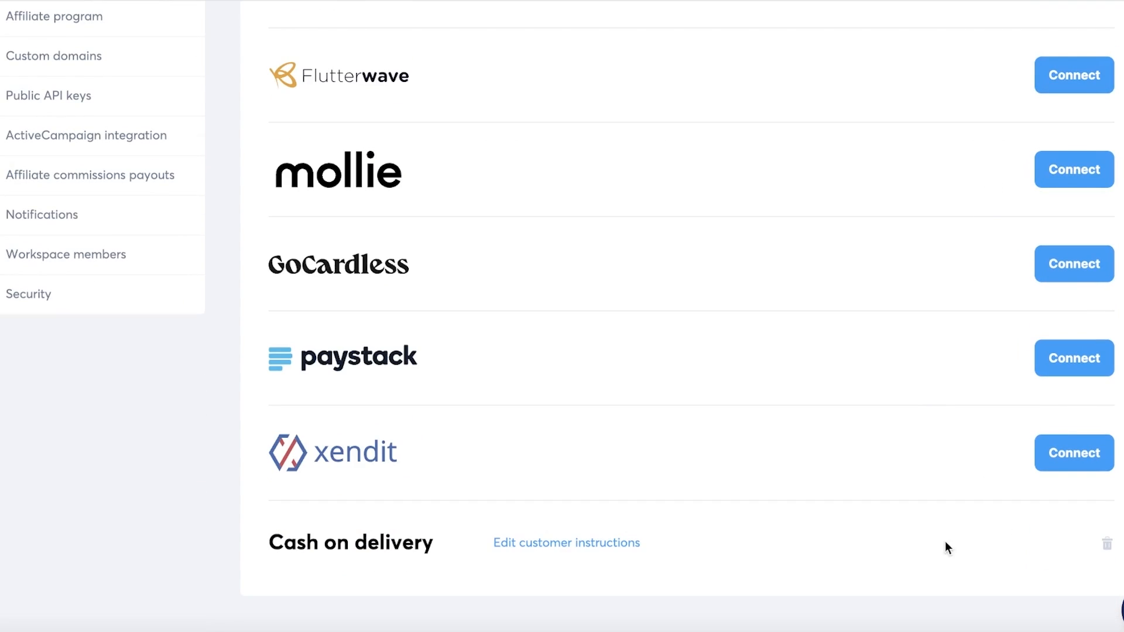
pyautogui.moveTo(594, 547)
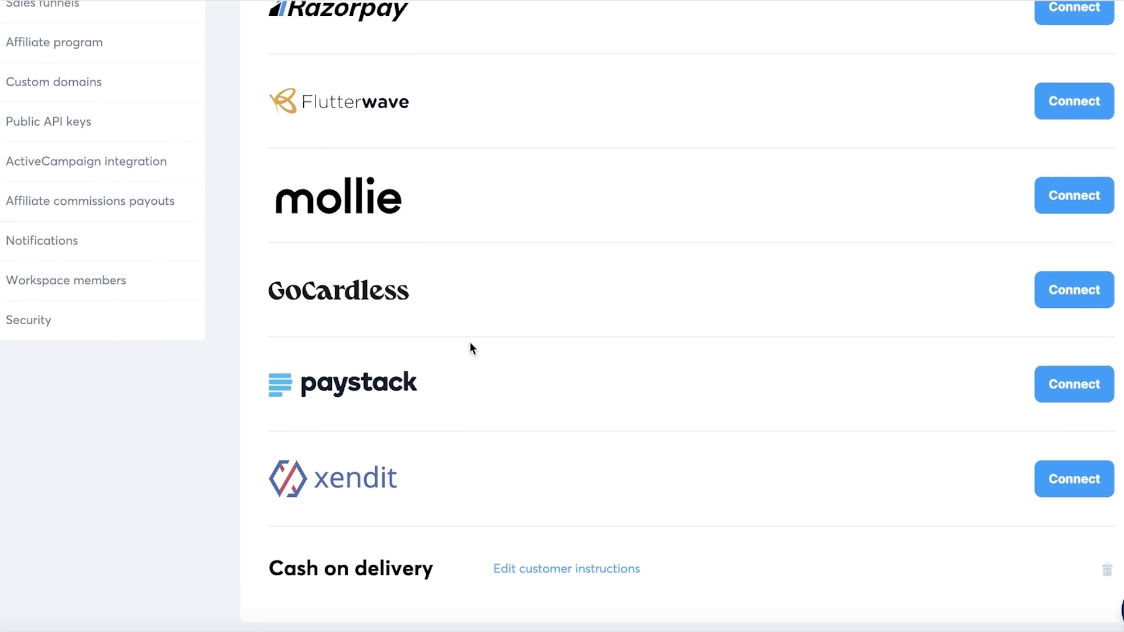
pyautogui.scroll(3)
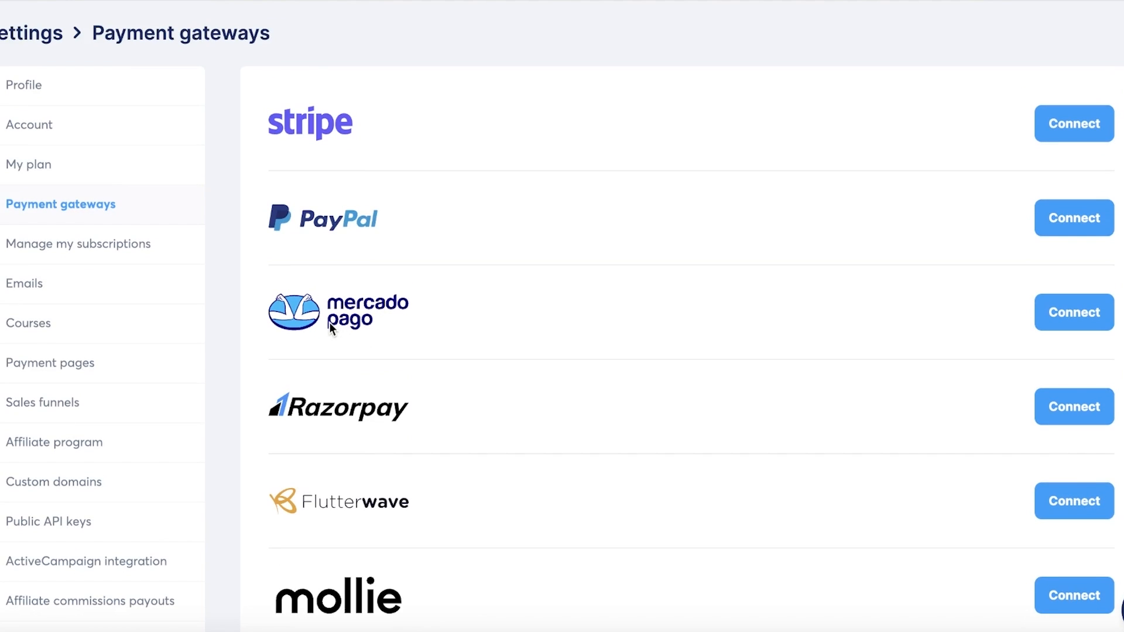
pyautogui.moveTo(569, 346)
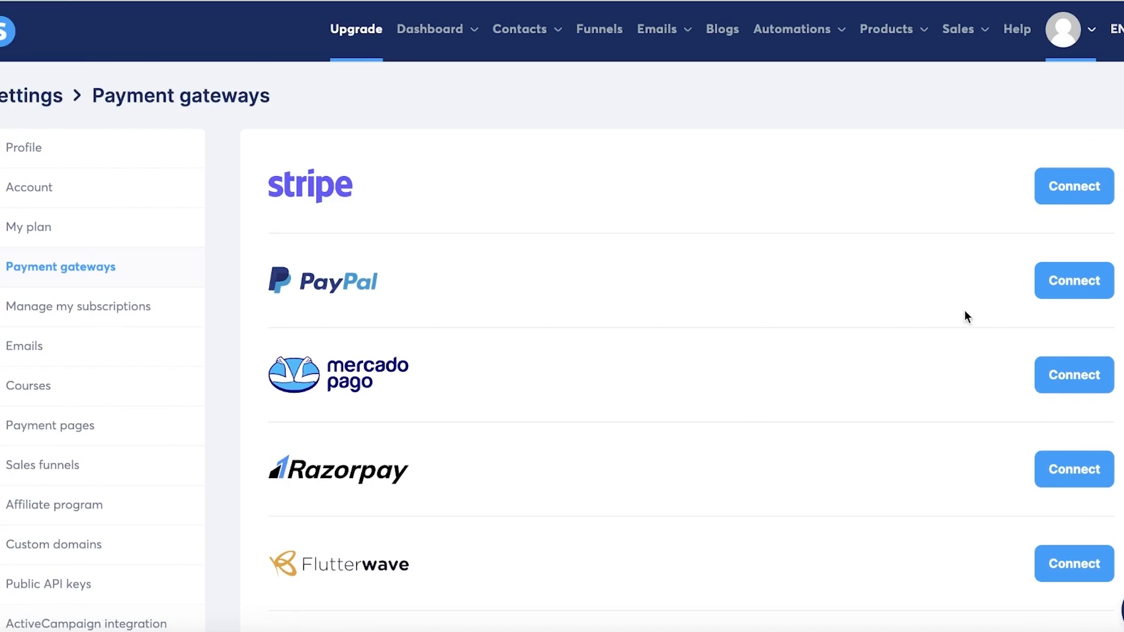
pyautogui.click(1073, 280)
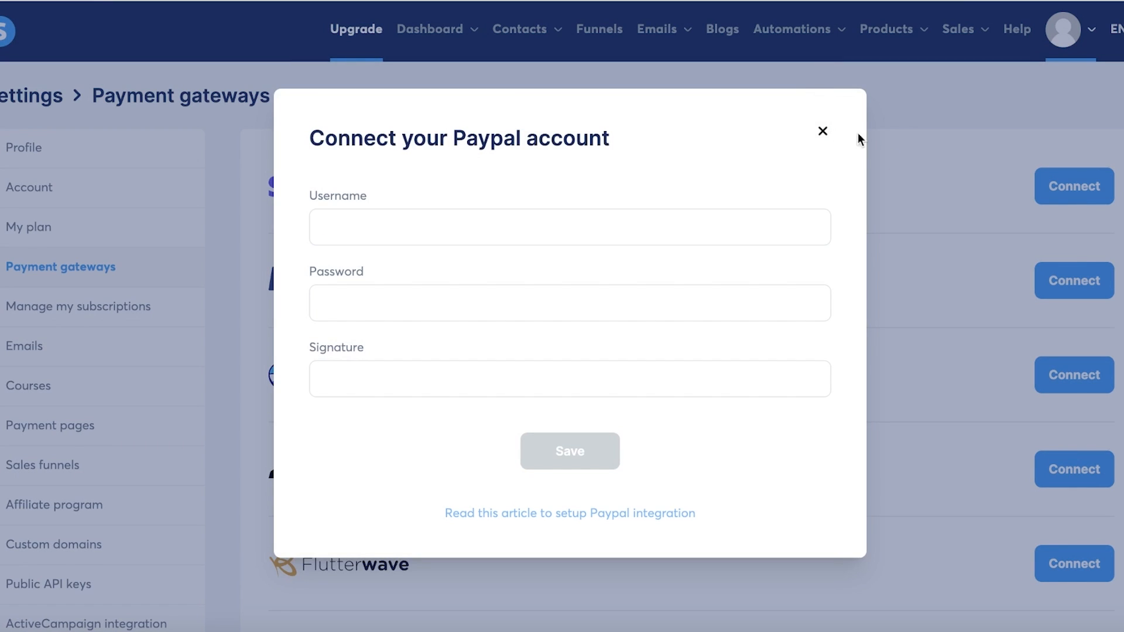
# Step: Close the PayPal form and log in to Stripe with the saved password
pyautogui.click(822, 131)
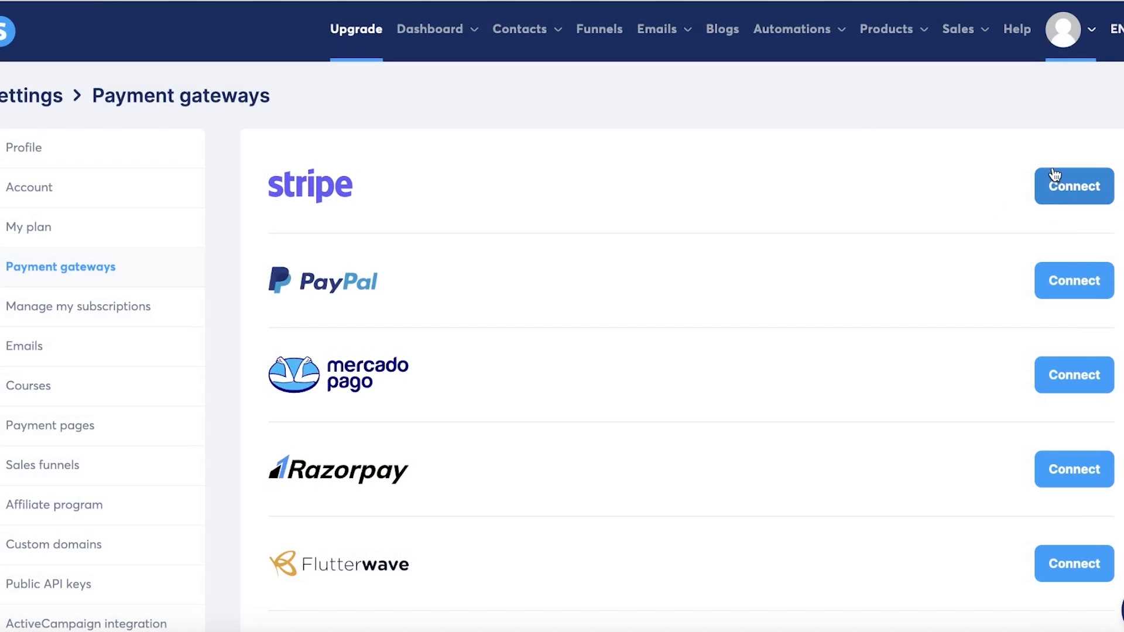
pyautogui.moveTo(932, 211)
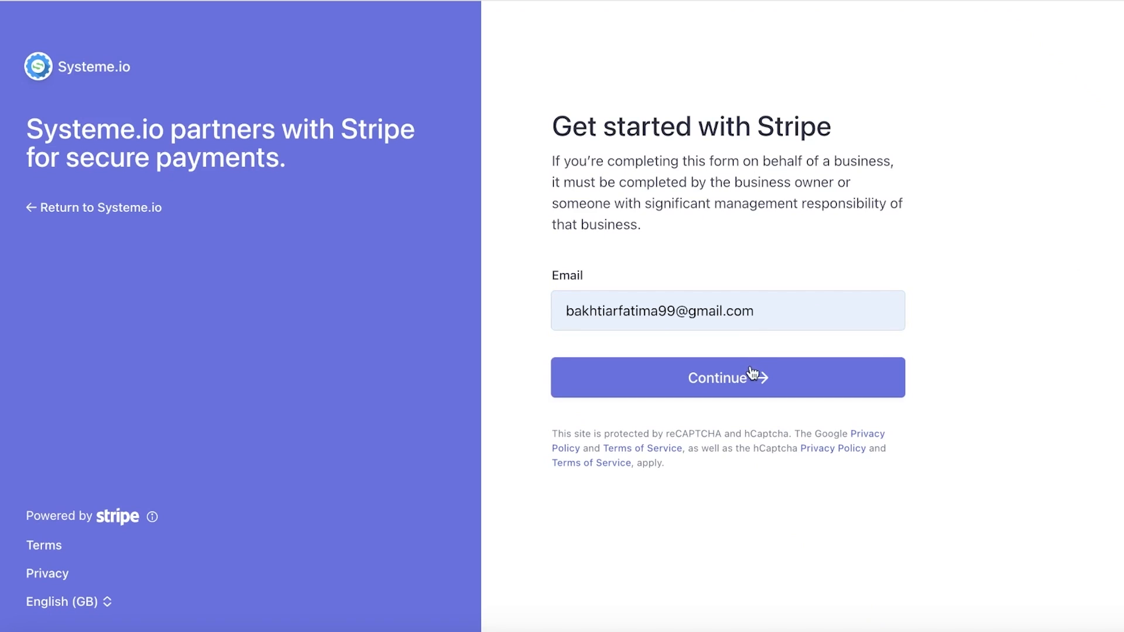
pyautogui.click(727, 378)
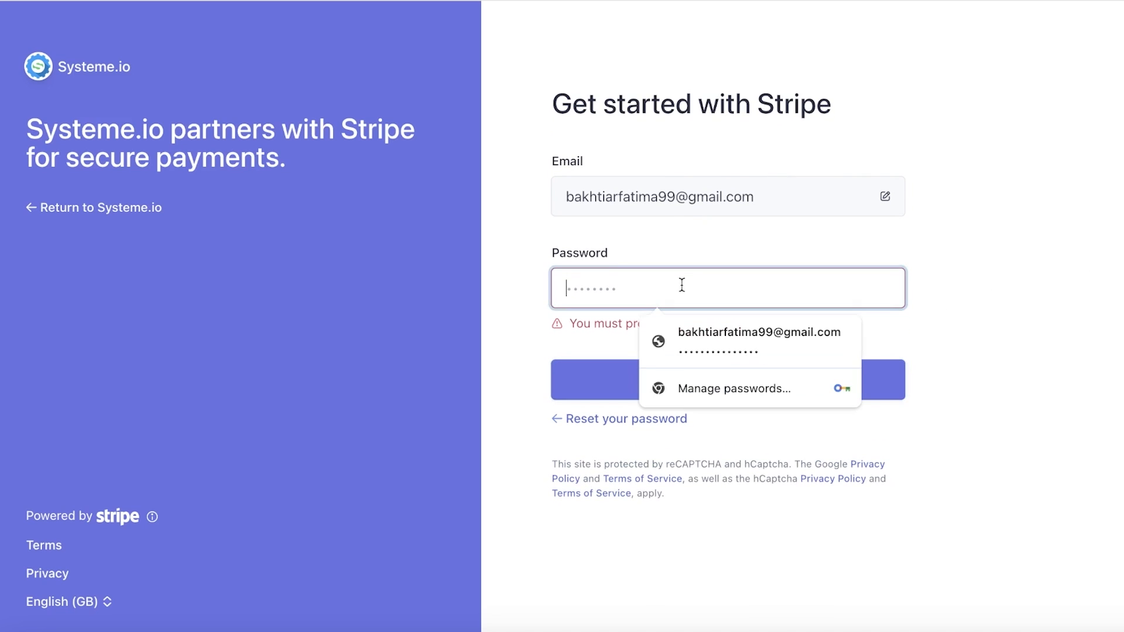
pyautogui.click(734, 332)
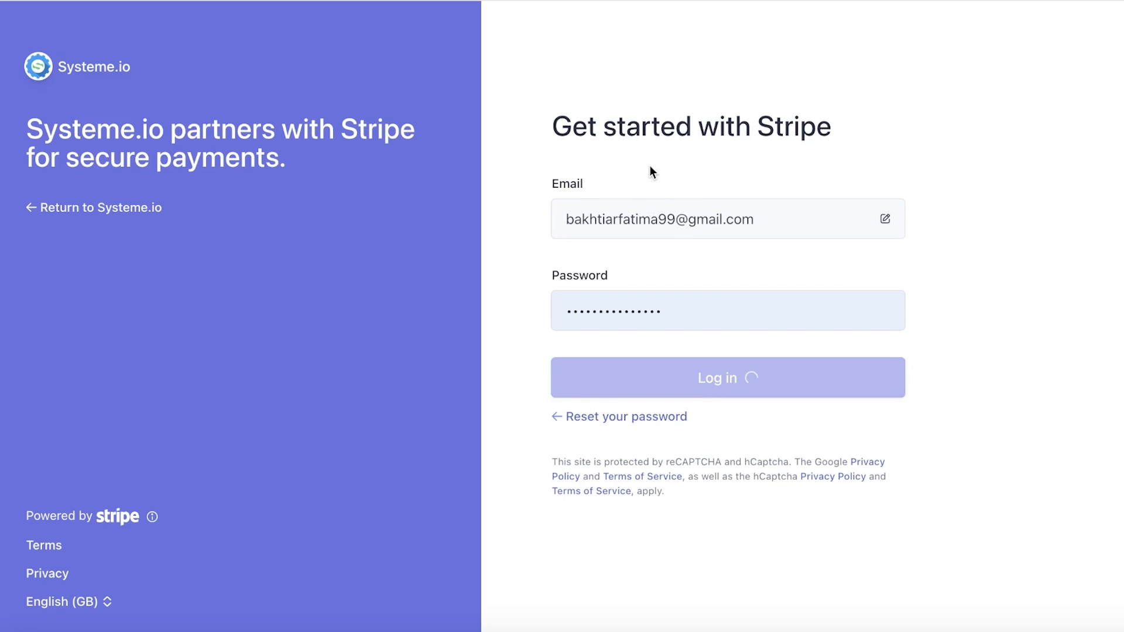
pyautogui.click(727, 377)
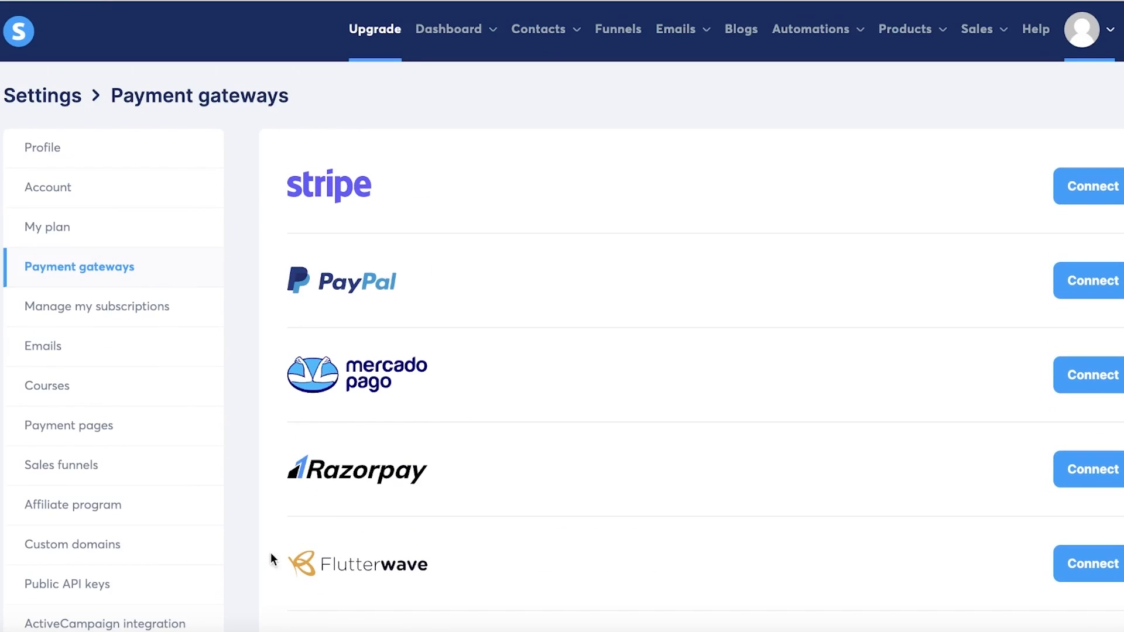
pyautogui.moveTo(393, 349)
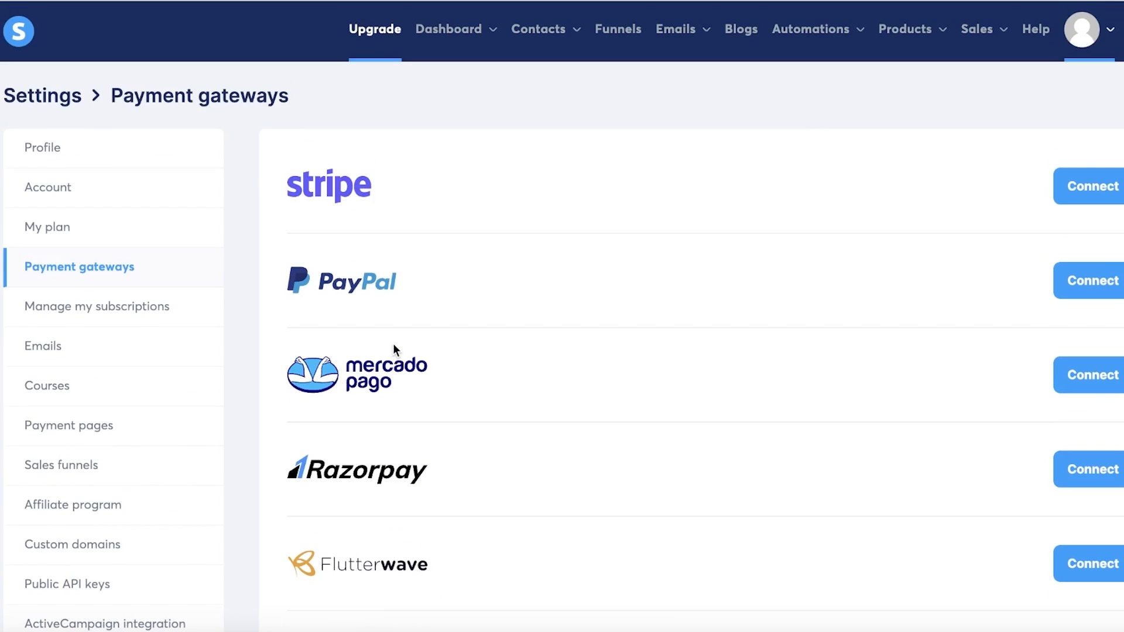
# Step: Delete the Tshirt product from Physical products and confirm the removal
pyautogui.click(675, 29)
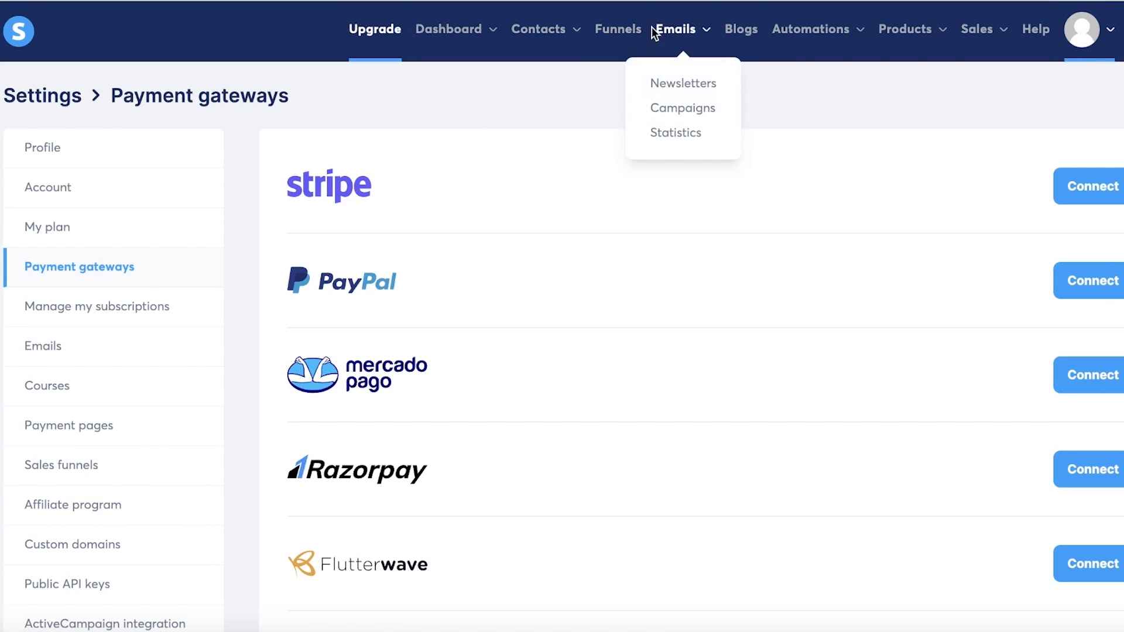
pyautogui.click(882, 108)
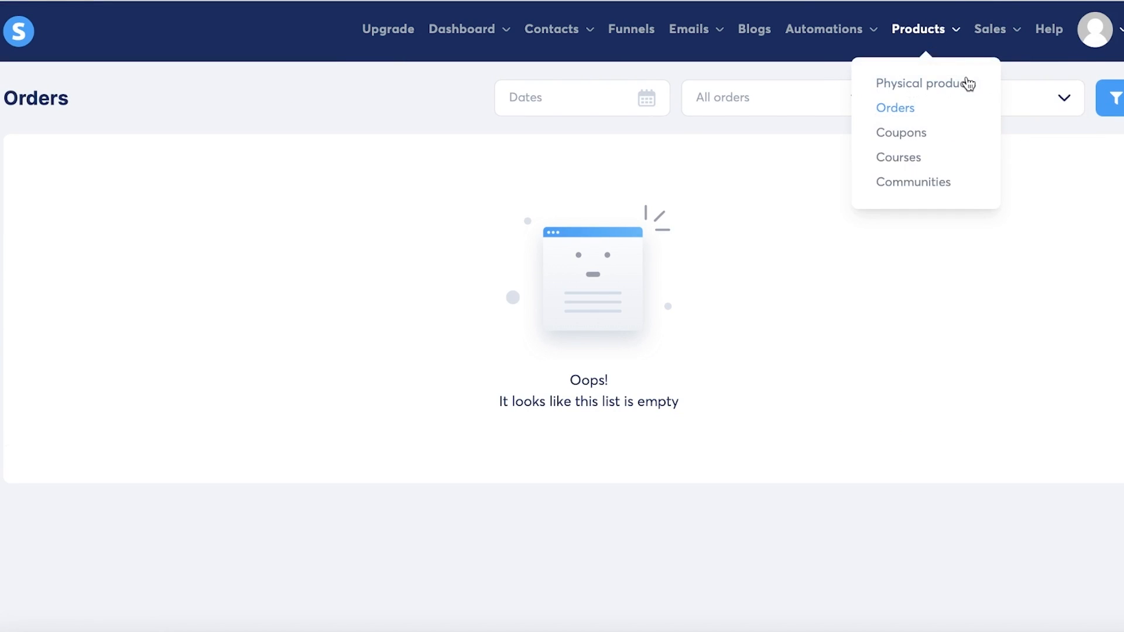
pyautogui.click(925, 83)
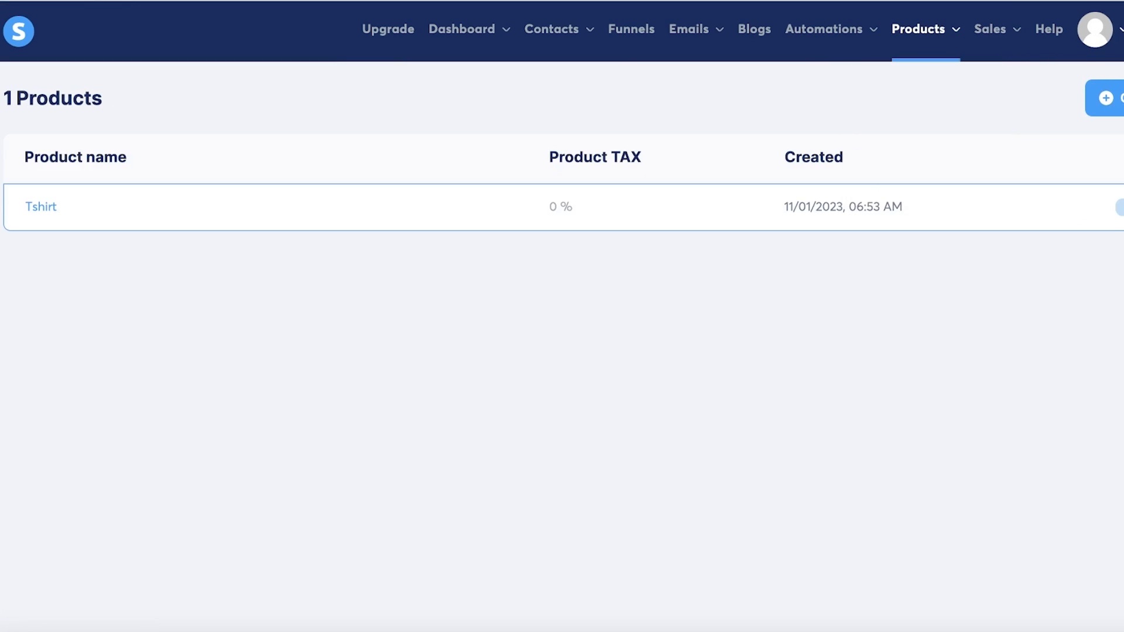
pyautogui.click(1116, 207)
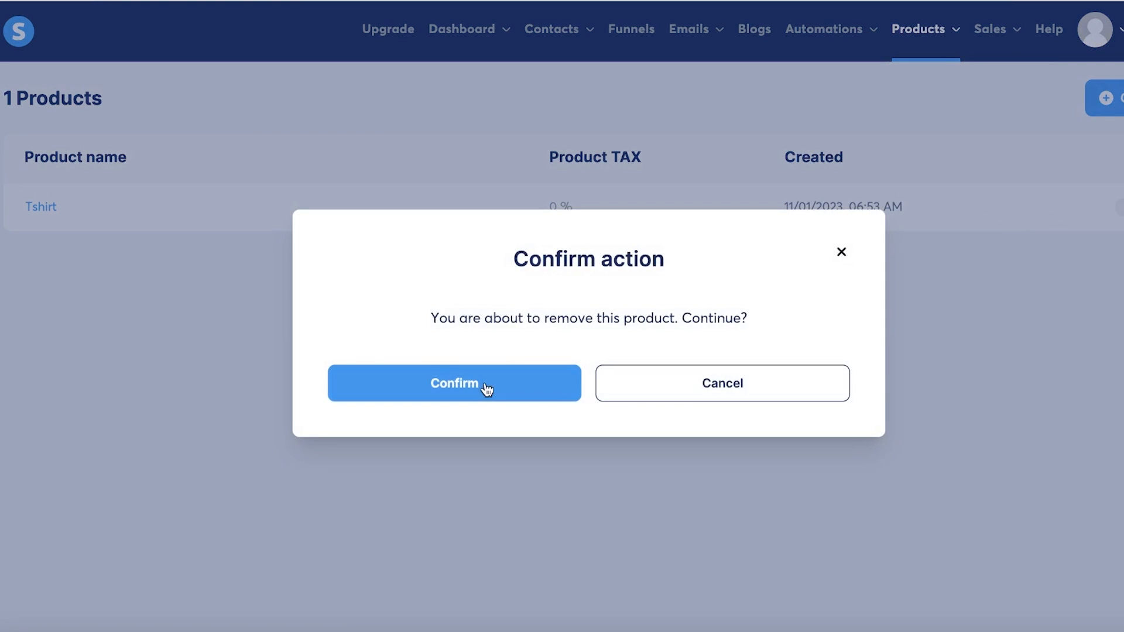
pyautogui.click(454, 383)
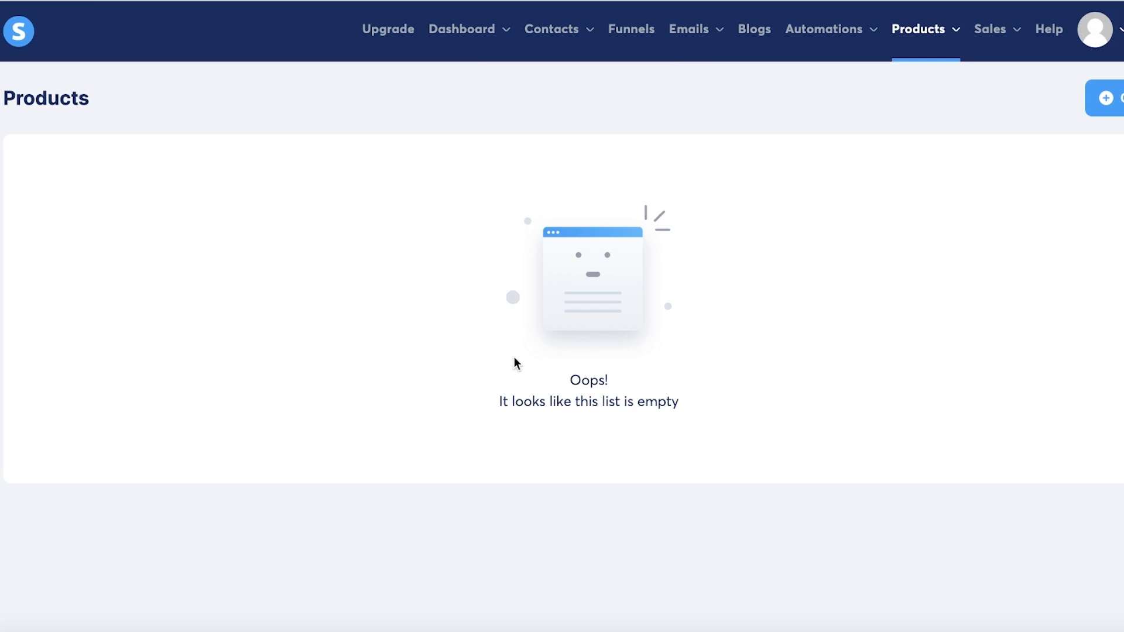
pyautogui.moveTo(721, 4)
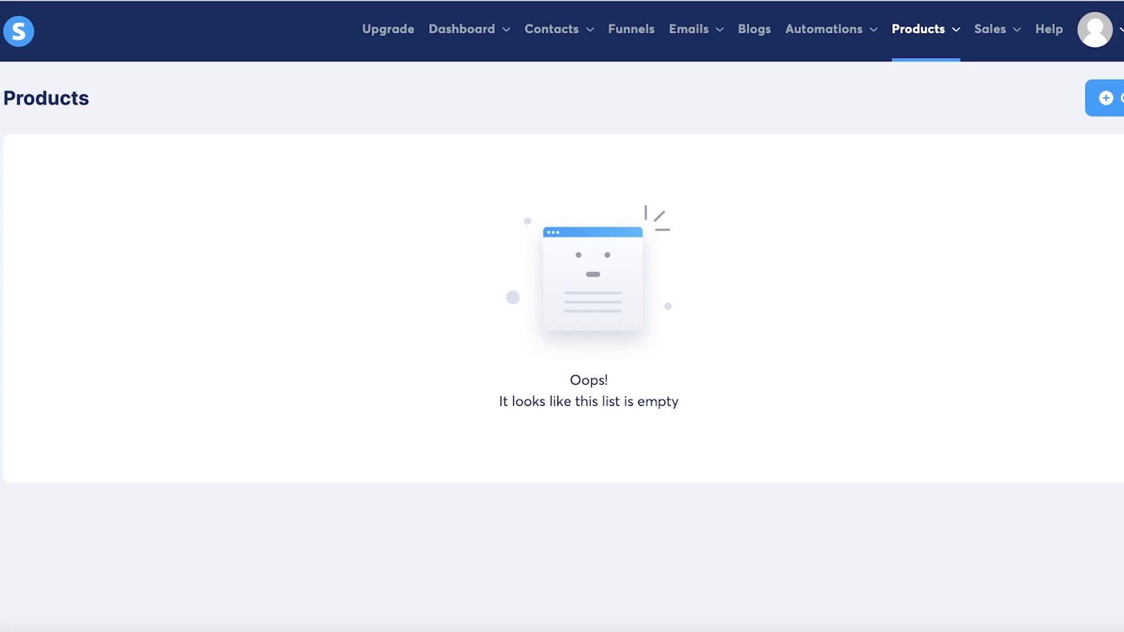
# Step: Name the product 'Printable Art' and describe it as emailed after payment, not shipped
pyautogui.click(919, 29)
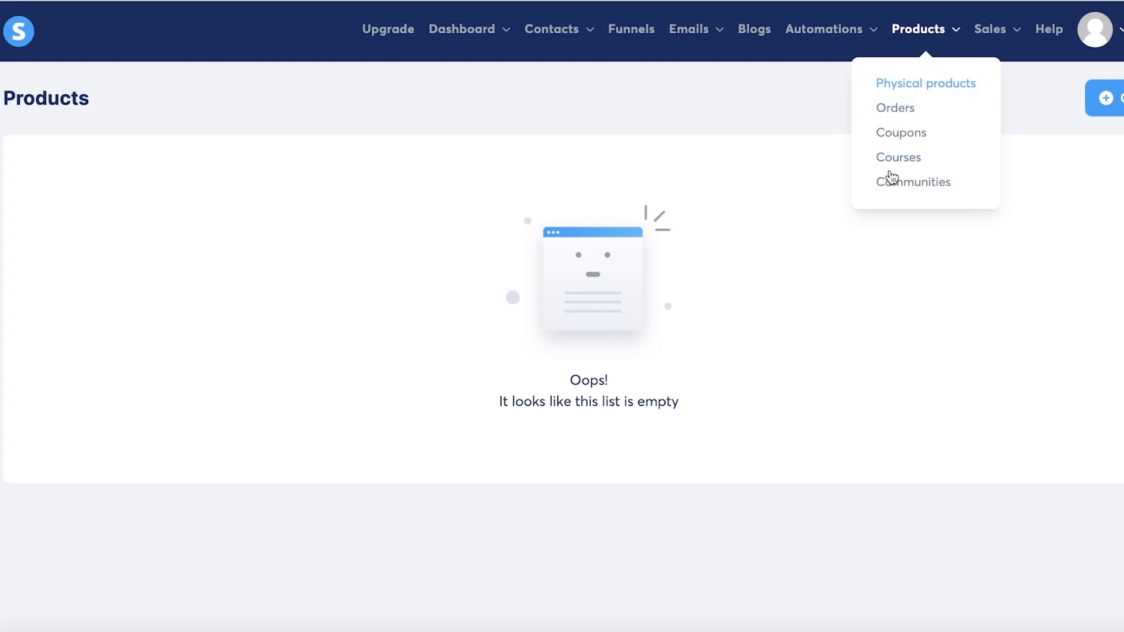
pyautogui.moveTo(898, 157)
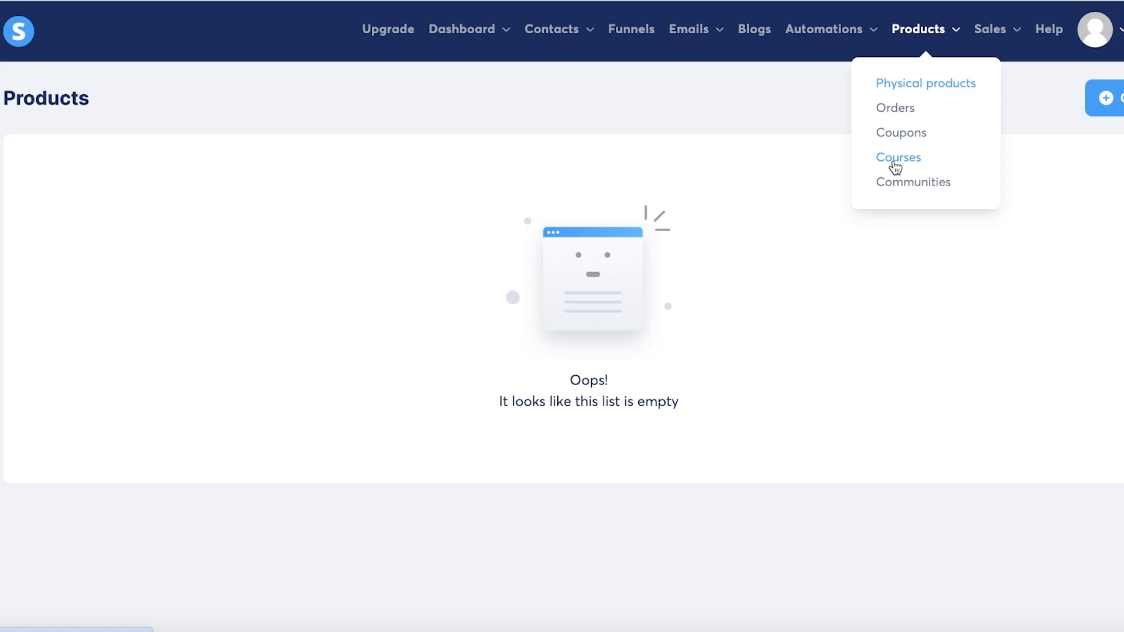
pyautogui.moveTo(925, 86)
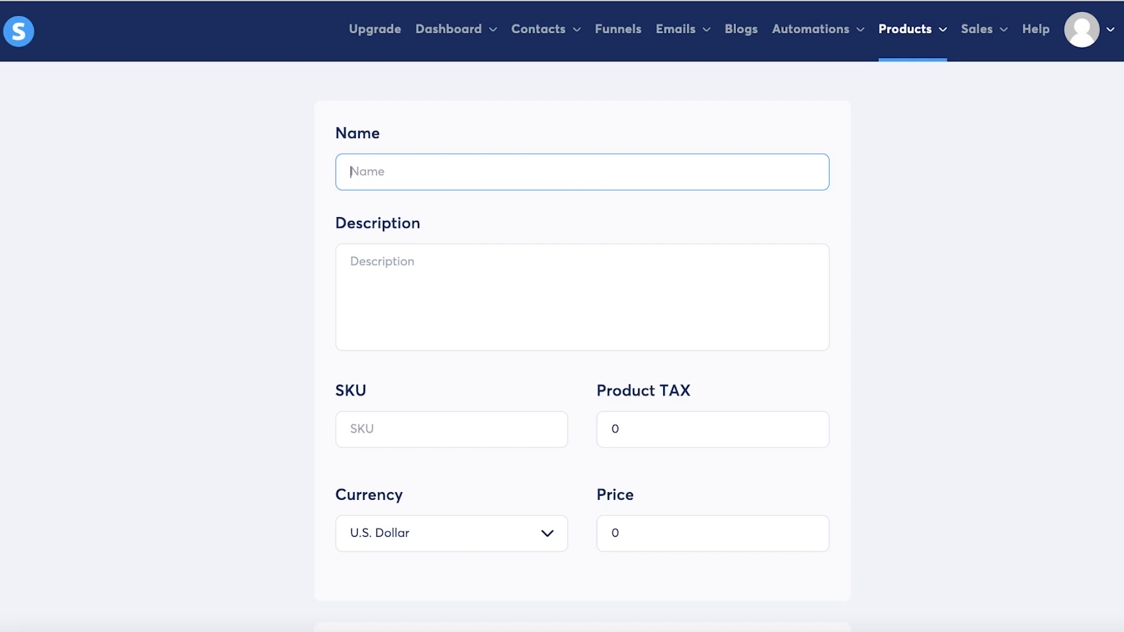
pyautogui.write('Printable Art')
pyautogui.click(582, 296)
pyautogui.write('-')
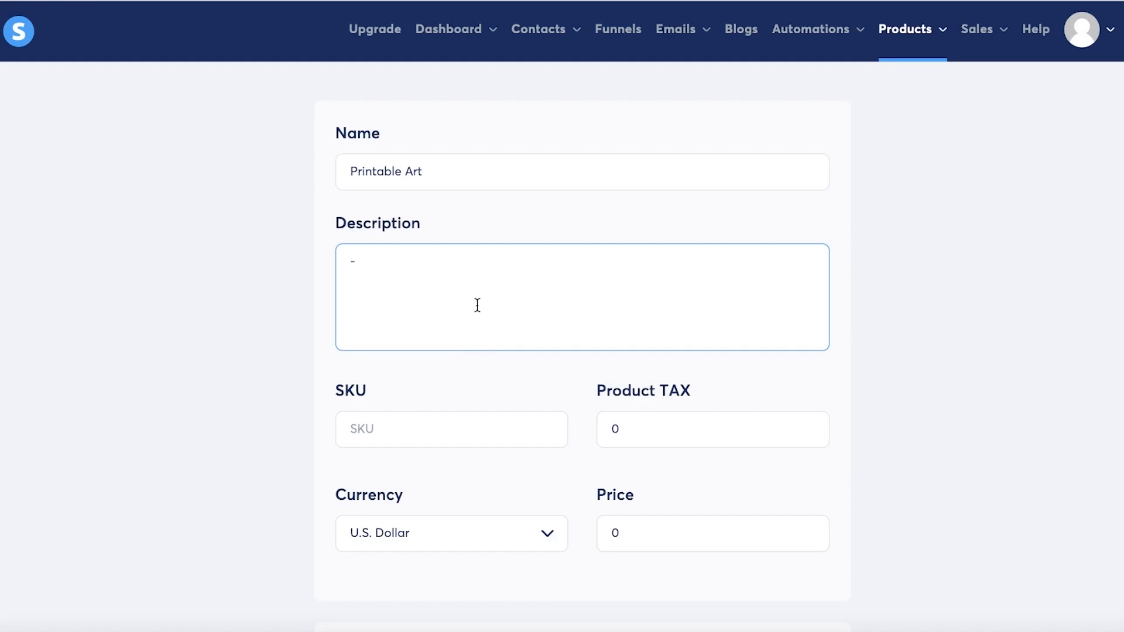
pyautogui.write('Order')
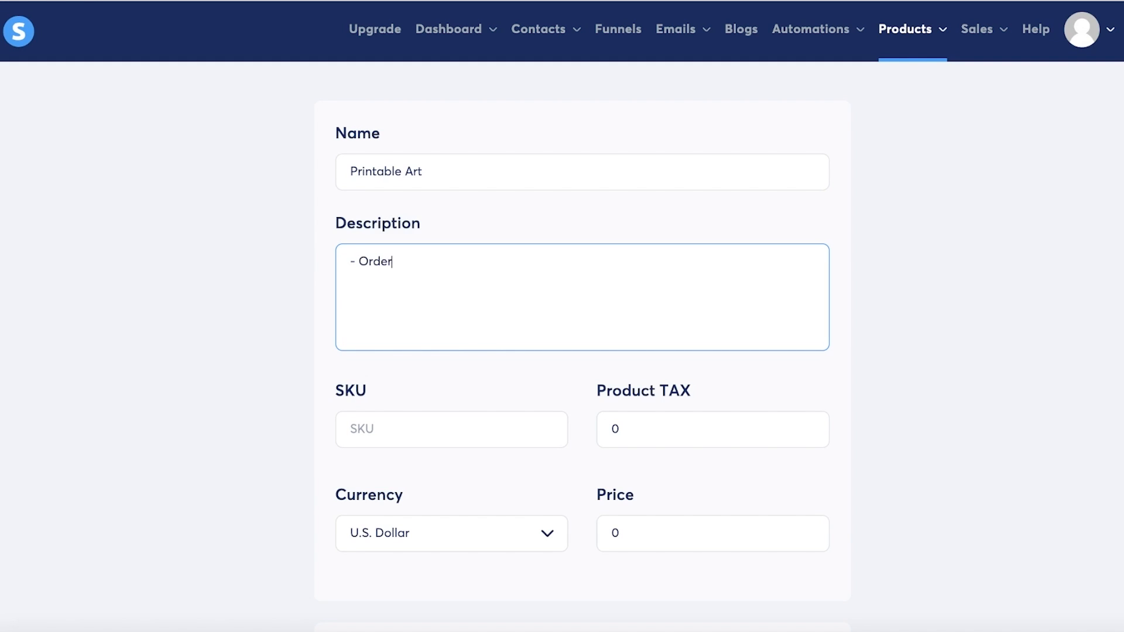
pyautogui.write('your printable')
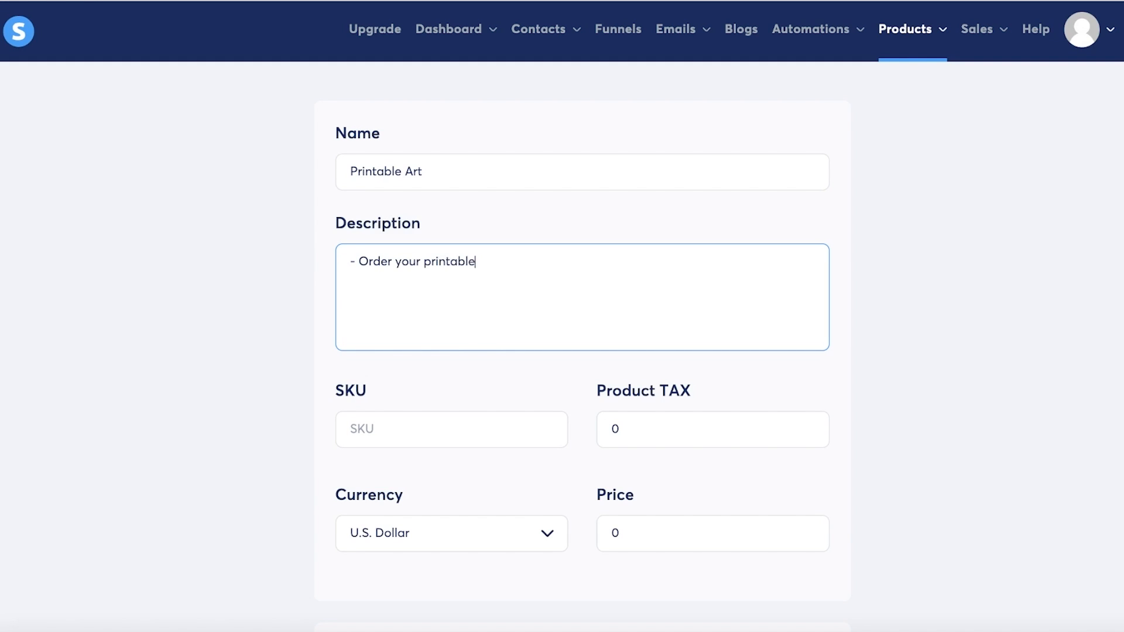
pyautogui.write('art here')
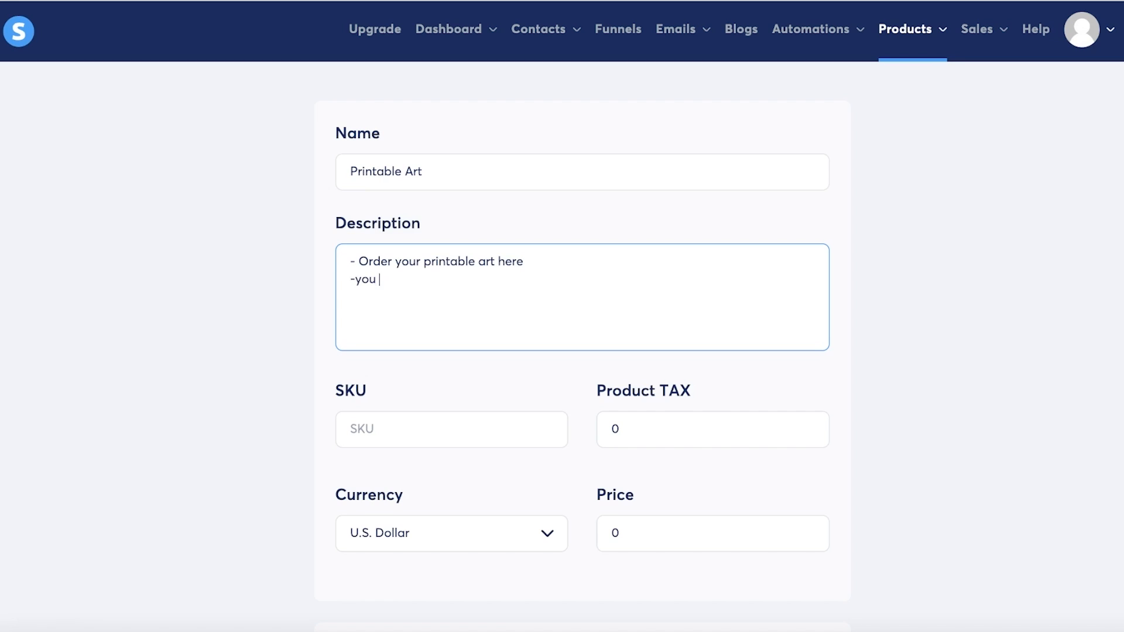
pyautogui.write('will NOT')
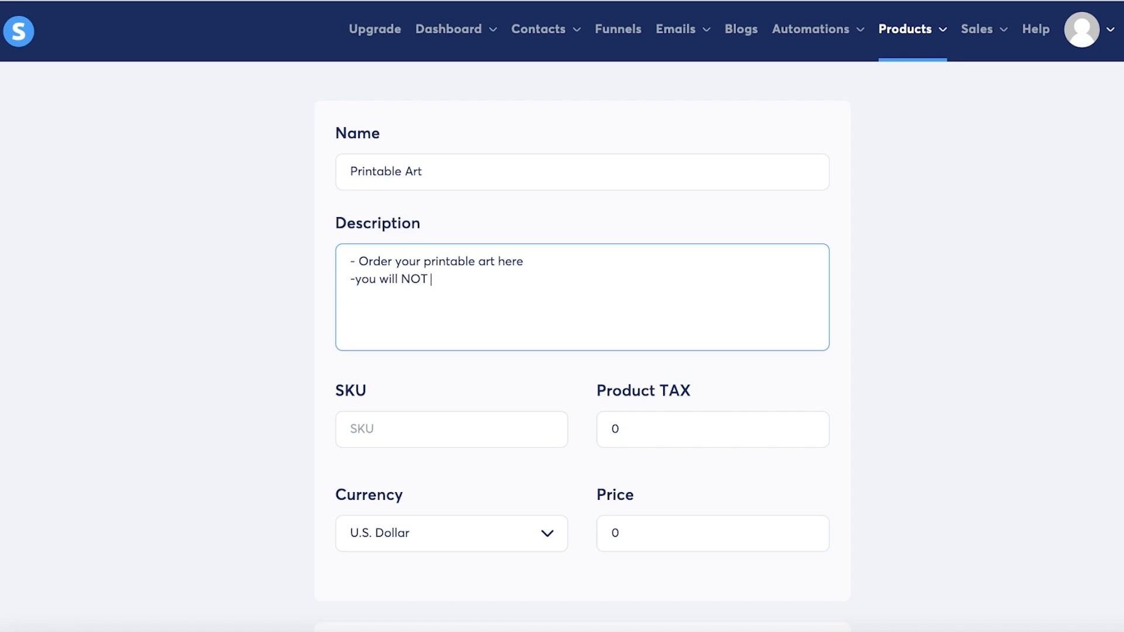
pyautogui.write('be s')
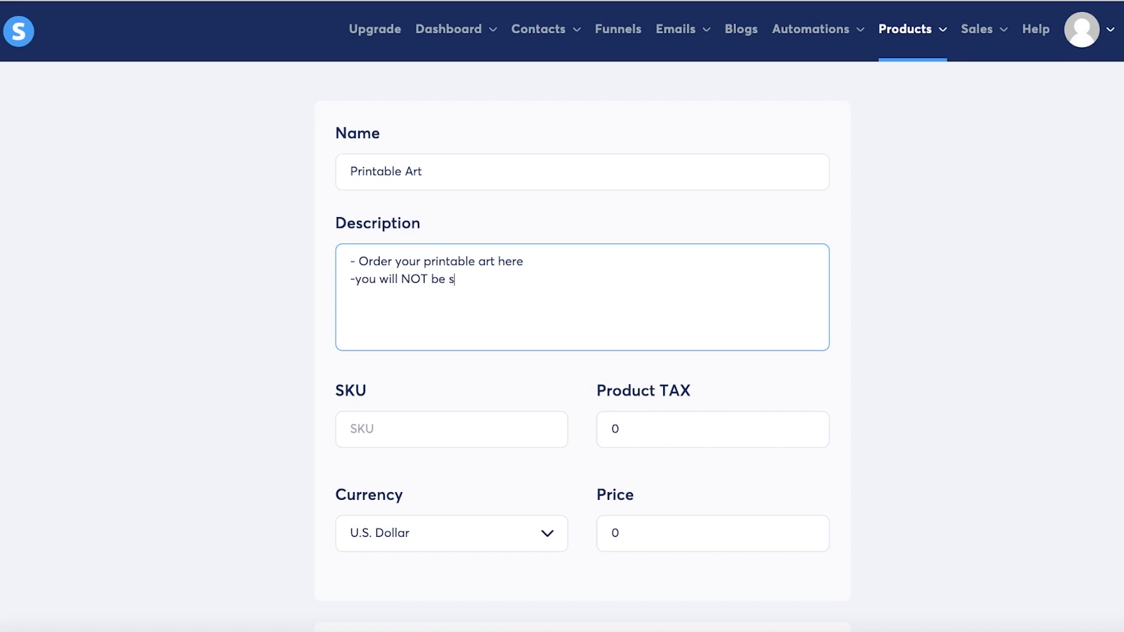
pyautogui.write('hipped the art')
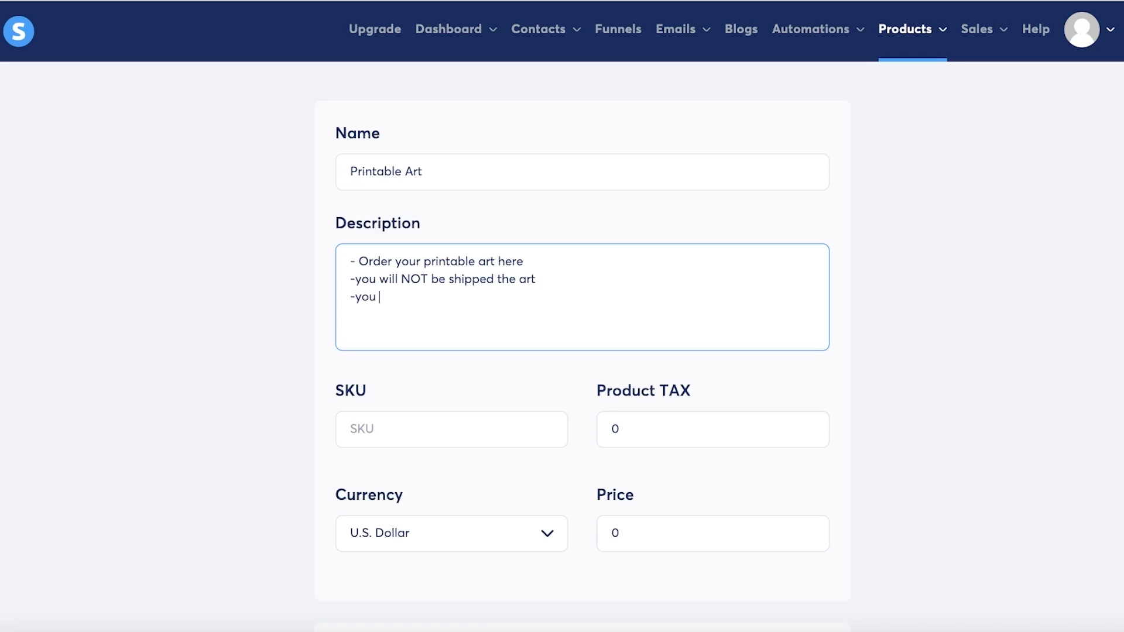
pyautogui.write('will receive a')
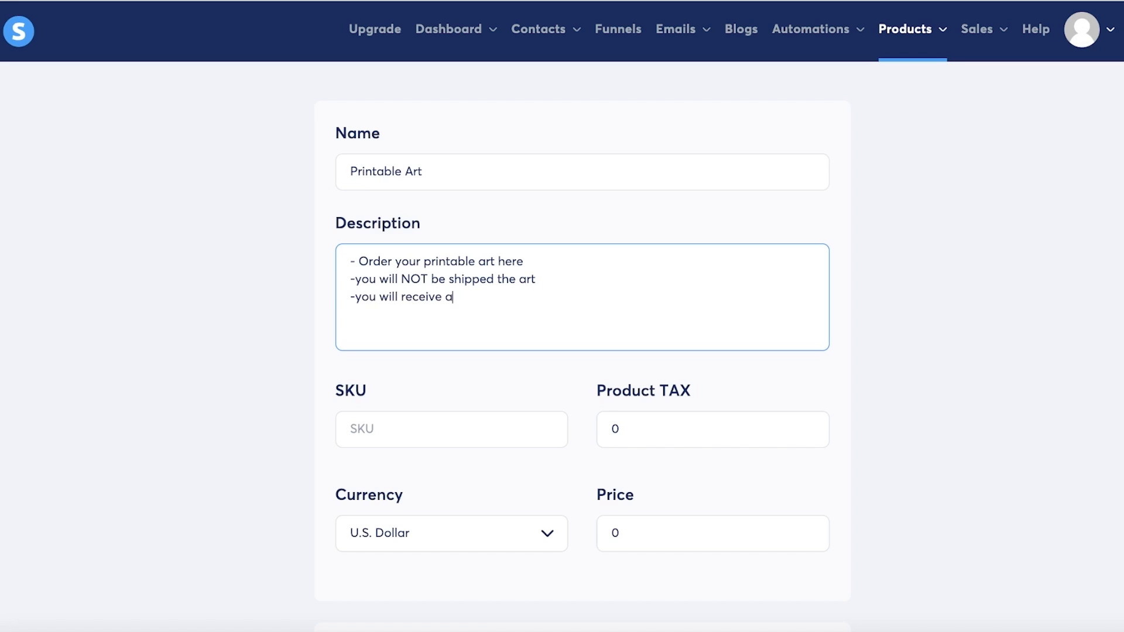
pyautogui.write('email after your payment has been processed w')
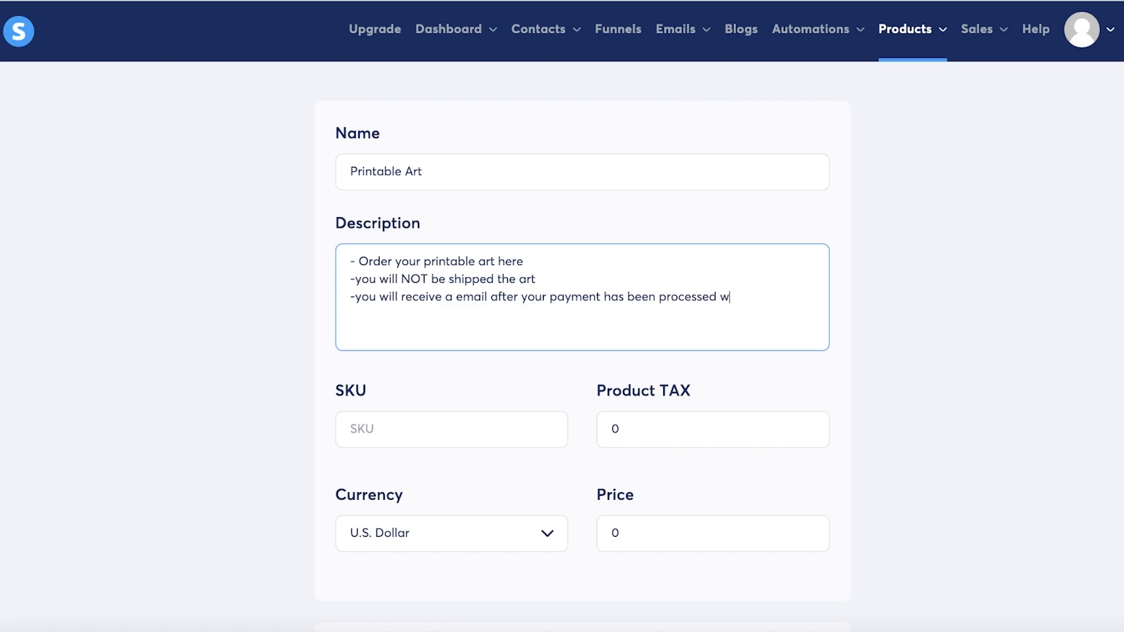
pyautogui.write('hich conains the printable art')
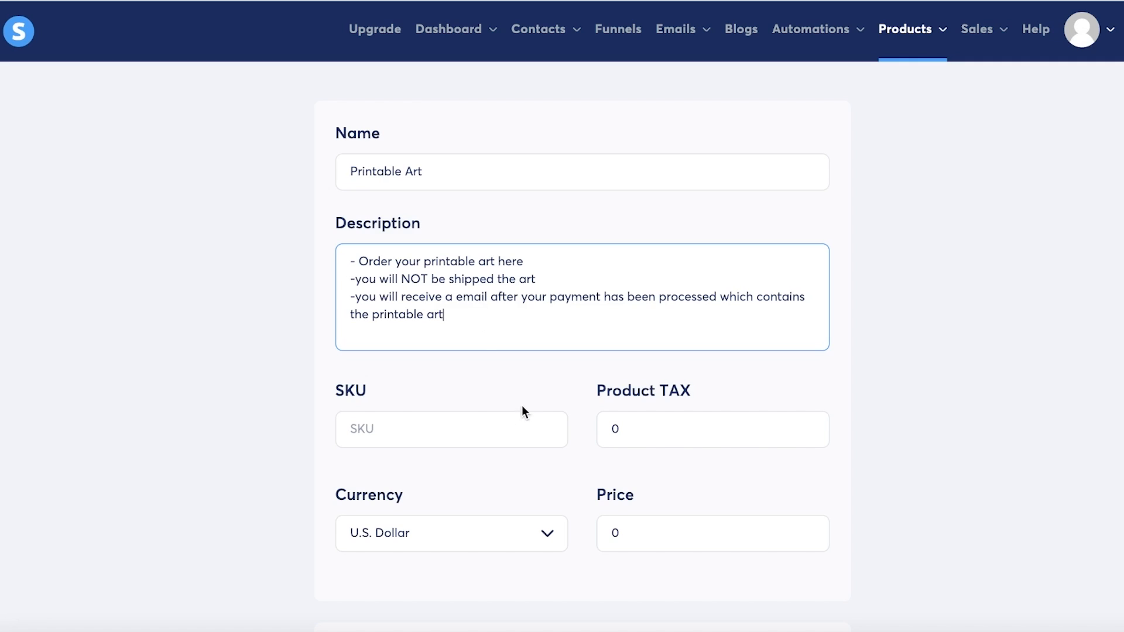
# Step: Price Printable Art at $10 and upload a preview photo as its media
pyautogui.click(712, 429)
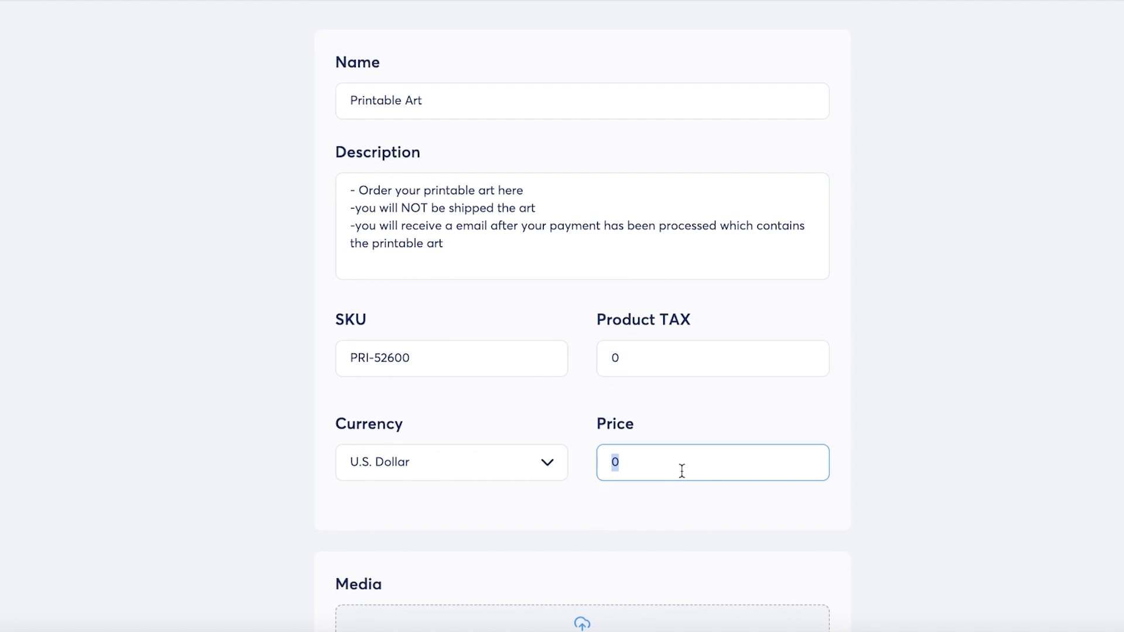
pyautogui.write('10')
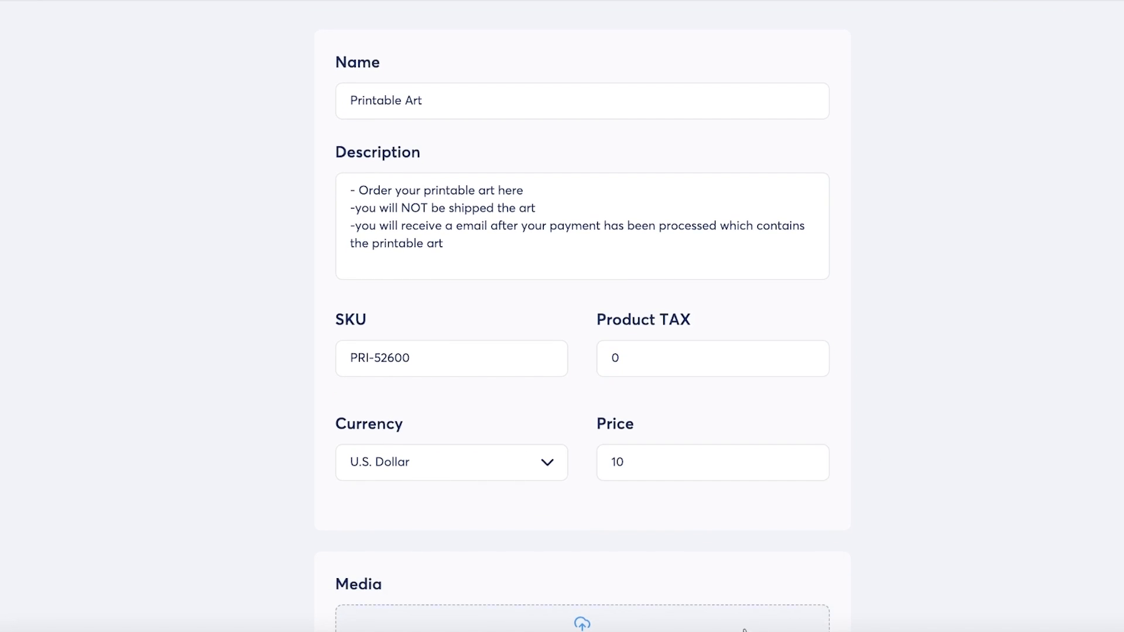
pyautogui.click(581, 616)
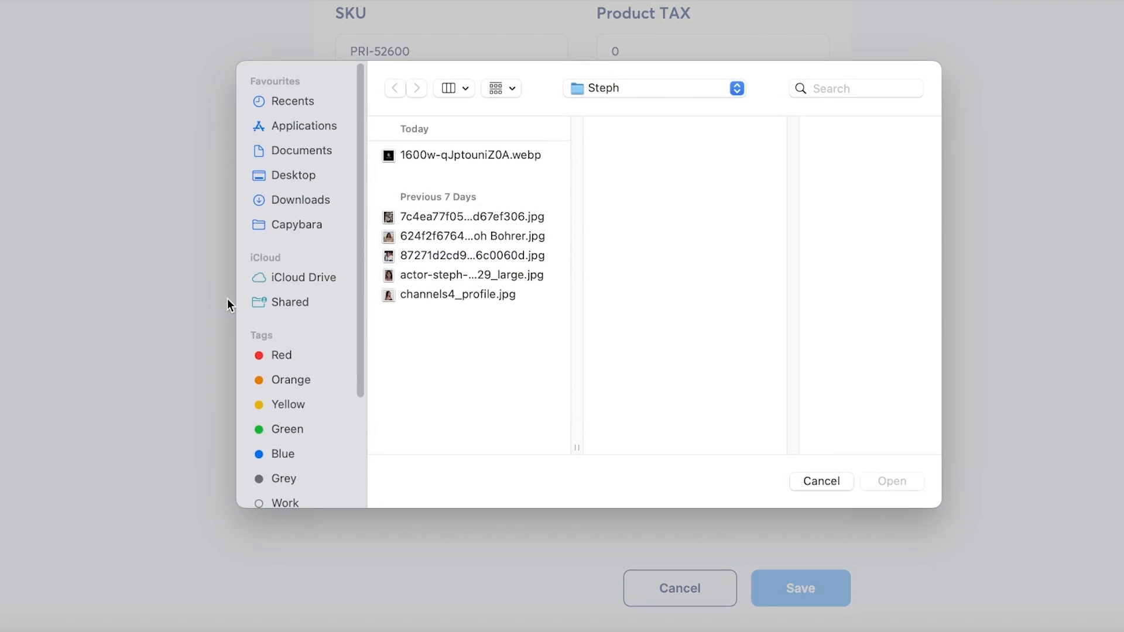
pyautogui.click(473, 217)
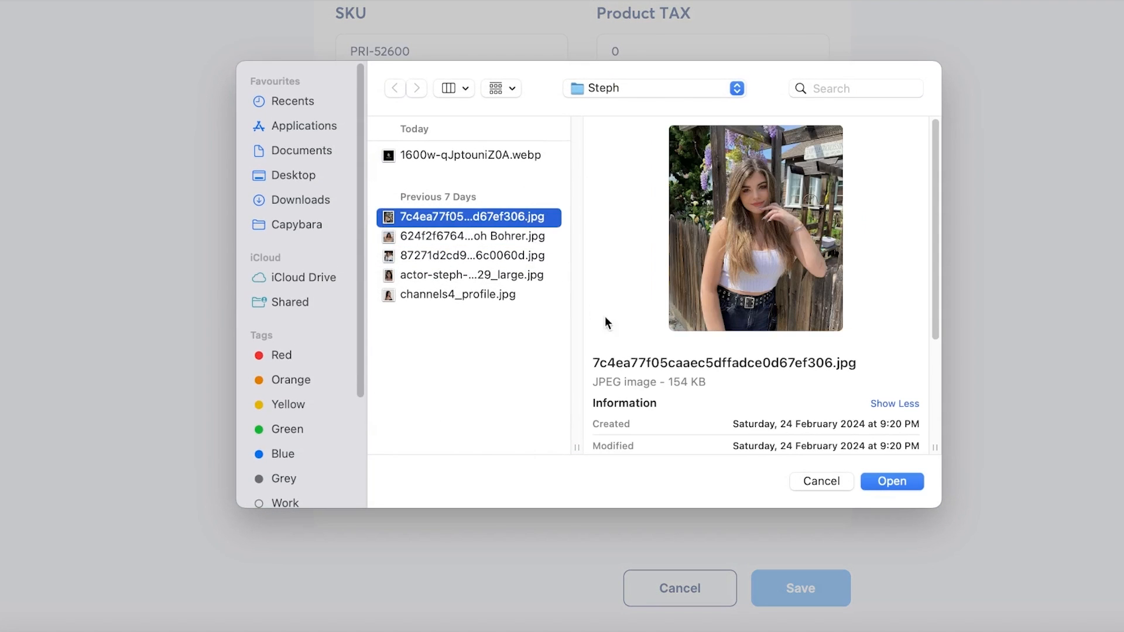
pyautogui.click(891, 481)
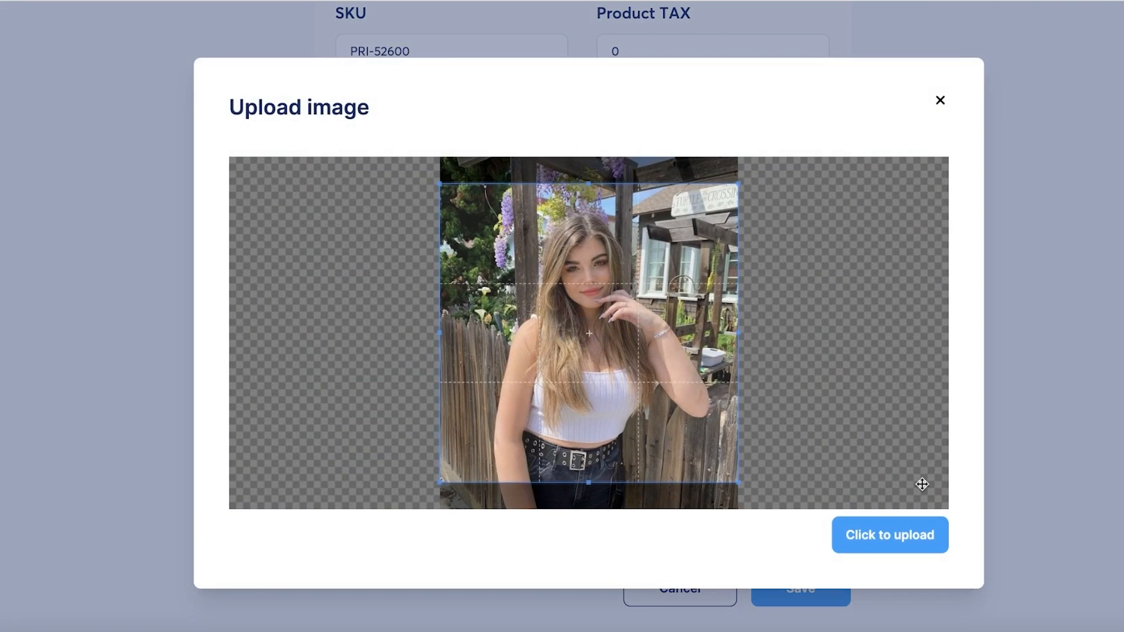
pyautogui.click(889, 535)
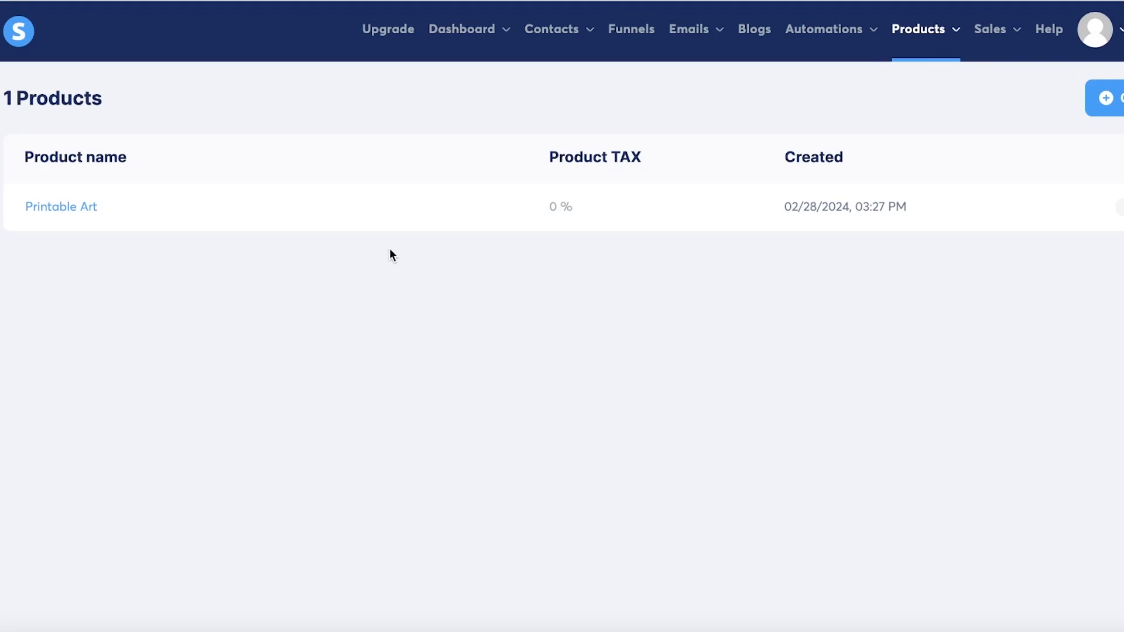
# Step: Delete the Leads funnel from the Funnels list
pyautogui.click(1115, 207)
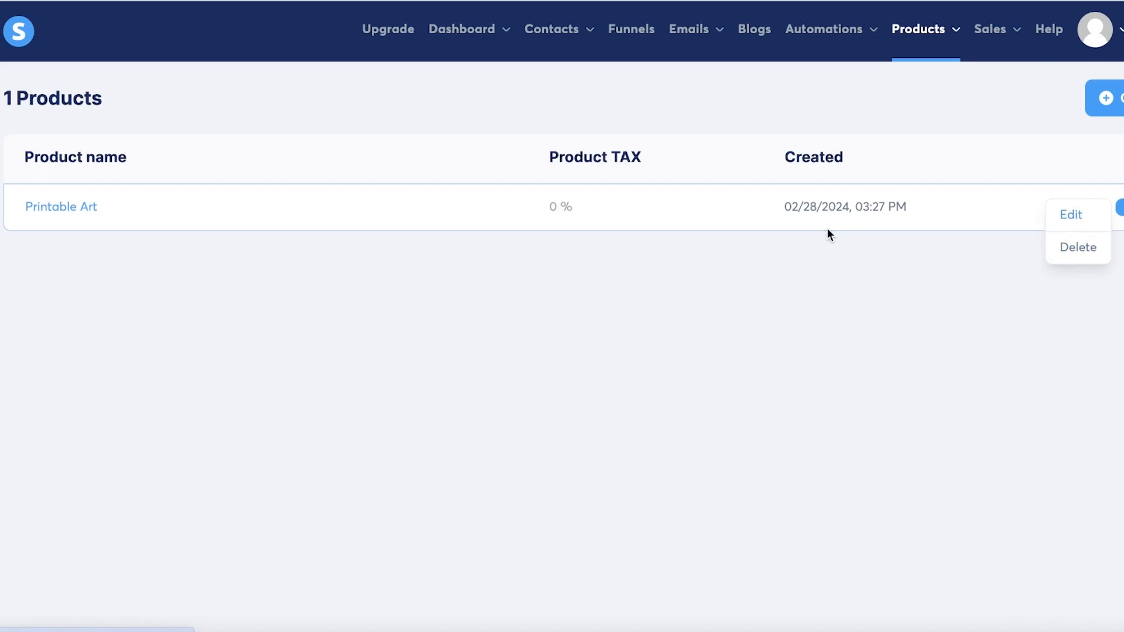
pyautogui.click(1071, 214)
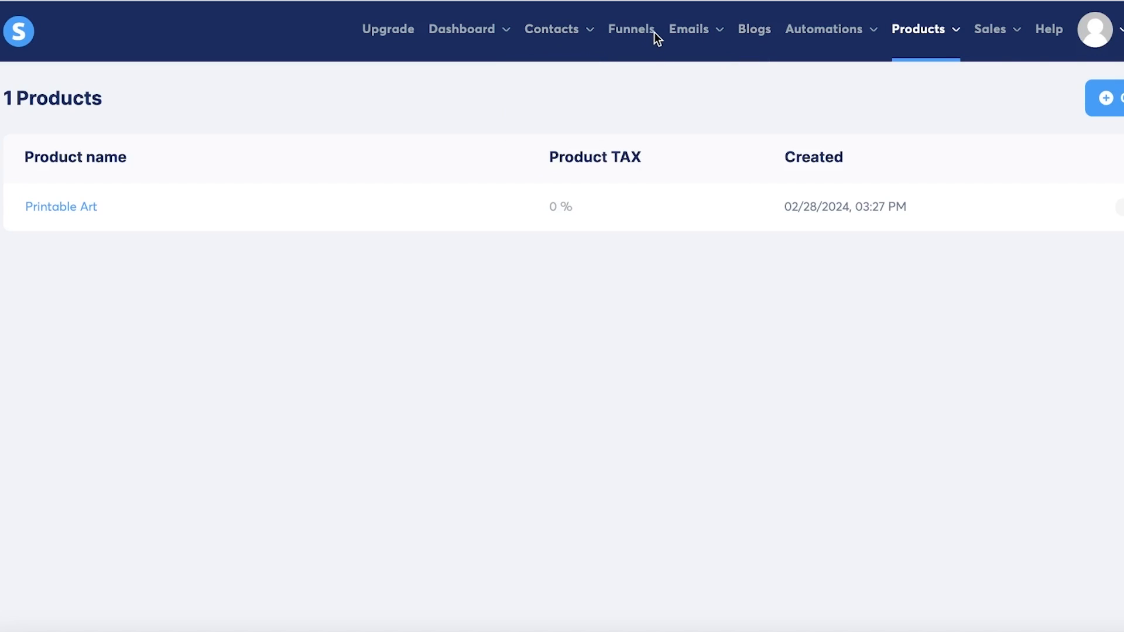
pyautogui.click(631, 29)
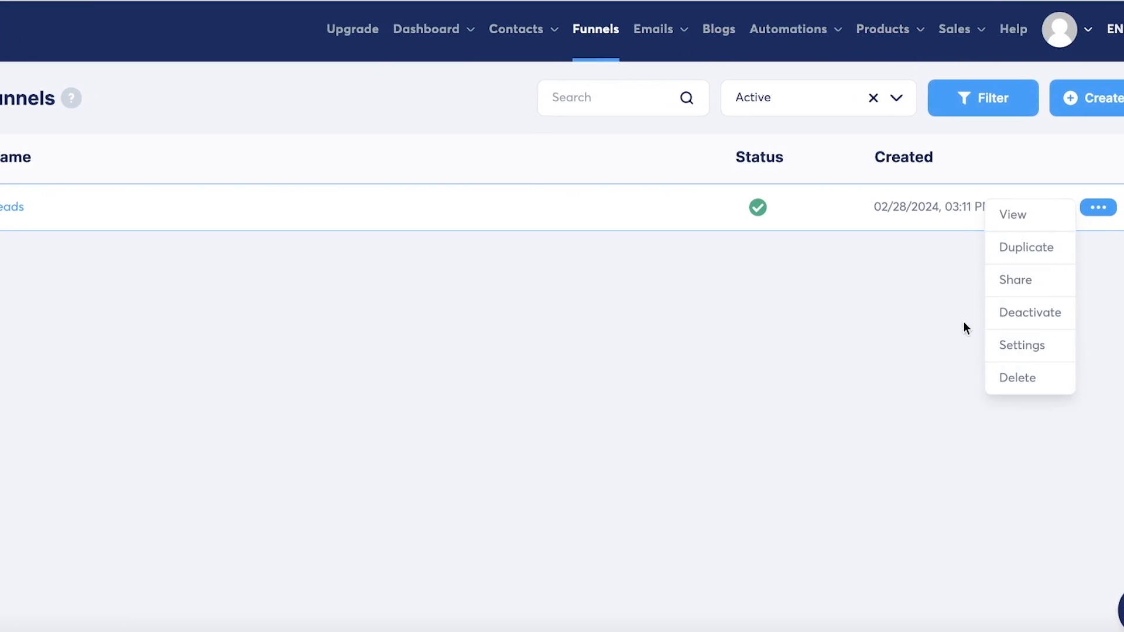
pyautogui.click(1017, 378)
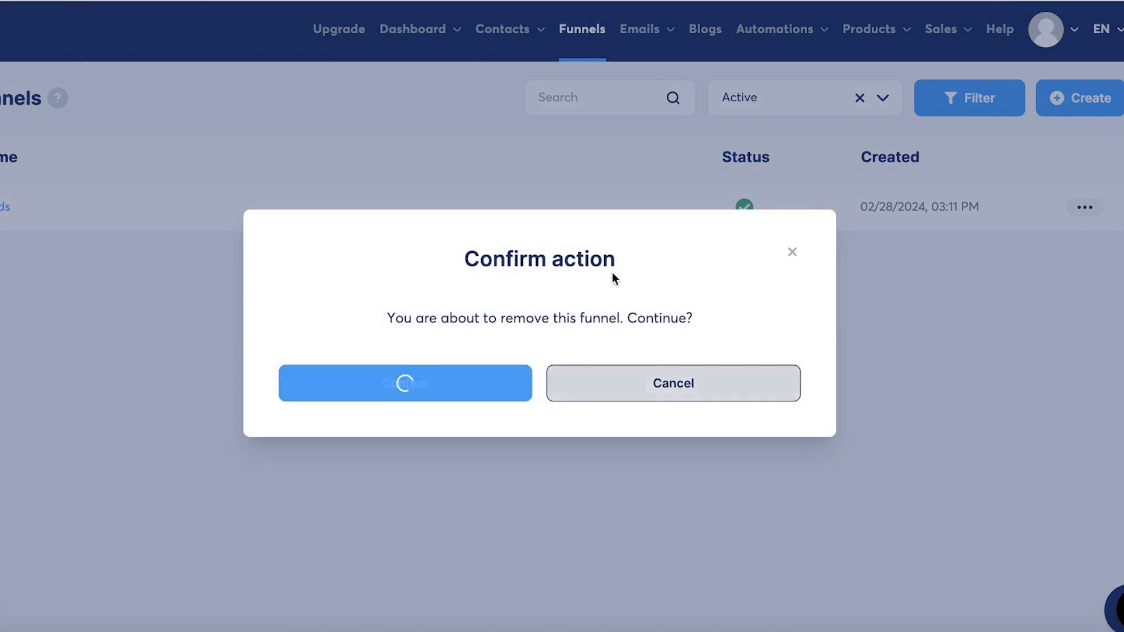
pyautogui.click(405, 383)
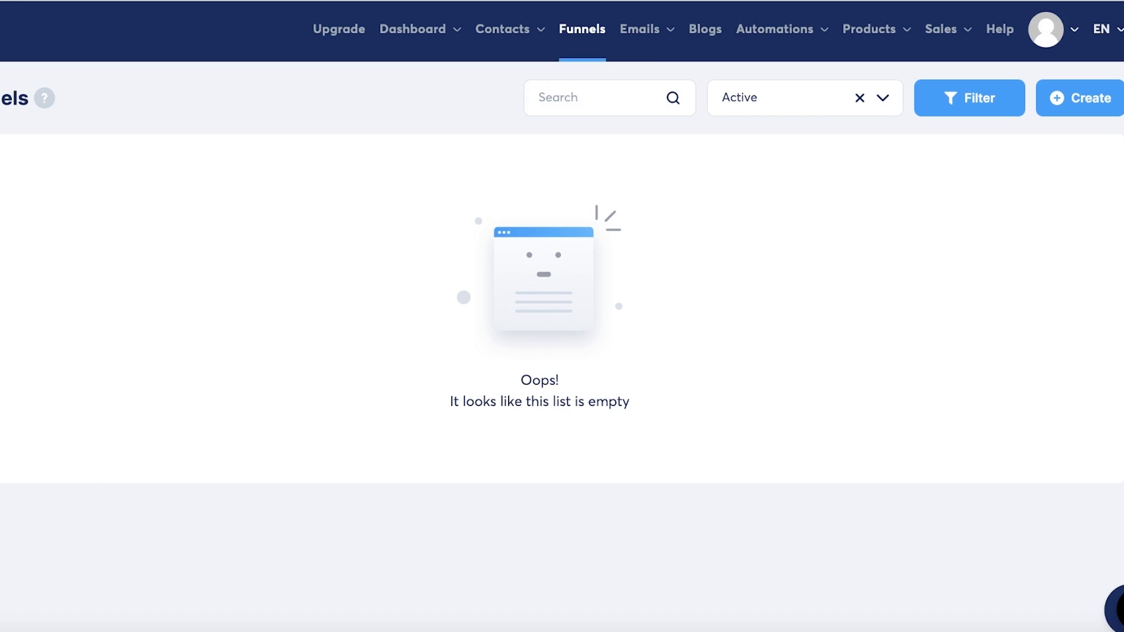
pyautogui.moveTo(728, 134)
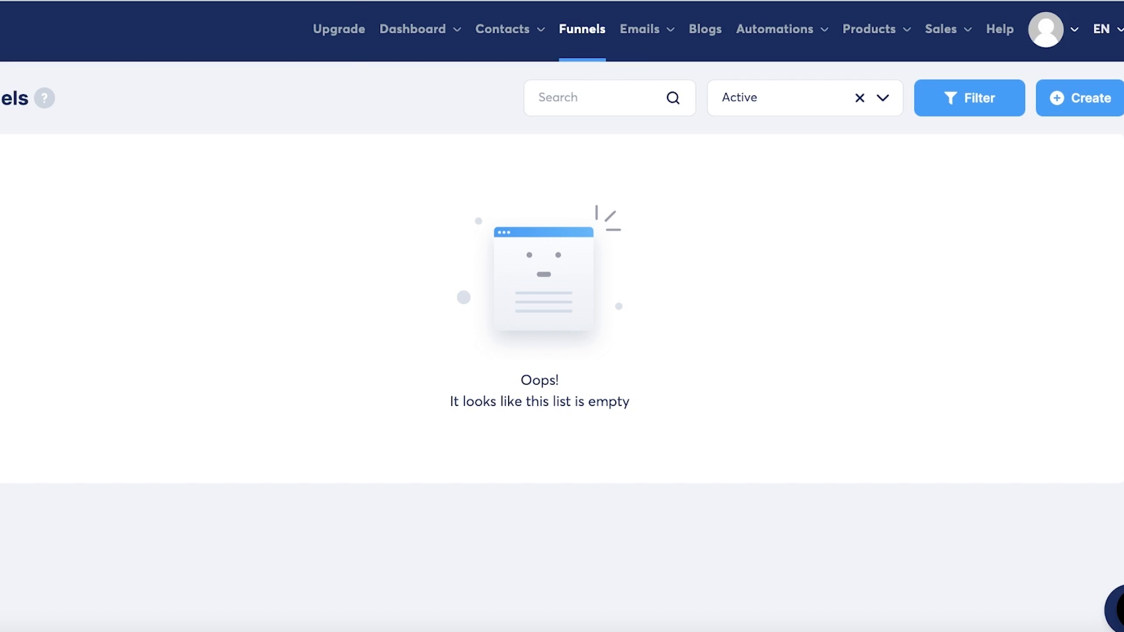
pyautogui.click(941, 28)
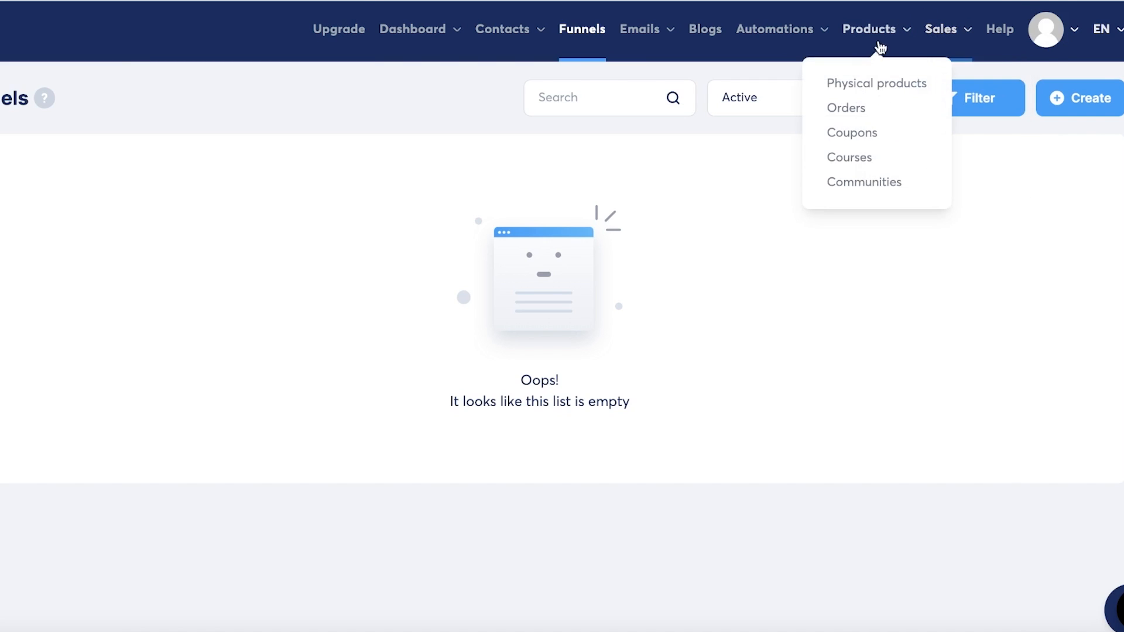
pyautogui.moveTo(817, 79)
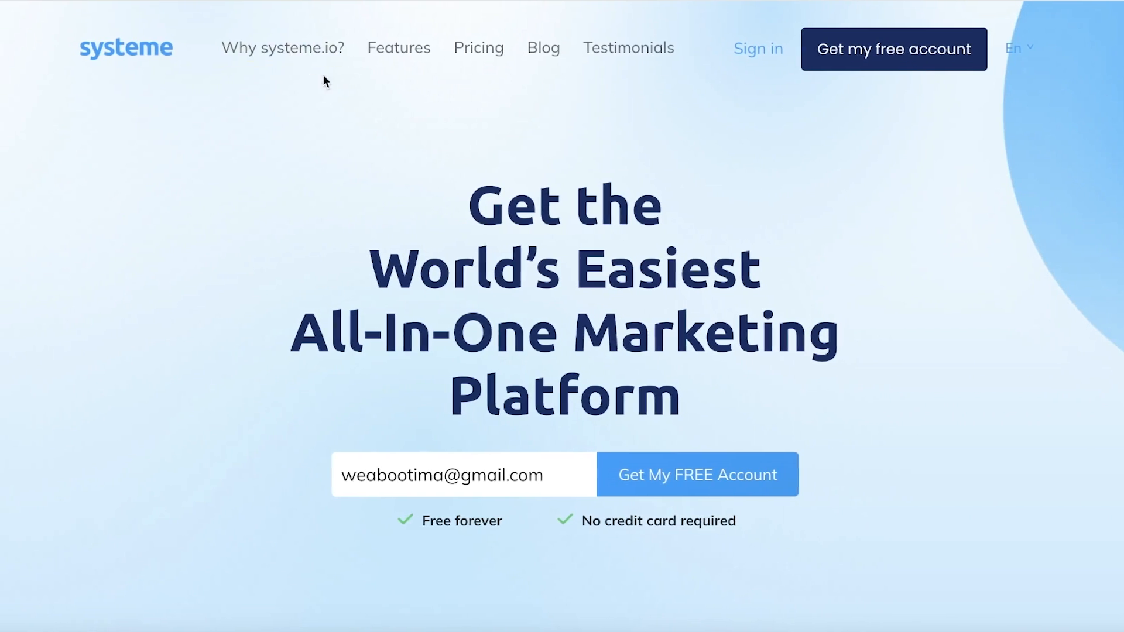
# Step: Scroll through the Free, Startup, Webinar and Unlimited plan comparison on the Pricing page
pyautogui.click(478, 48)
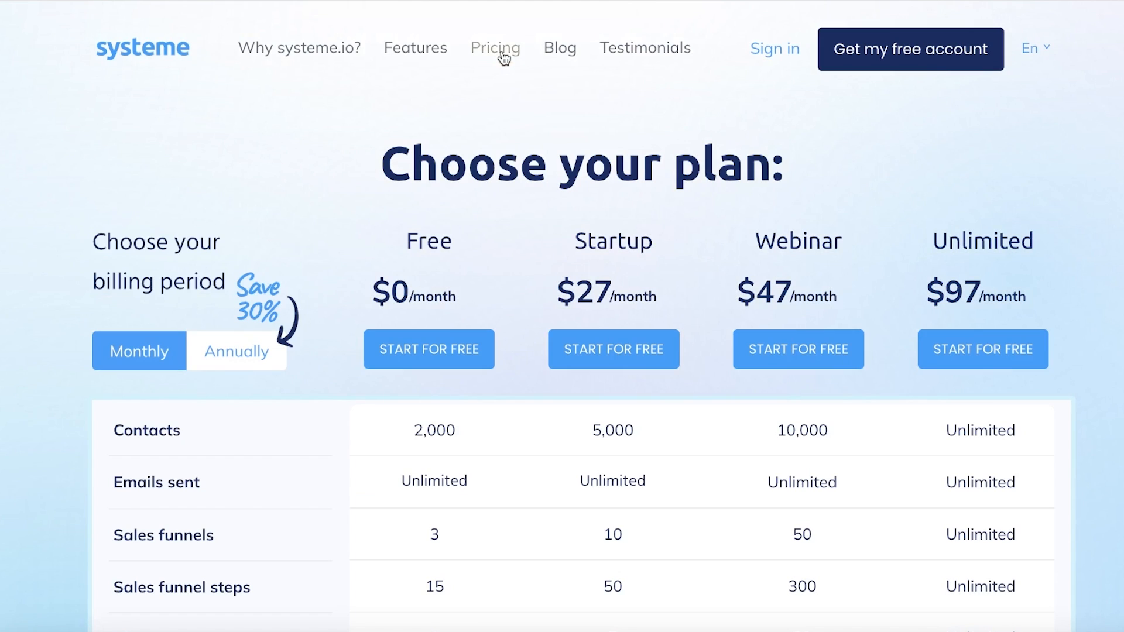
pyautogui.scroll(-3)
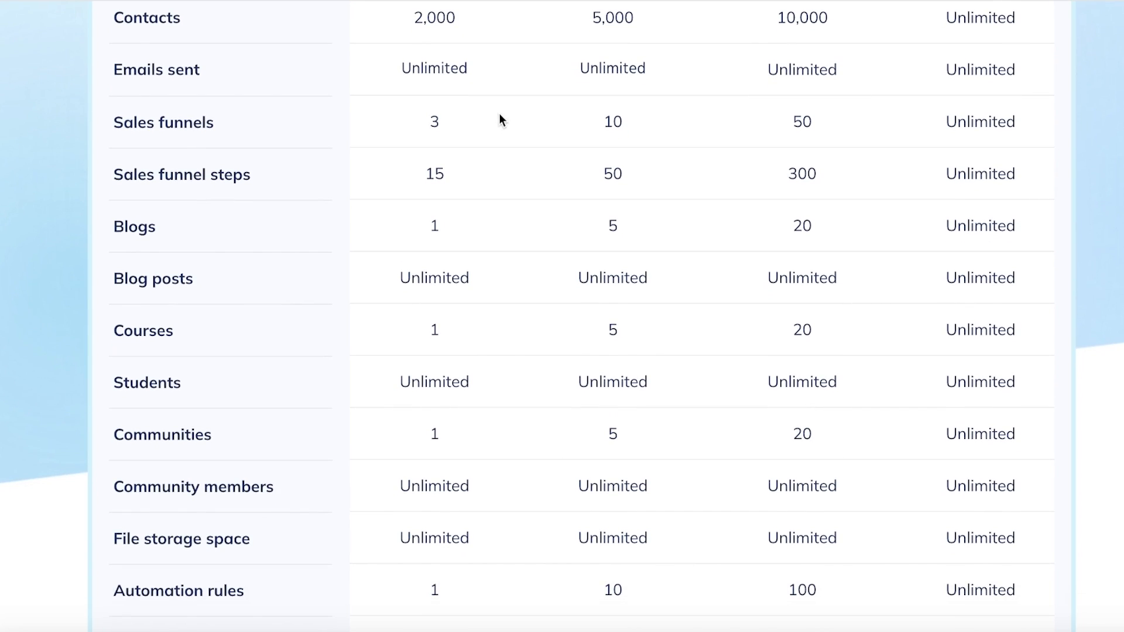
pyautogui.scroll(-3)
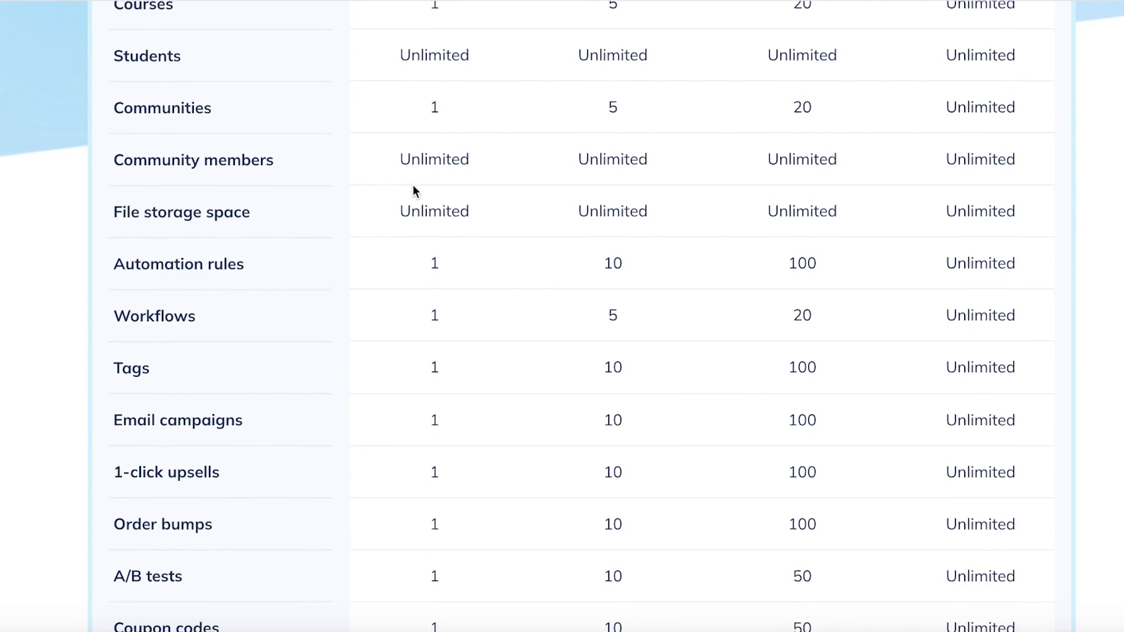
pyautogui.scroll(-3)
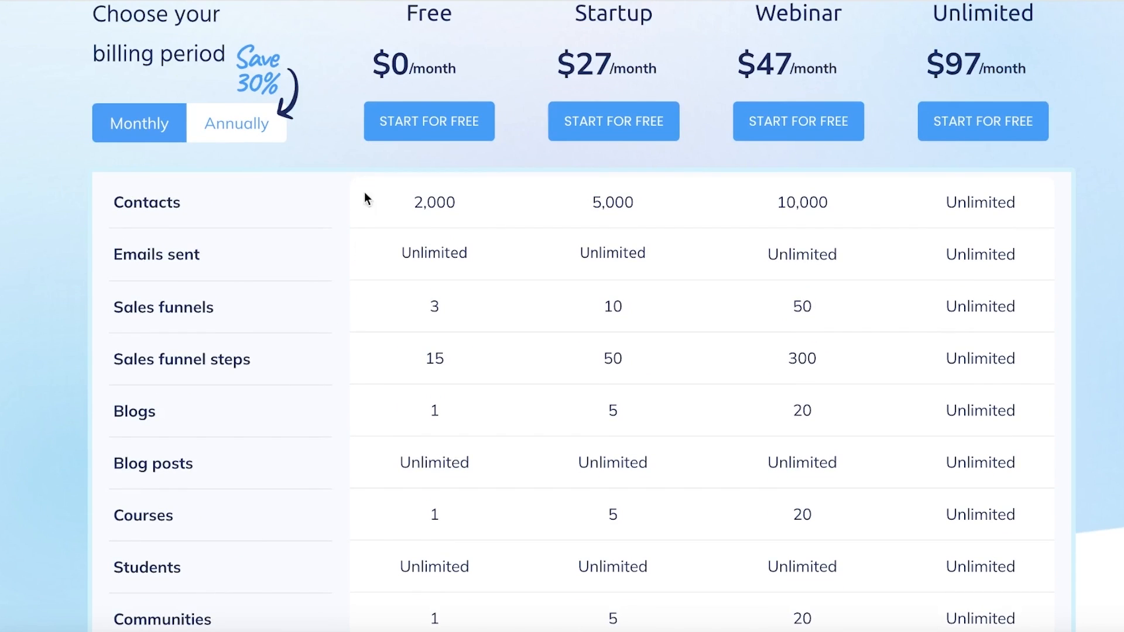
pyautogui.scroll(-3)
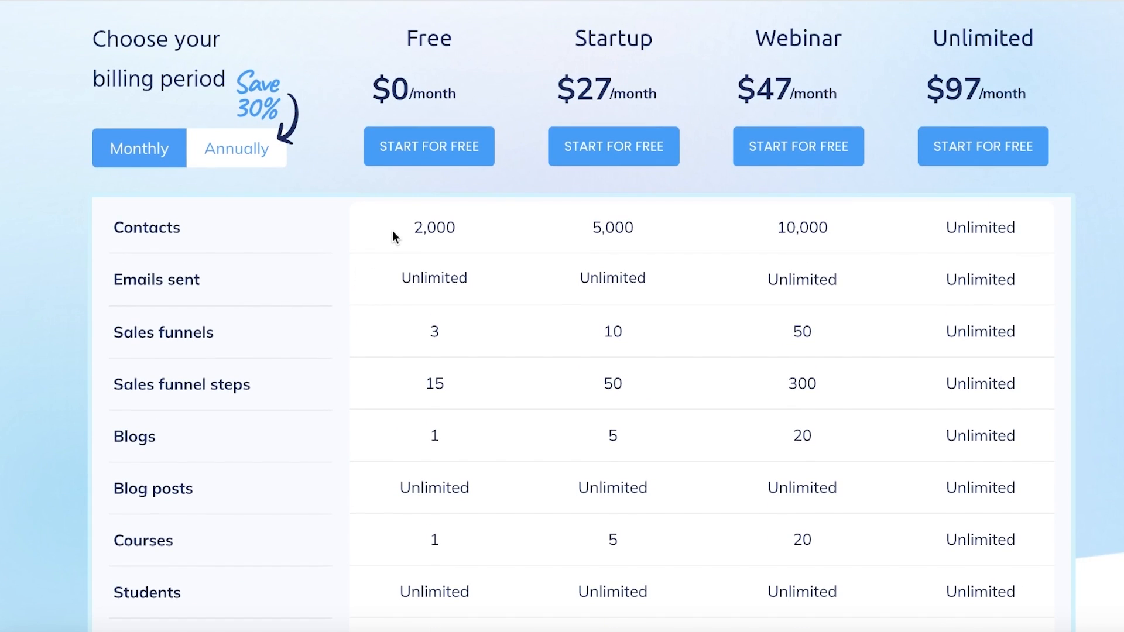